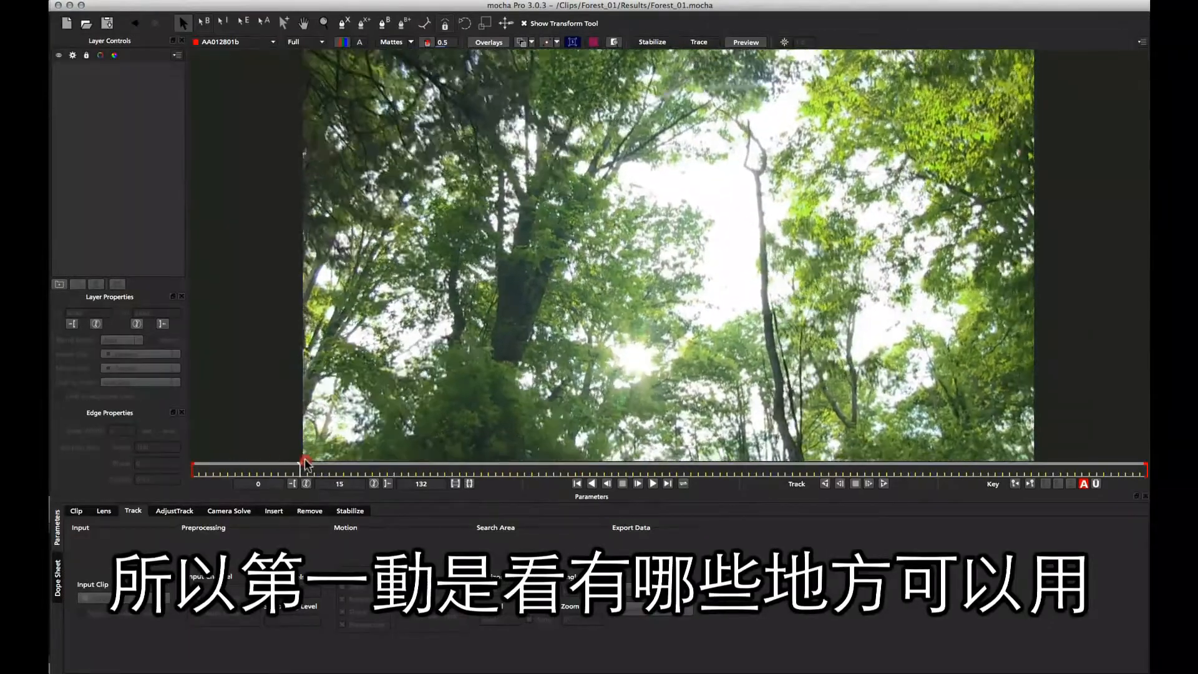
Step: Scrub the forest clip for trackable areas and start an X-Spline shape on the ground
left_click_drag(306, 470, 959, 469)
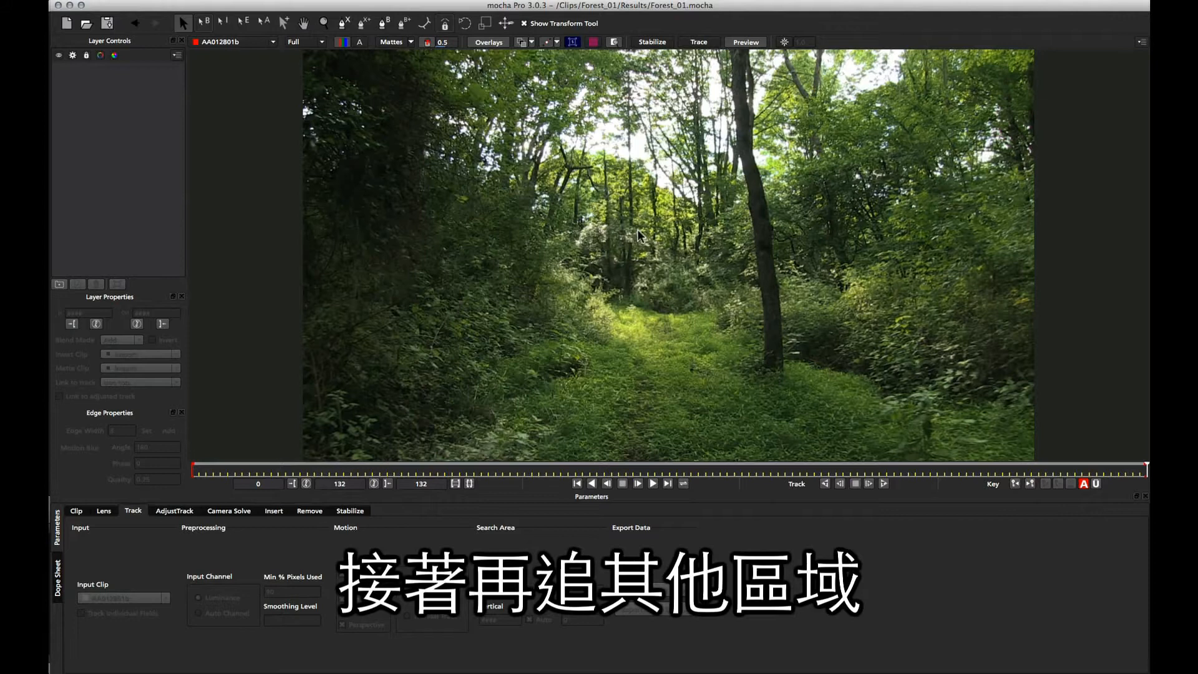
left_click(342, 23)
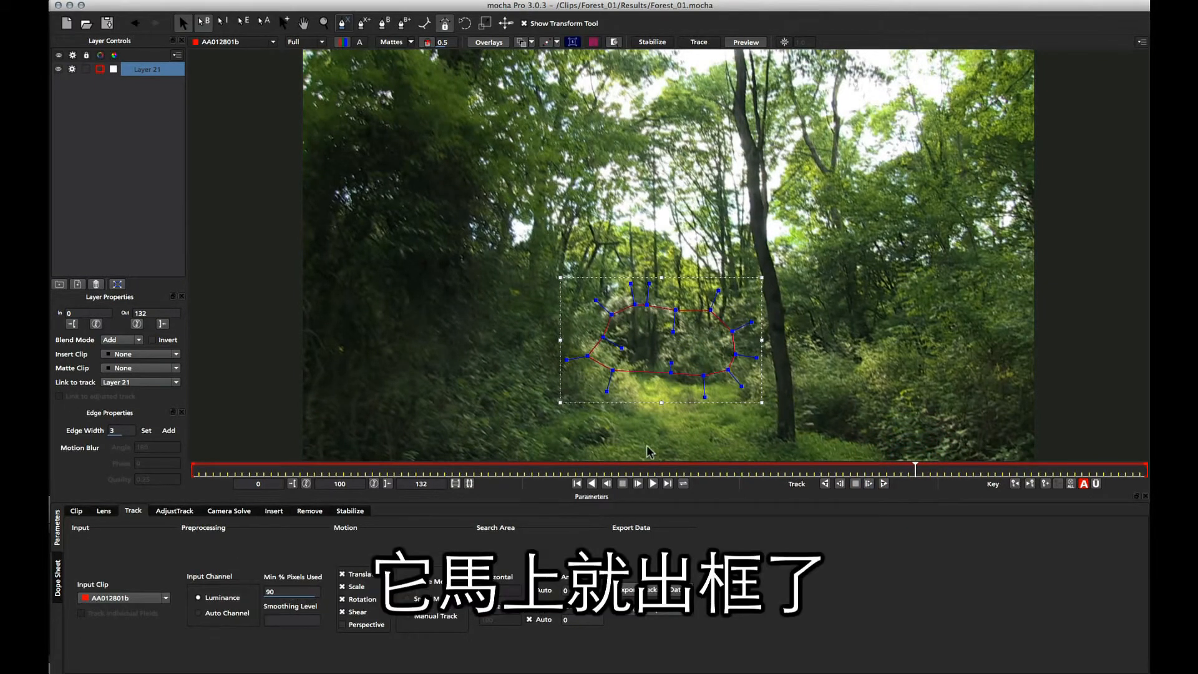
mouse_move(772, 296)
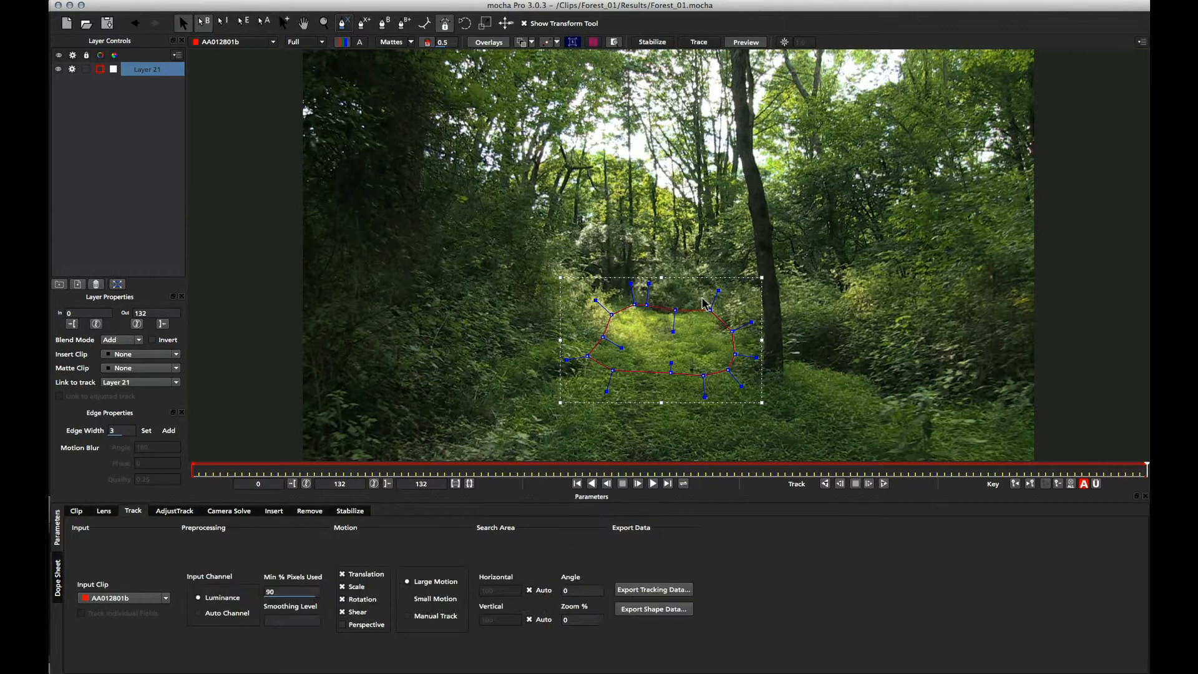
Step: Enable Perspective motion and track the ground layer backward through the clip
left_click(392, 42)
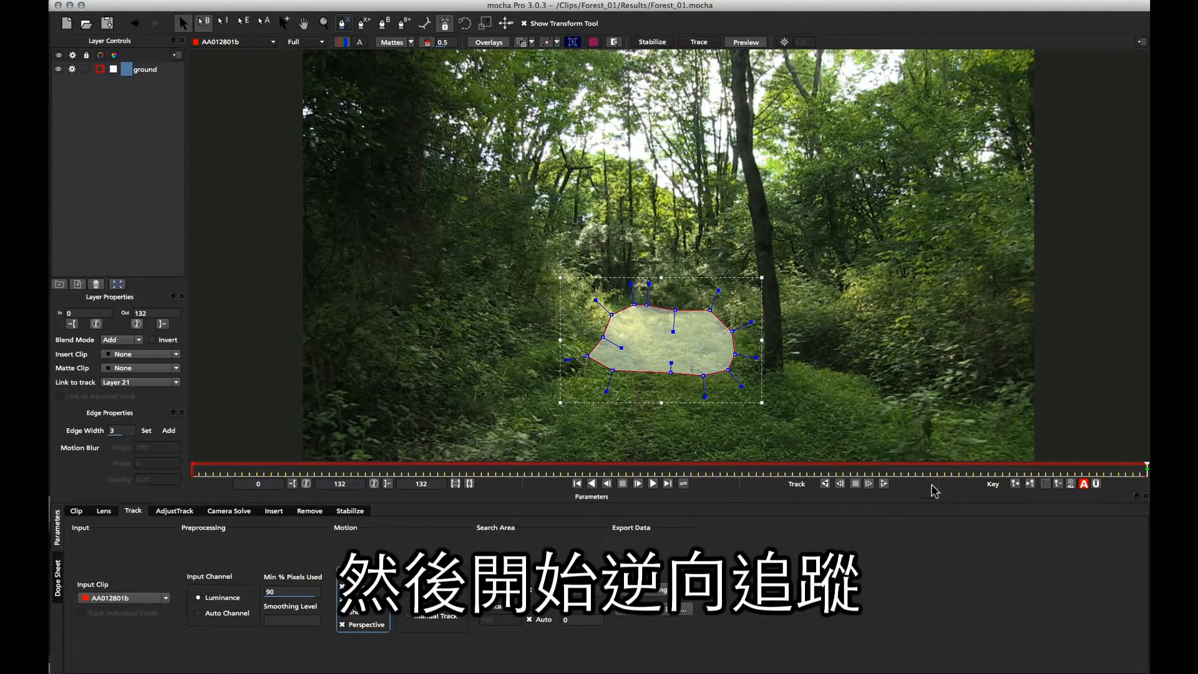
left_click(825, 484)
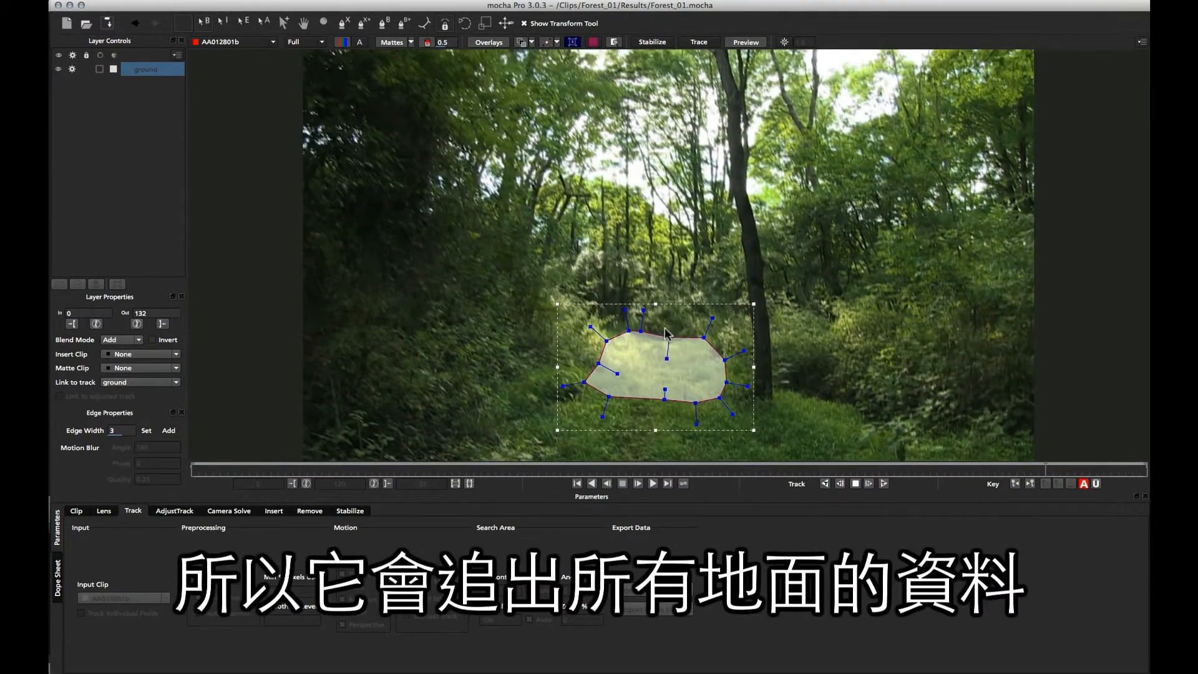
left_click(636, 483)
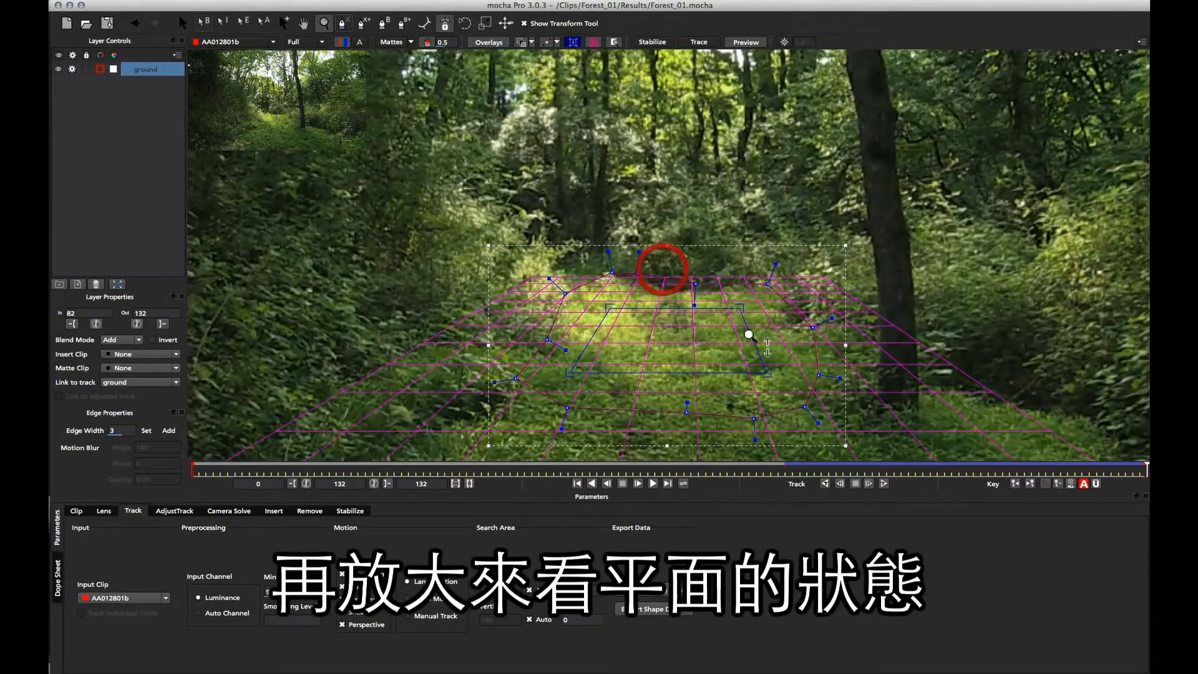
left_click(651, 42)
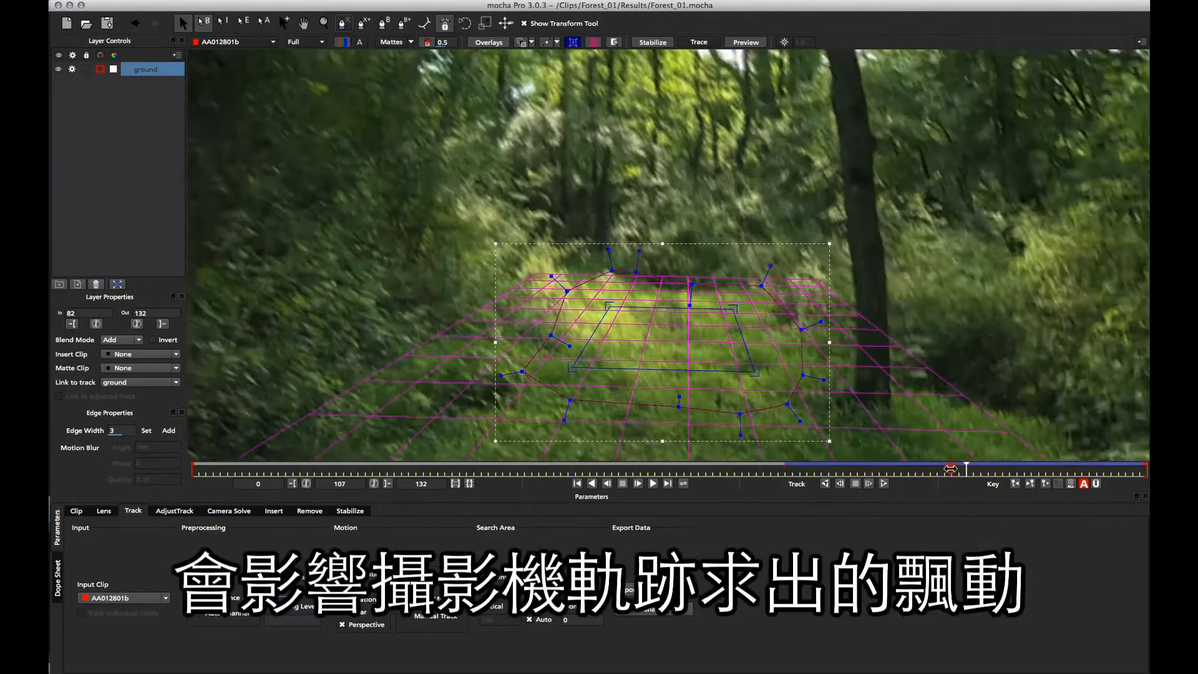
left_click_drag(951, 469, 898, 470)
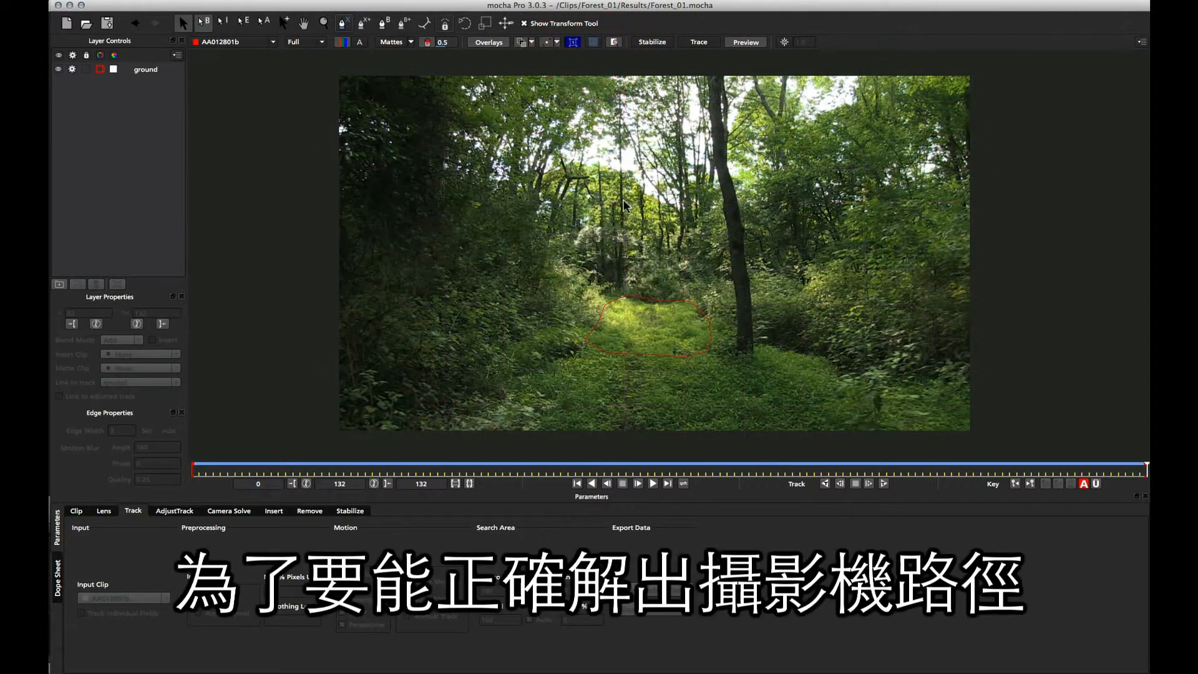
mouse_move(629, 371)
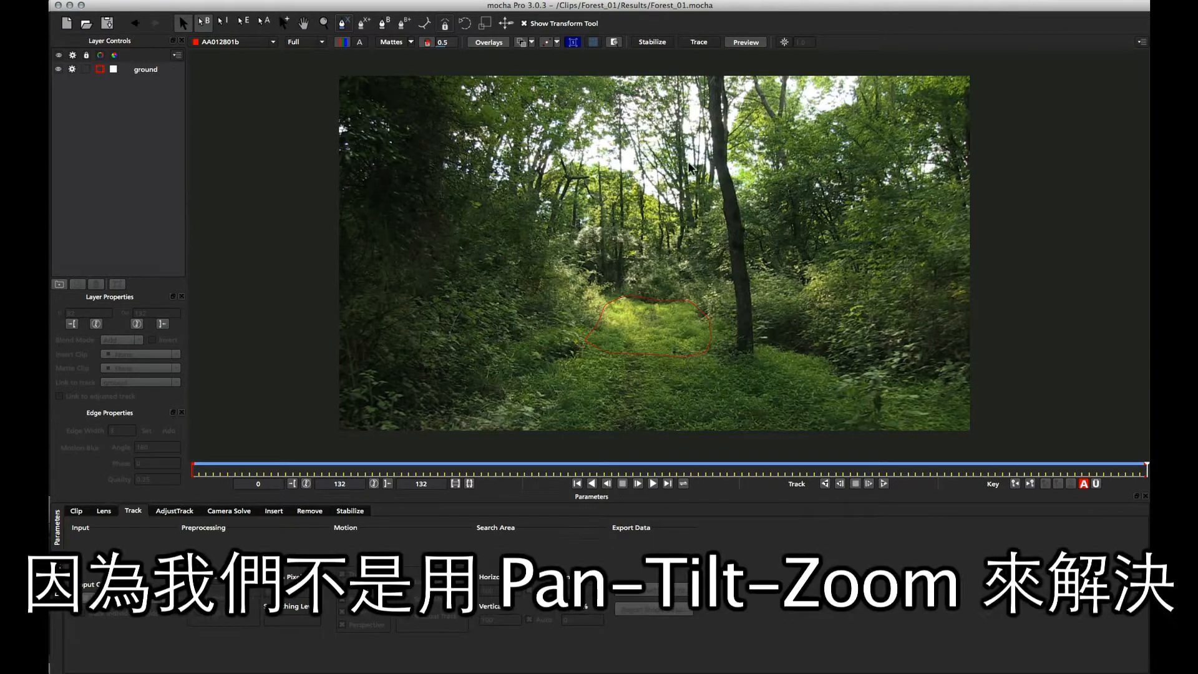
mouse_move(607, 174)
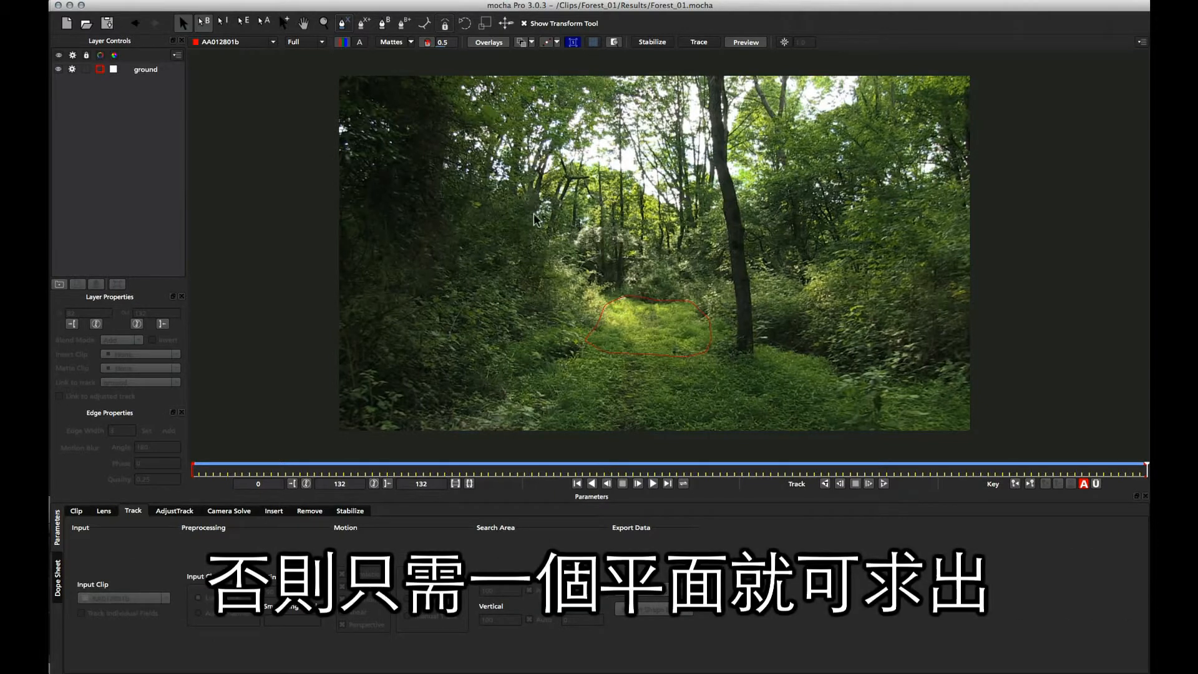
mouse_move(615, 342)
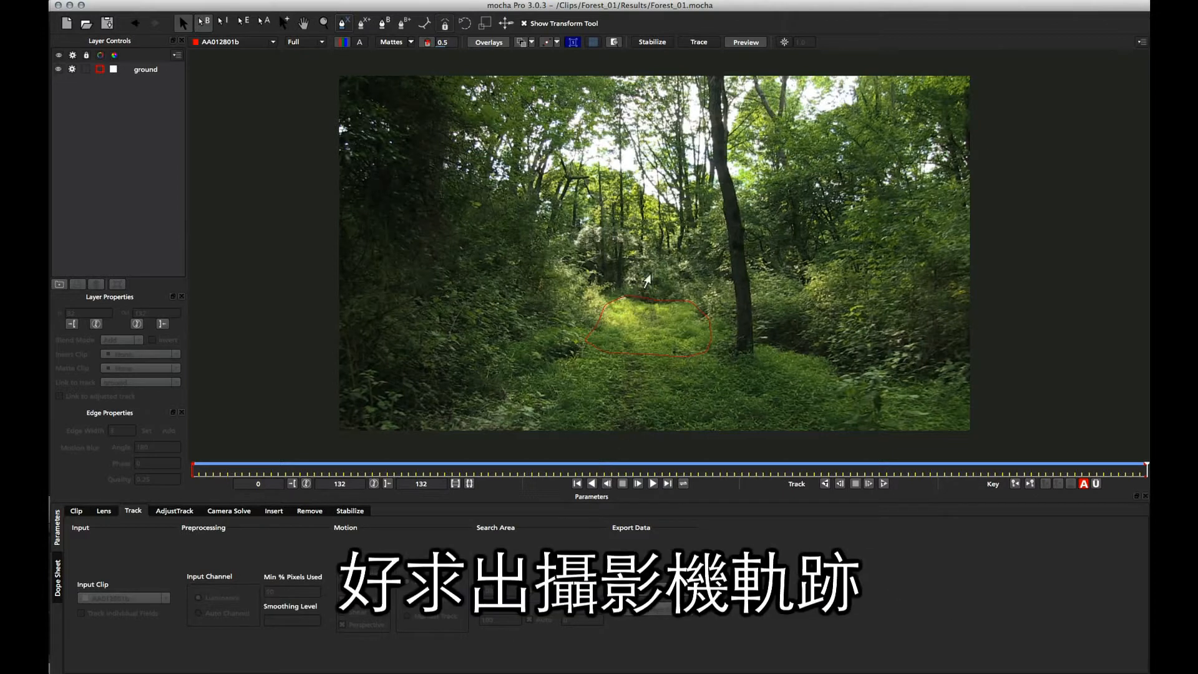
mouse_move(725, 171)
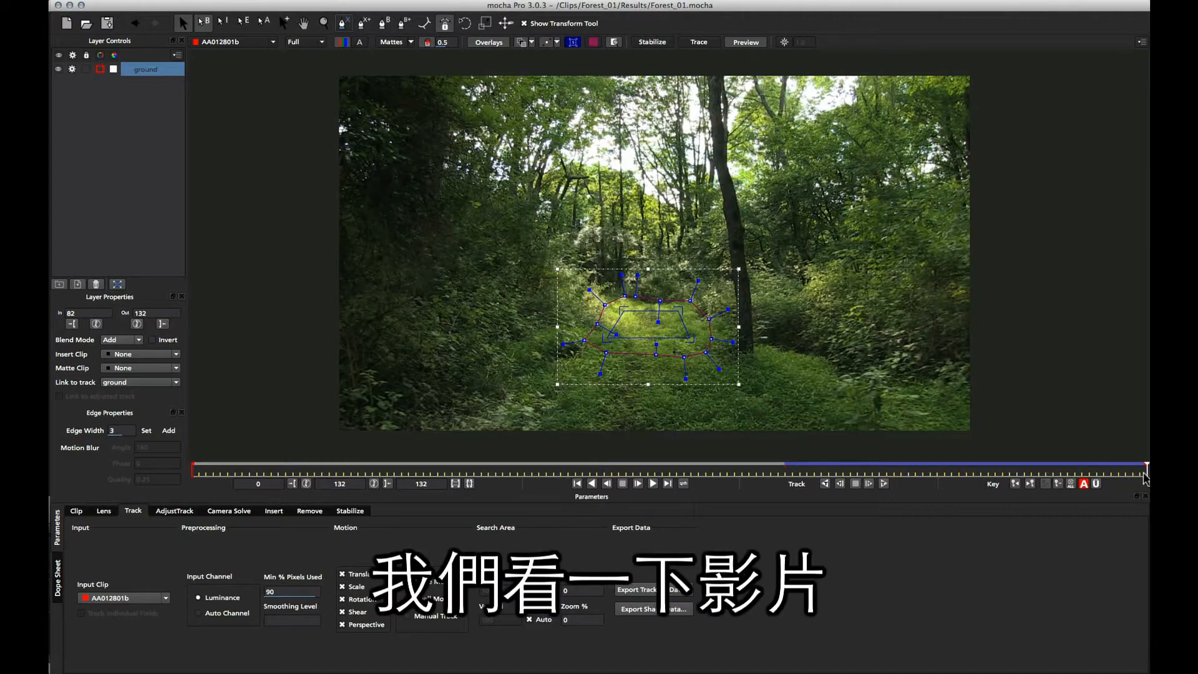
left_click_drag(1144, 470, 692, 469)
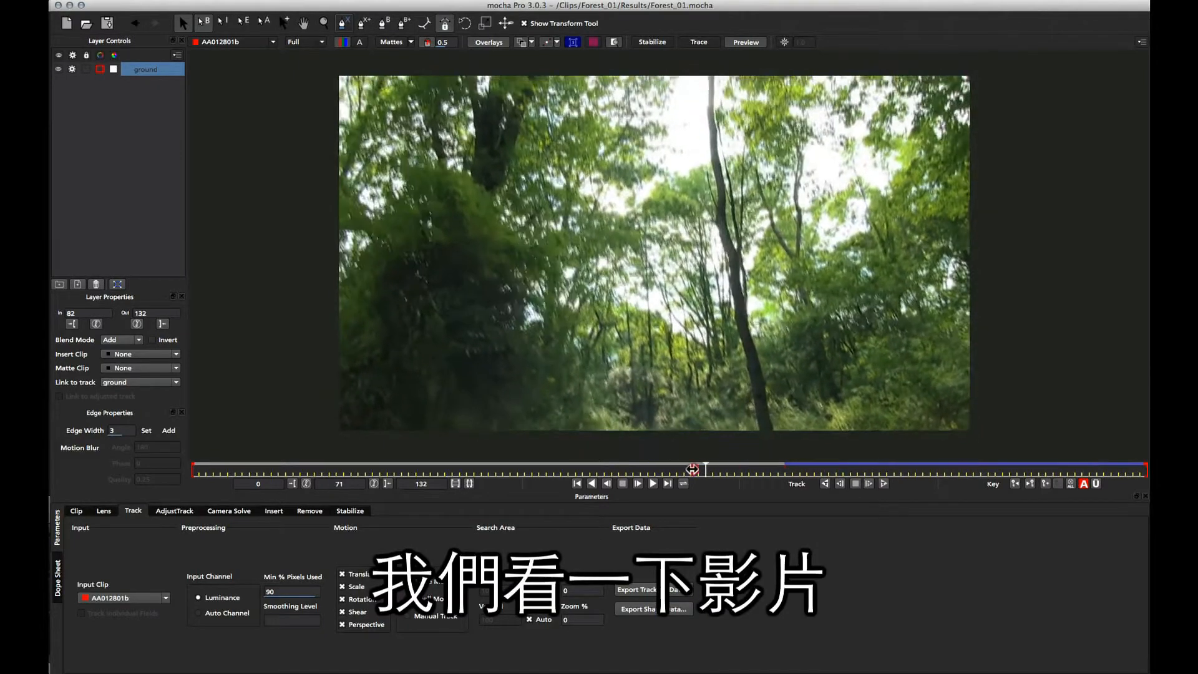
left_click_drag(692, 469, 266, 467)
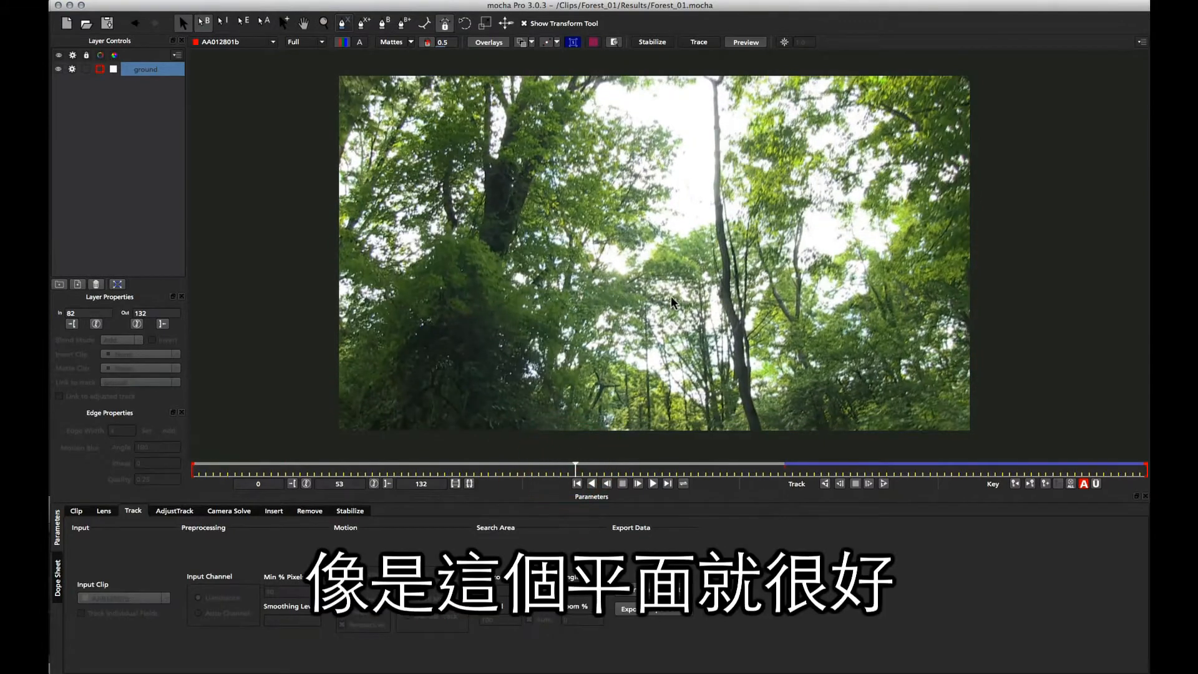
left_click_drag(575, 468, 640, 469)
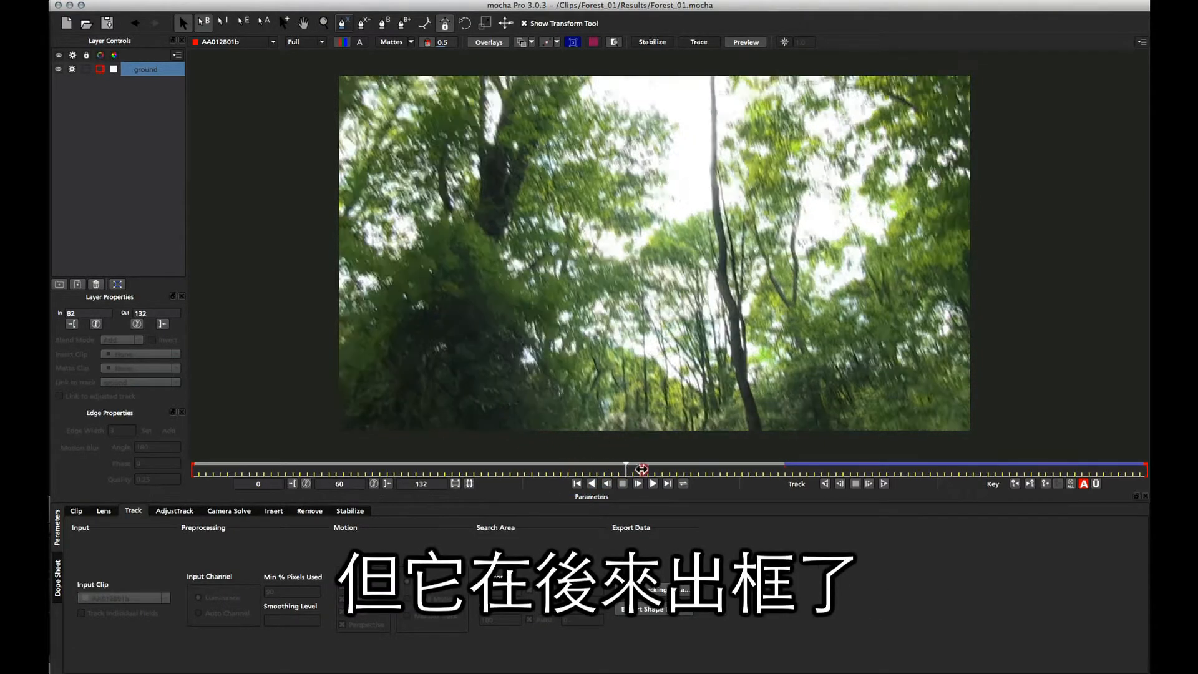
left_click_drag(643, 469, 1082, 469)
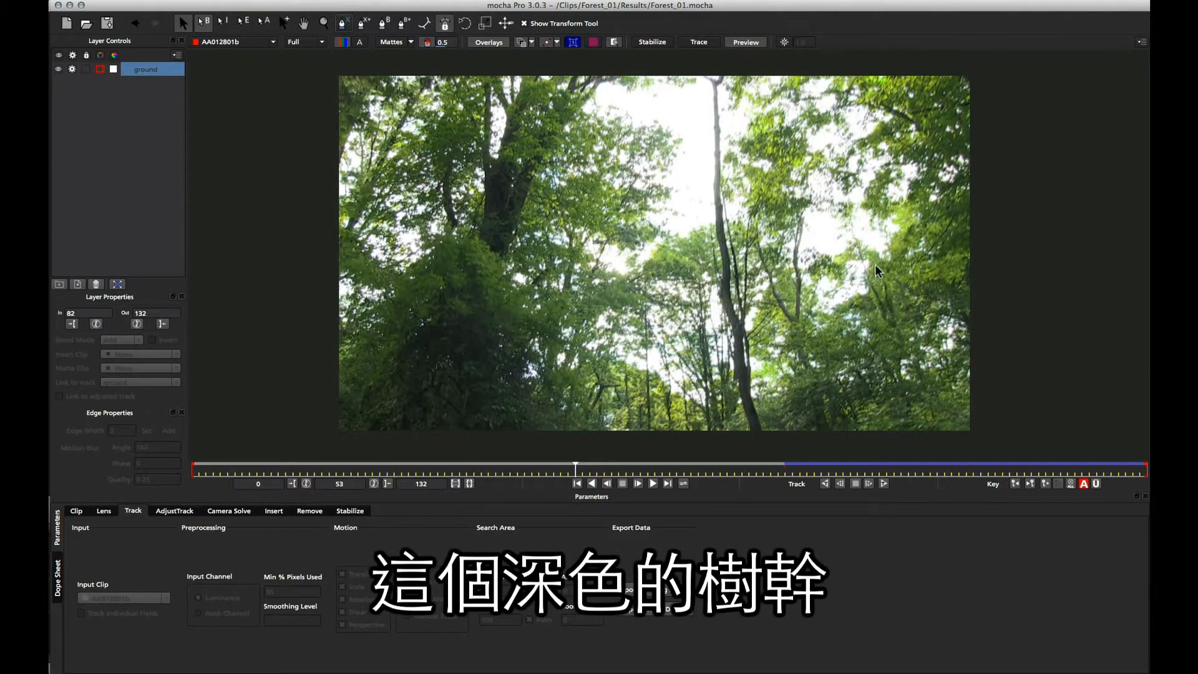
left_click_drag(575, 467, 385, 467)
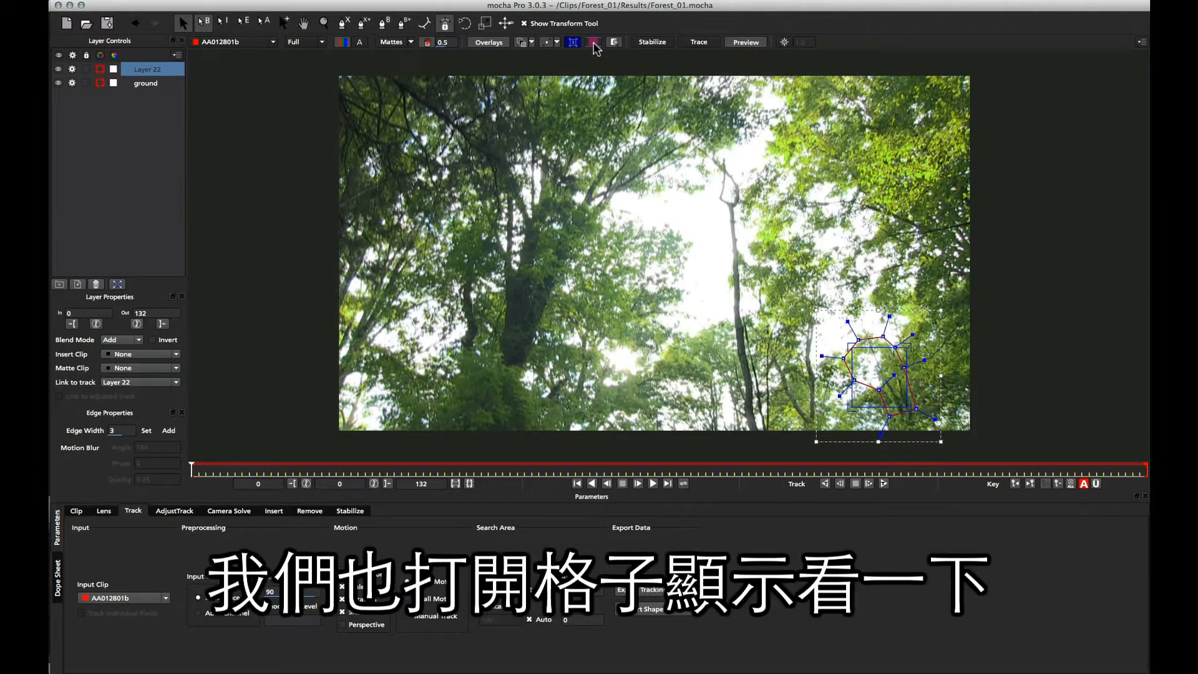
Step: Turn on the Grid overlay for the Layer 22 foliage shape at frame 0
left_click(592, 42)
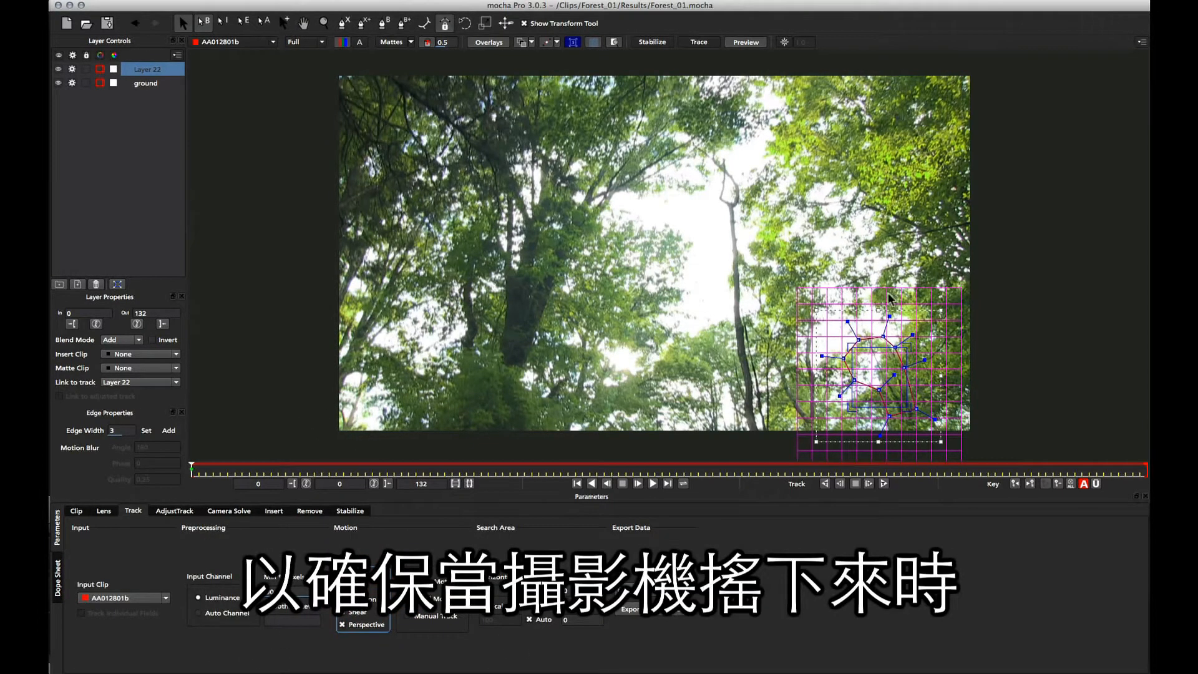
mouse_move(680, 388)
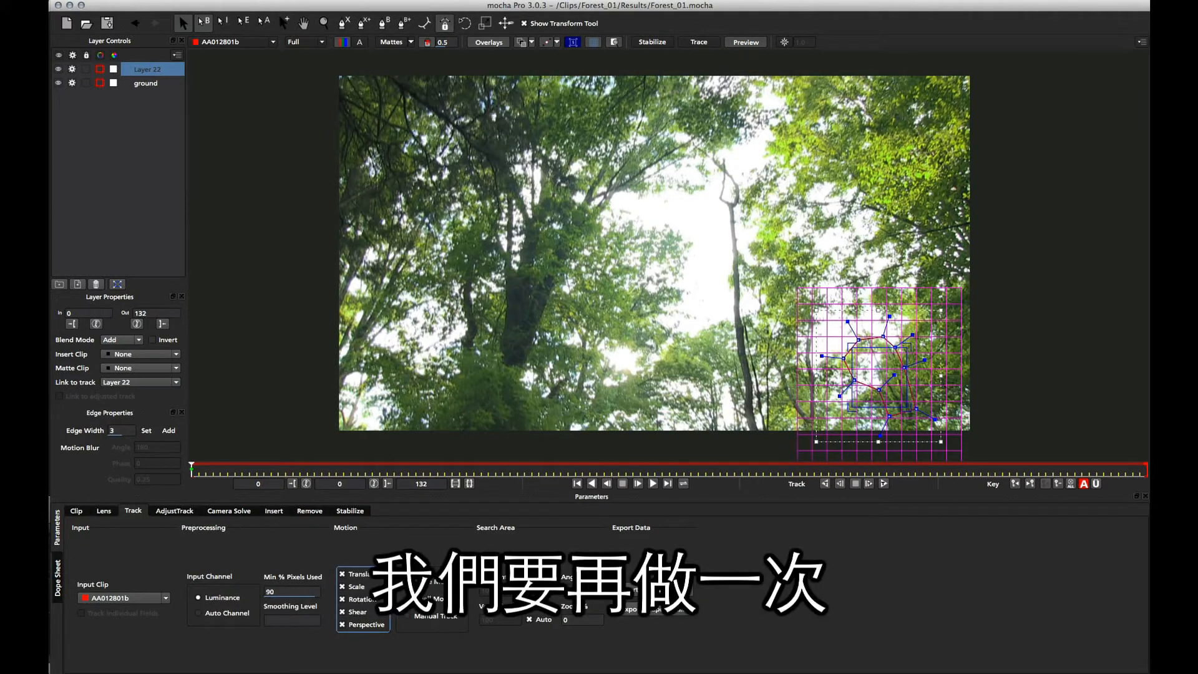
Step: Rename Layer 22 to 'right trees' and track it forward to frame 132
double_click(147, 68)
type("right trees")
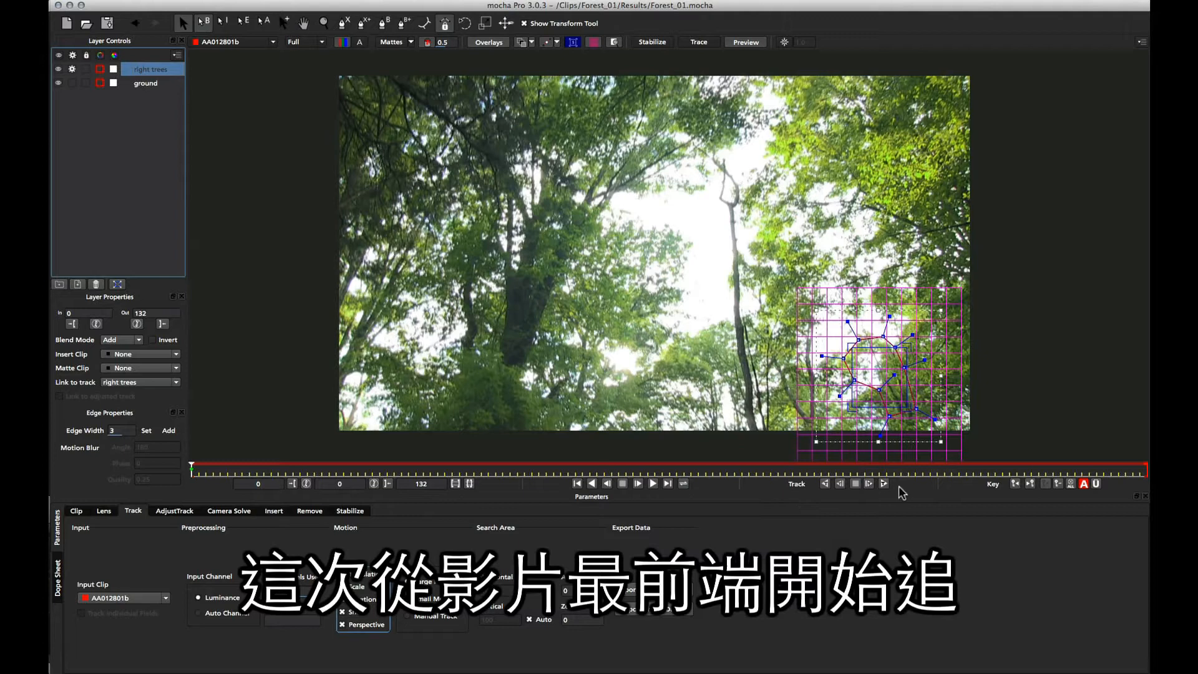
left_click(884, 483)
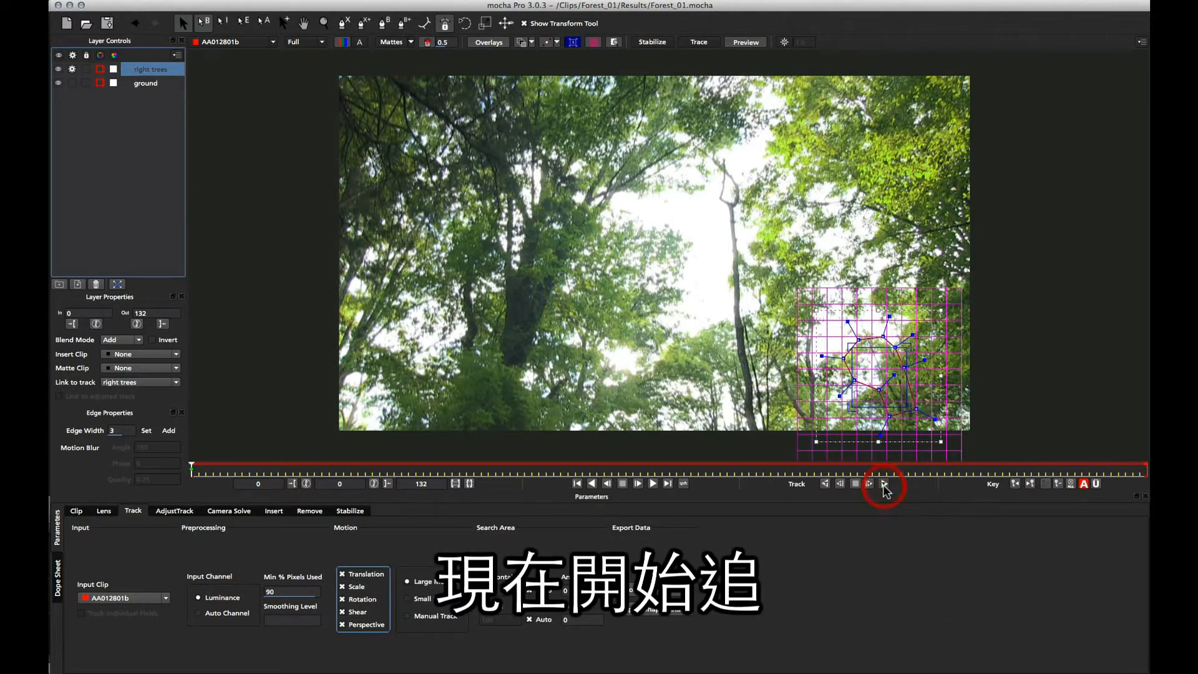
left_click(883, 483)
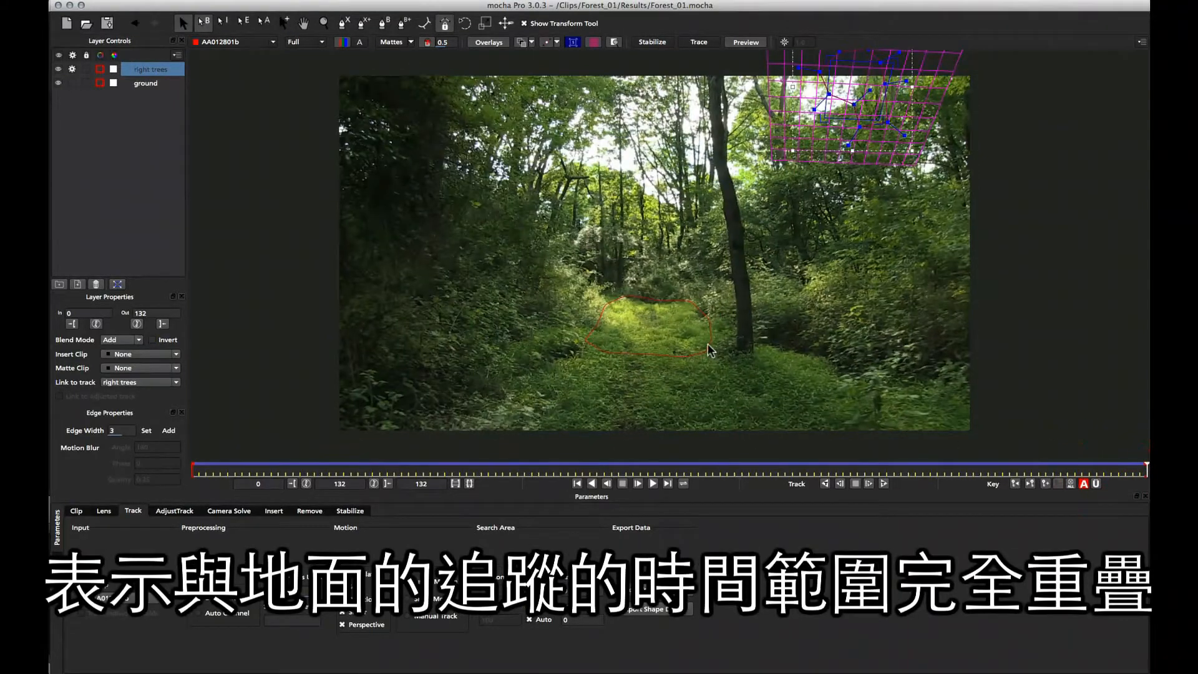
left_click(144, 82)
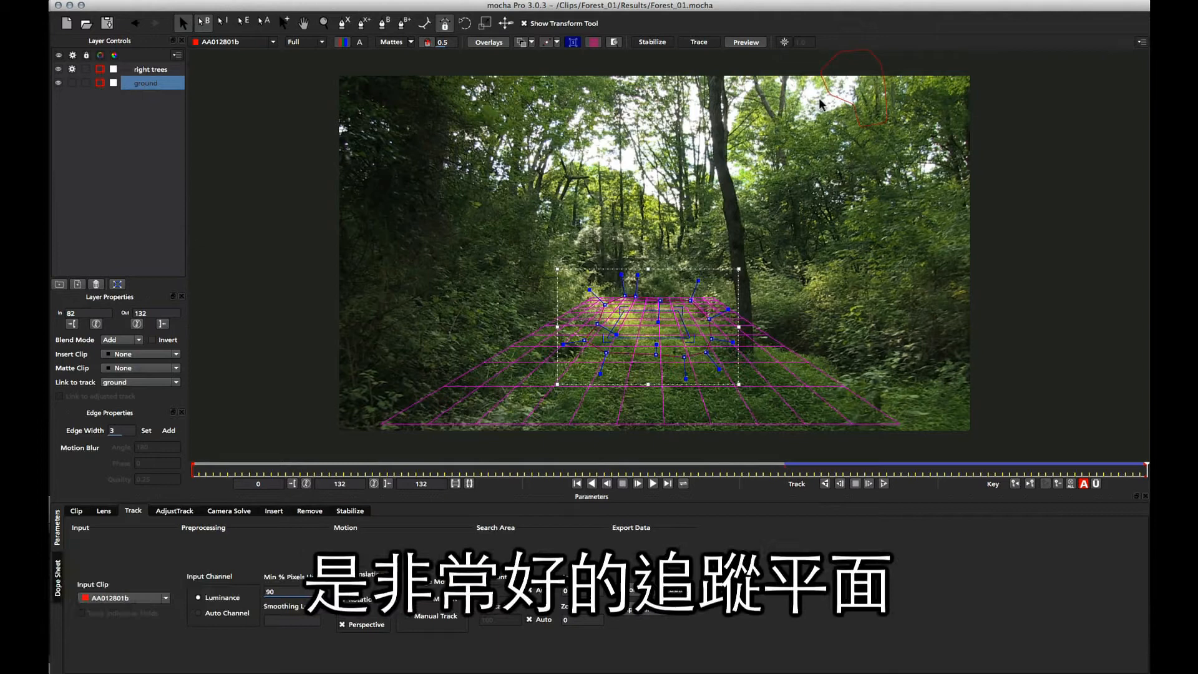
left_click(150, 69)
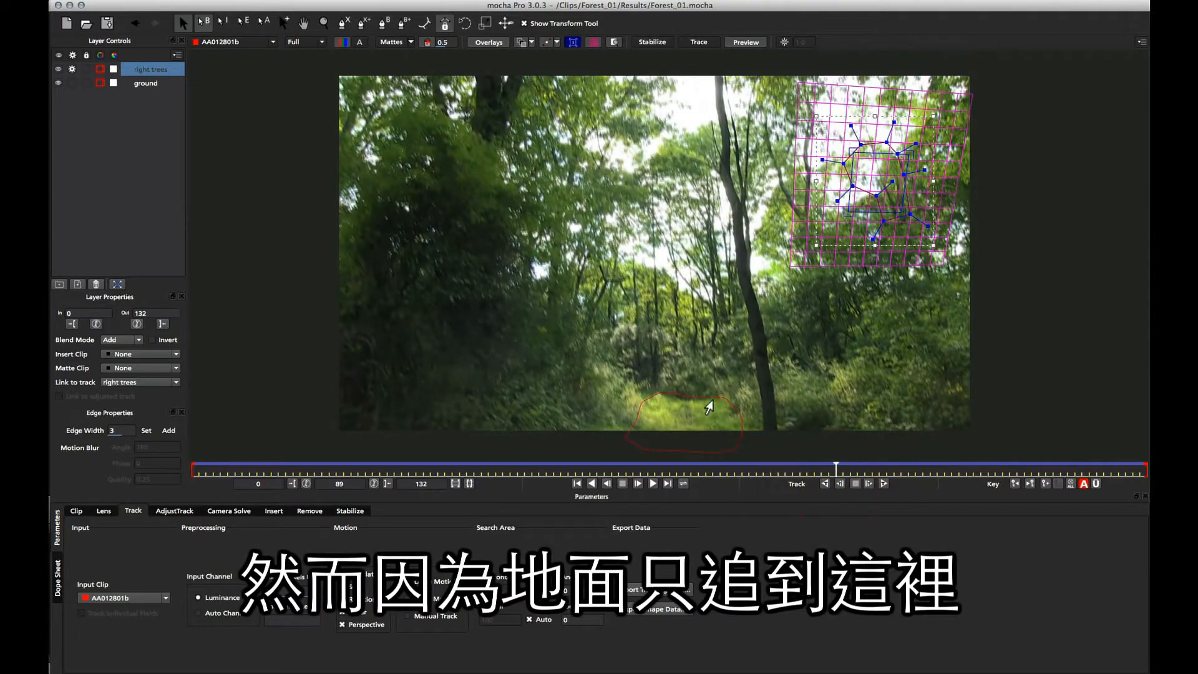
left_click(146, 83)
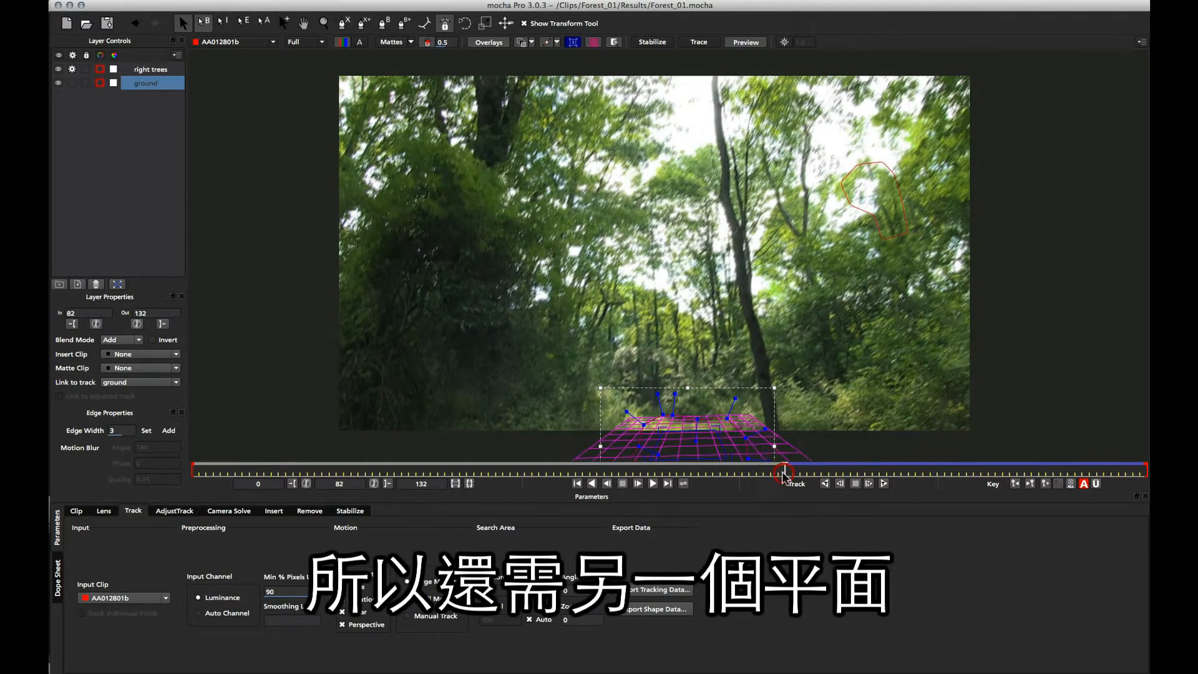
left_click(150, 70)
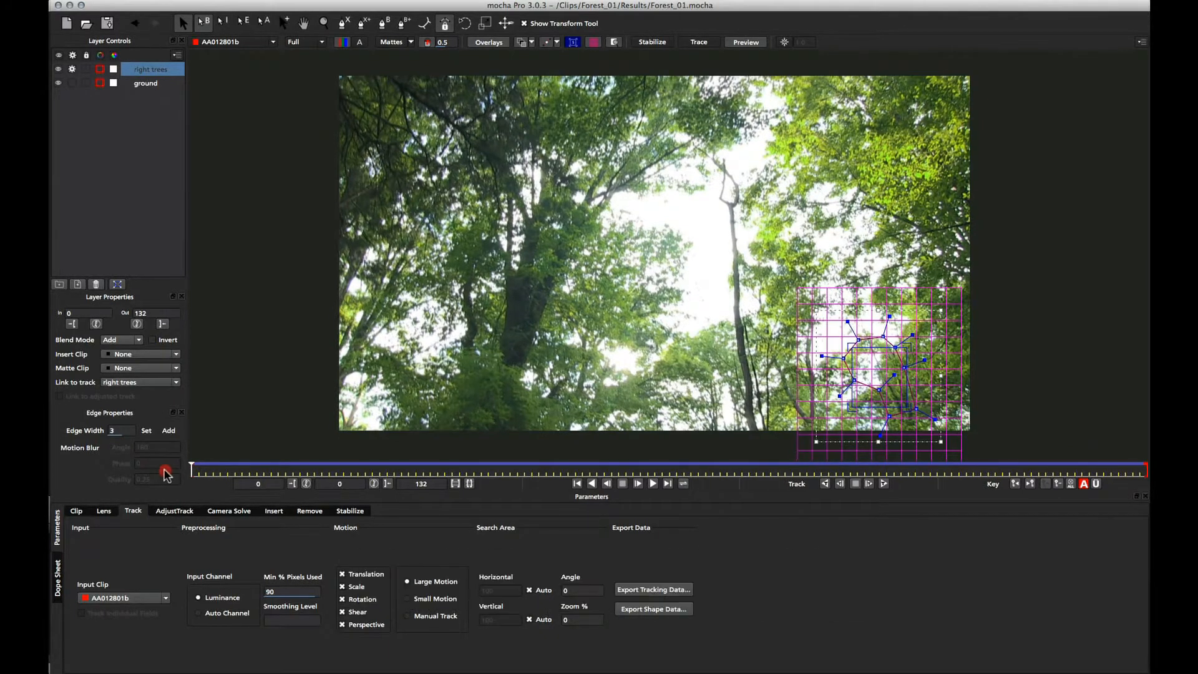
Step: Deactivate right trees, outline the central trunks as 'back trees', and track it forward
left_click(72, 69)
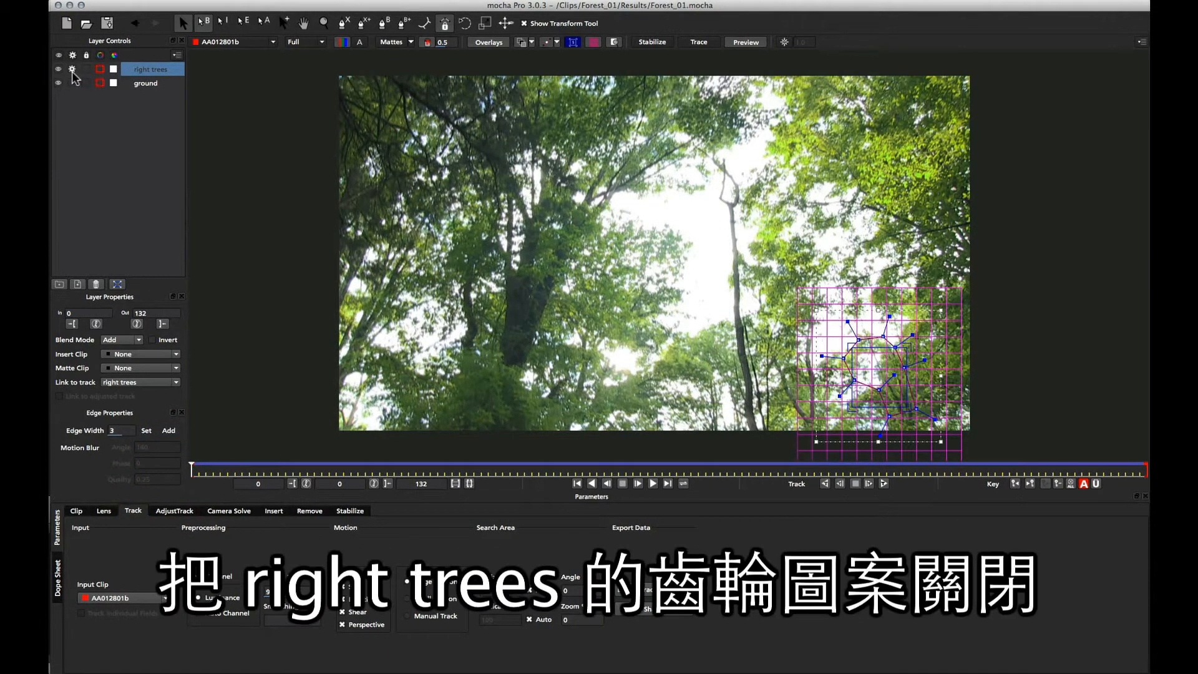
left_click(72, 69)
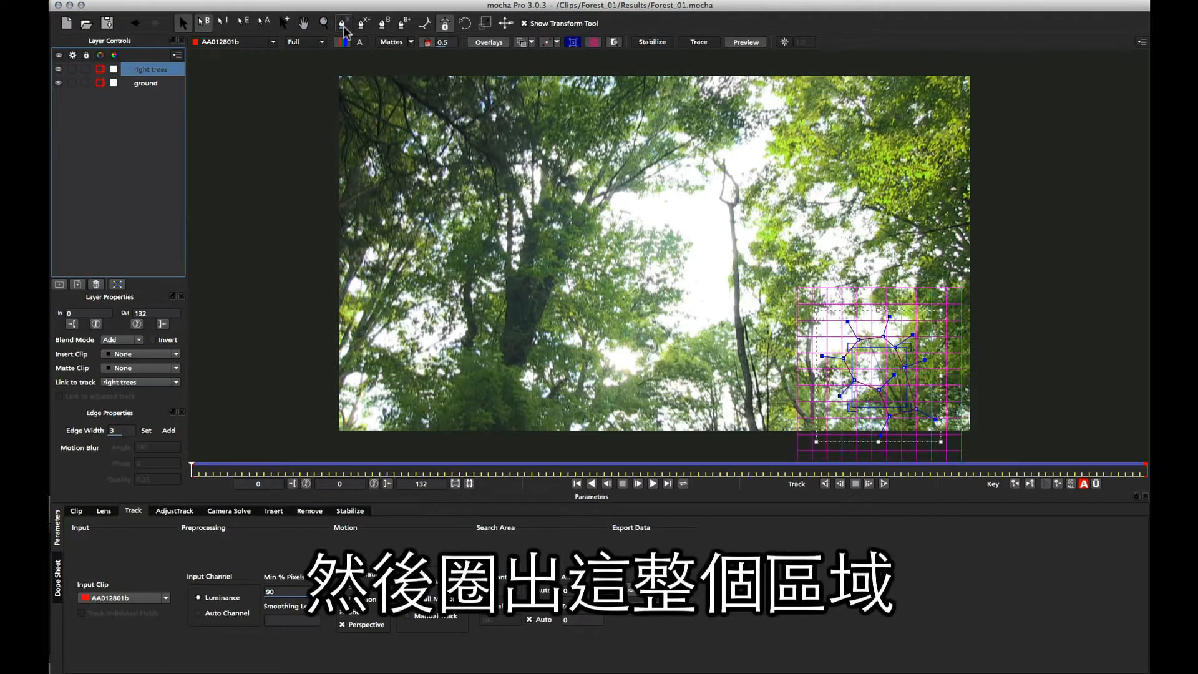
left_click(343, 21)
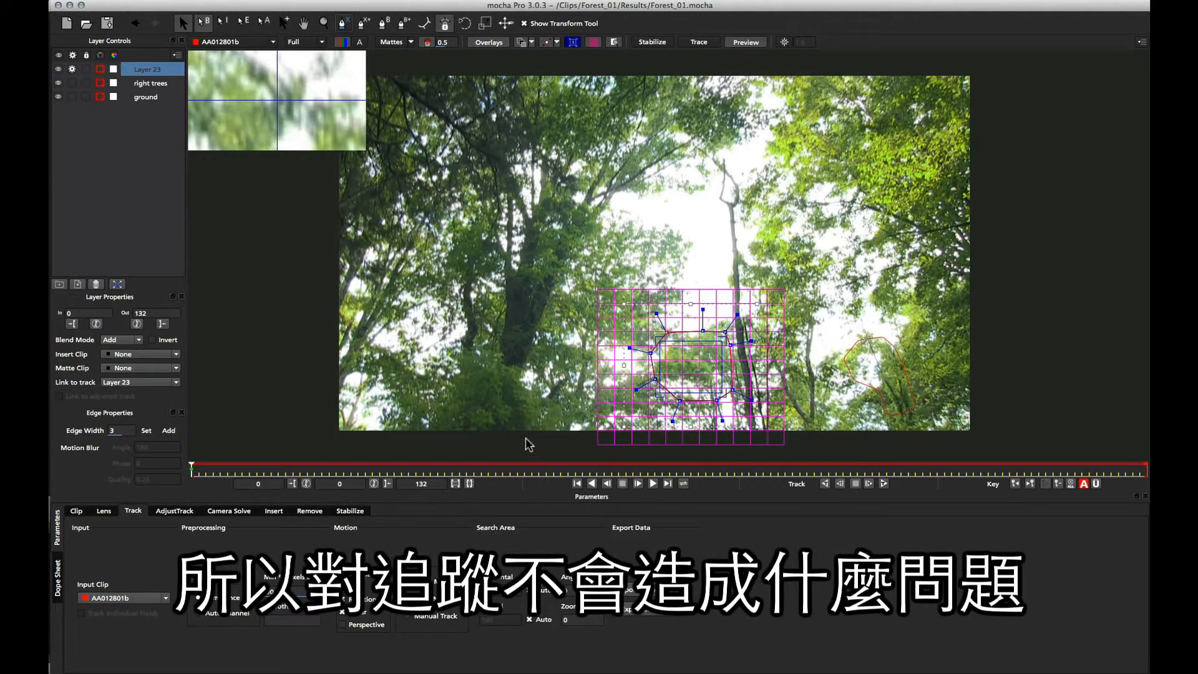
left_click(352, 624)
type("back trees")
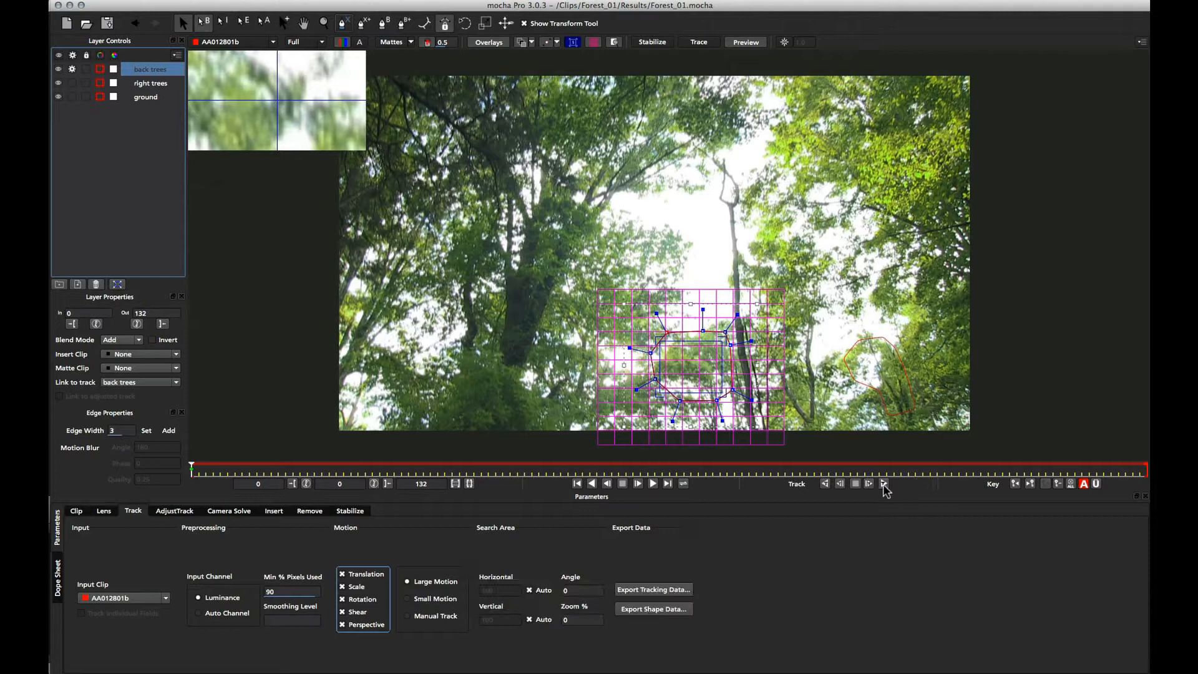
left_click(882, 483)
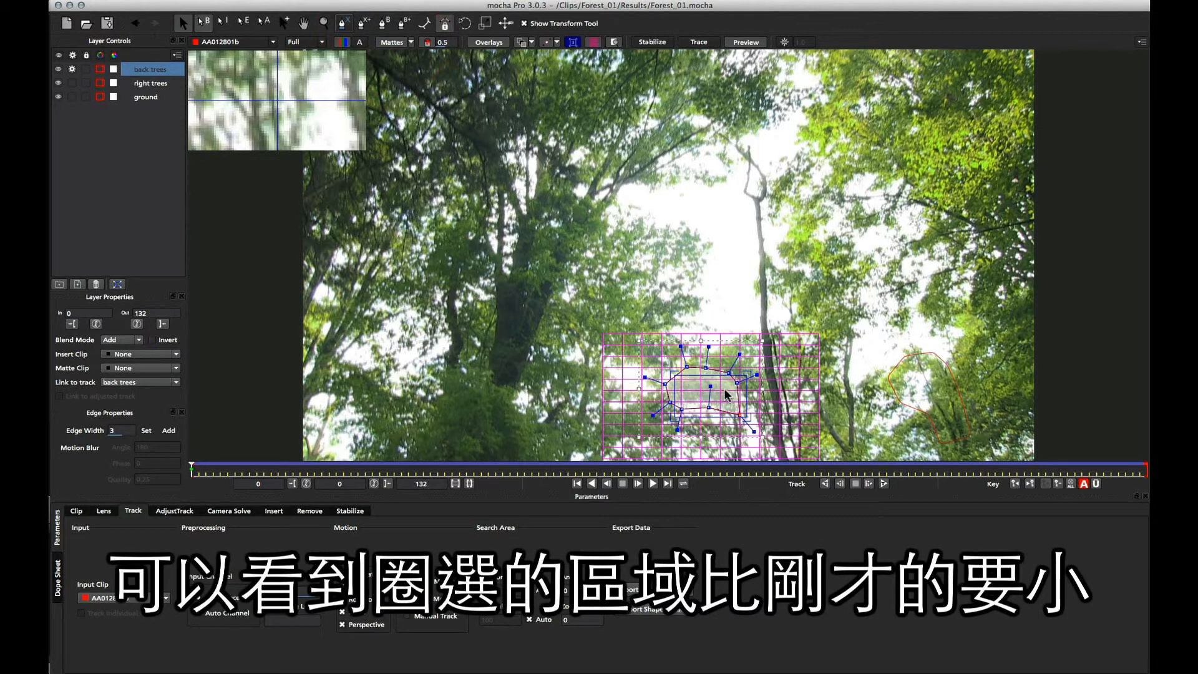
mouse_move(725, 357)
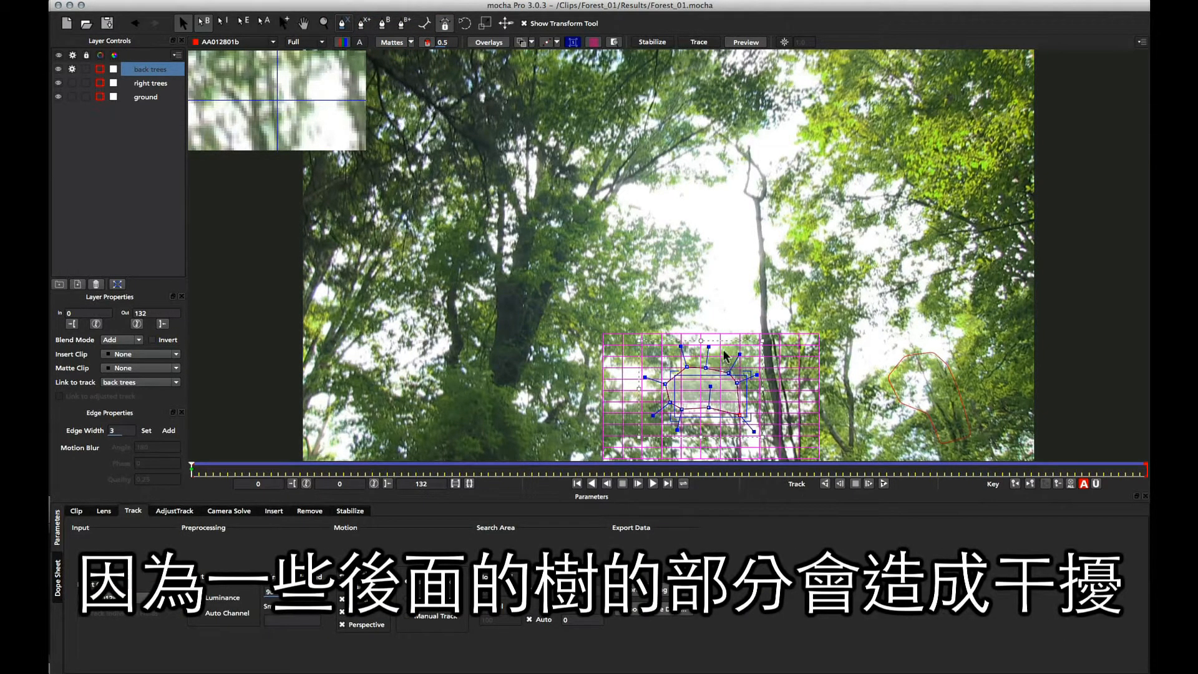
mouse_move(743, 364)
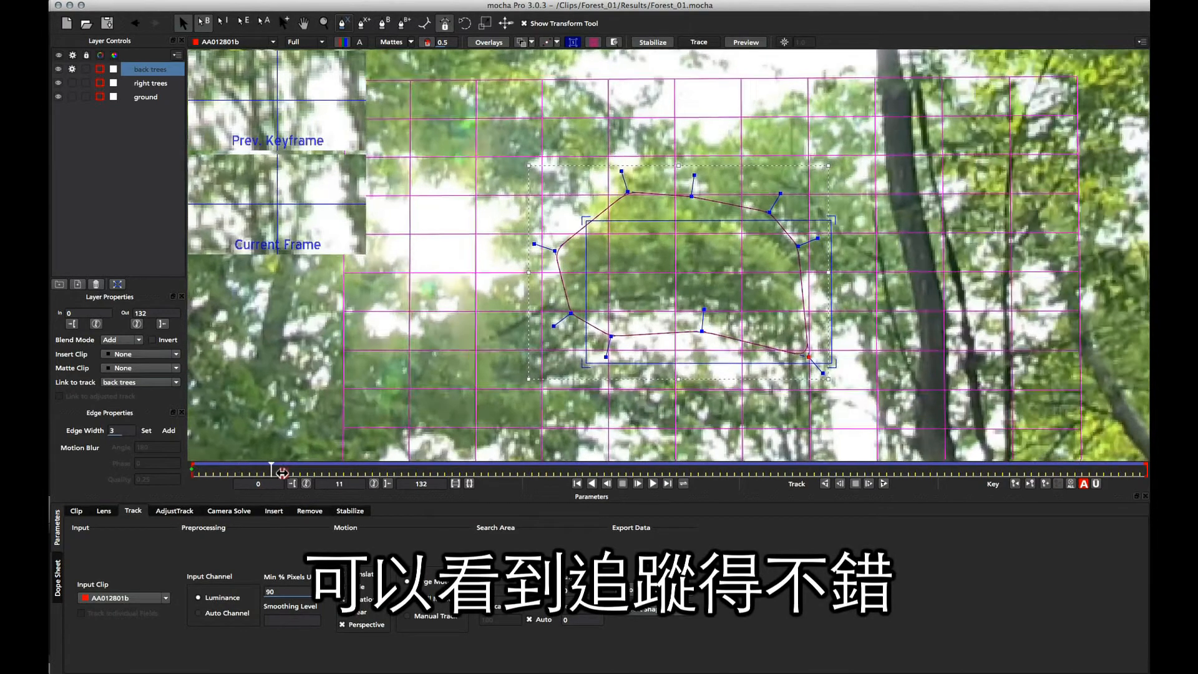
Step: Scrub early, middle and late frames to verify the back trees track, ending it at frame 115
left_click_drag(283, 469, 472, 470)
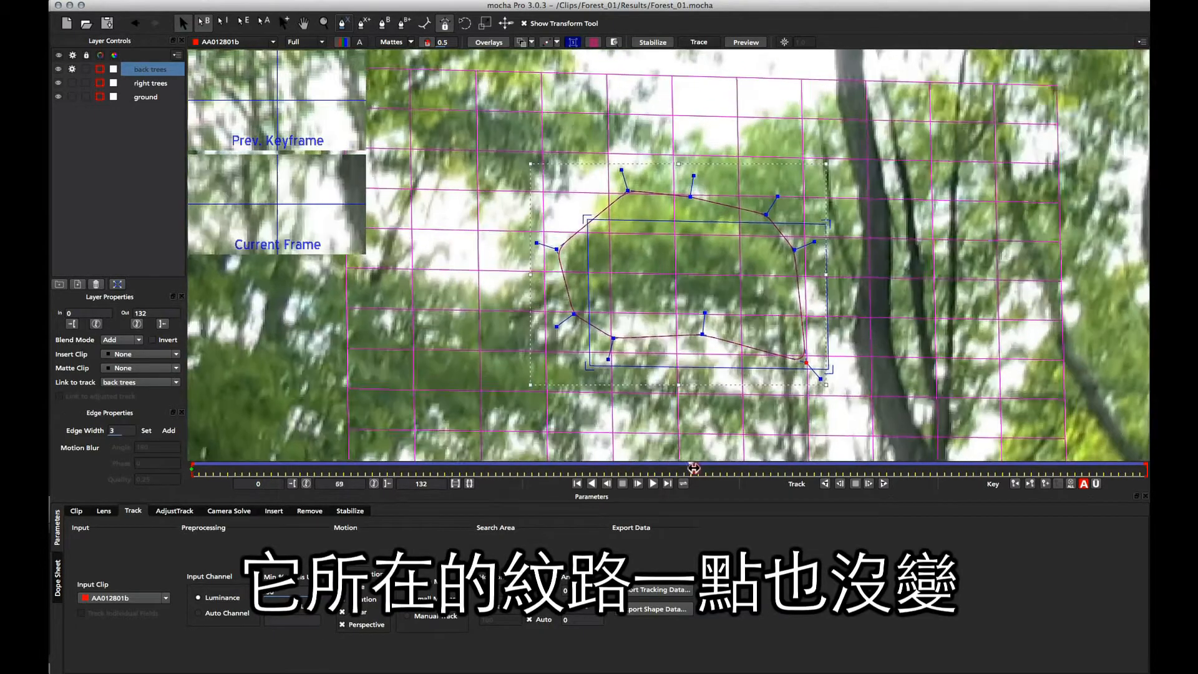
left_click_drag(692, 469, 1039, 473)
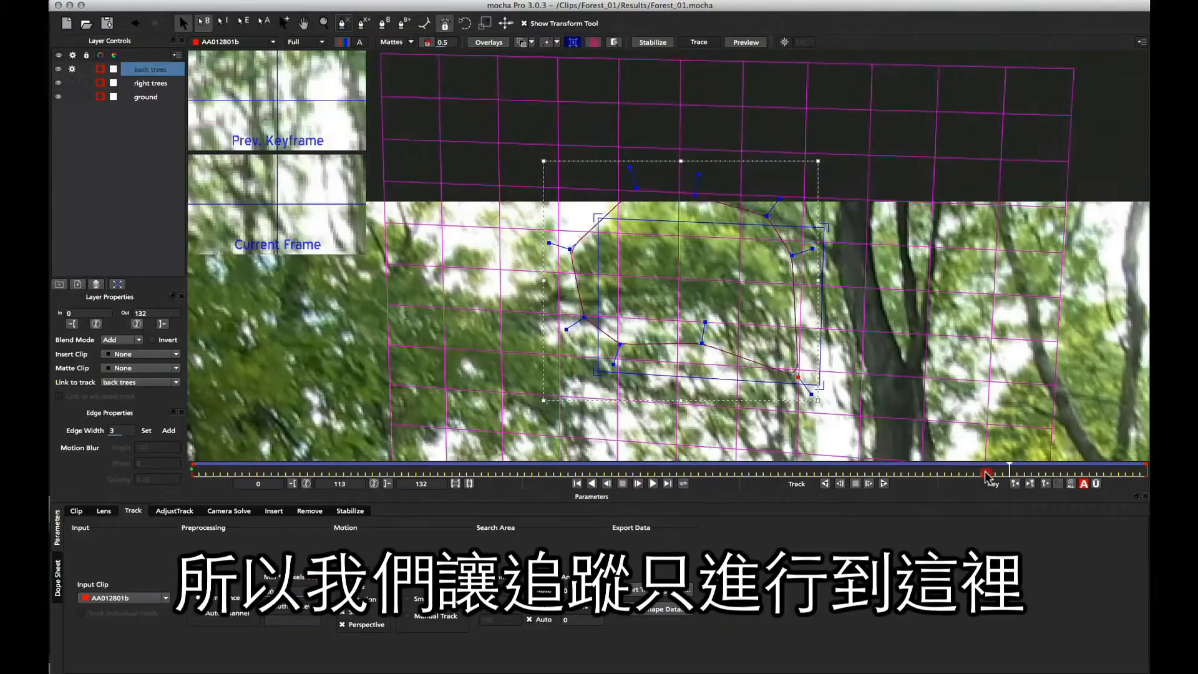
left_click_drag(1009, 470, 968, 464)
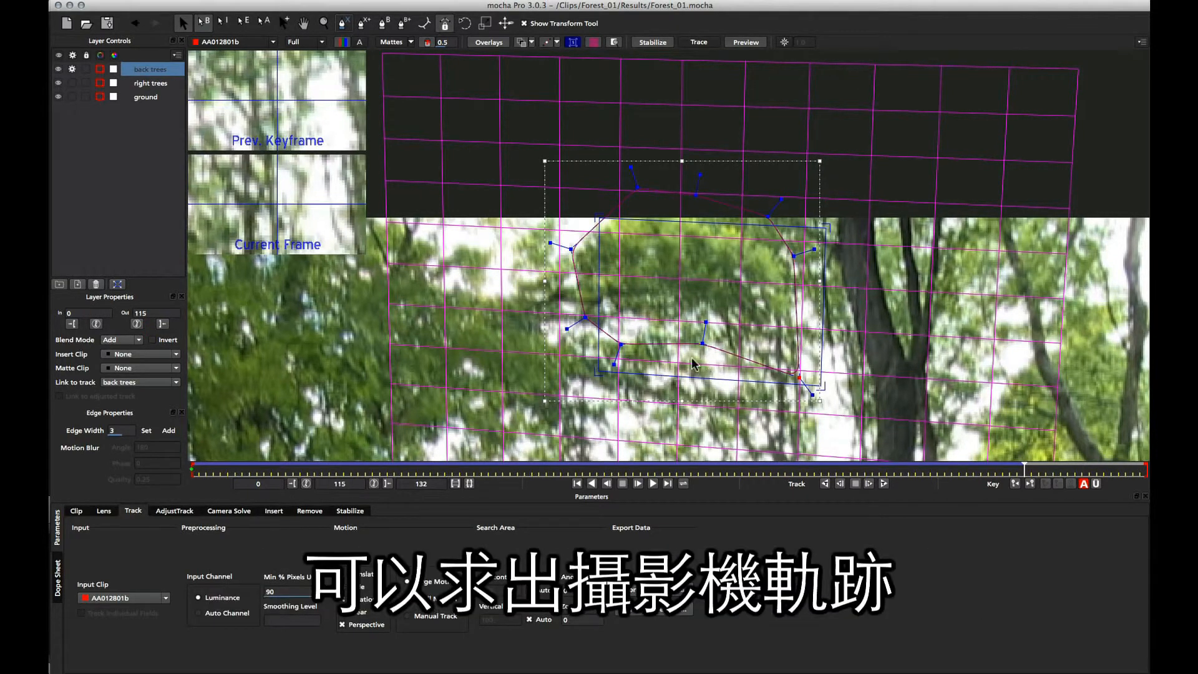
left_click(71, 68)
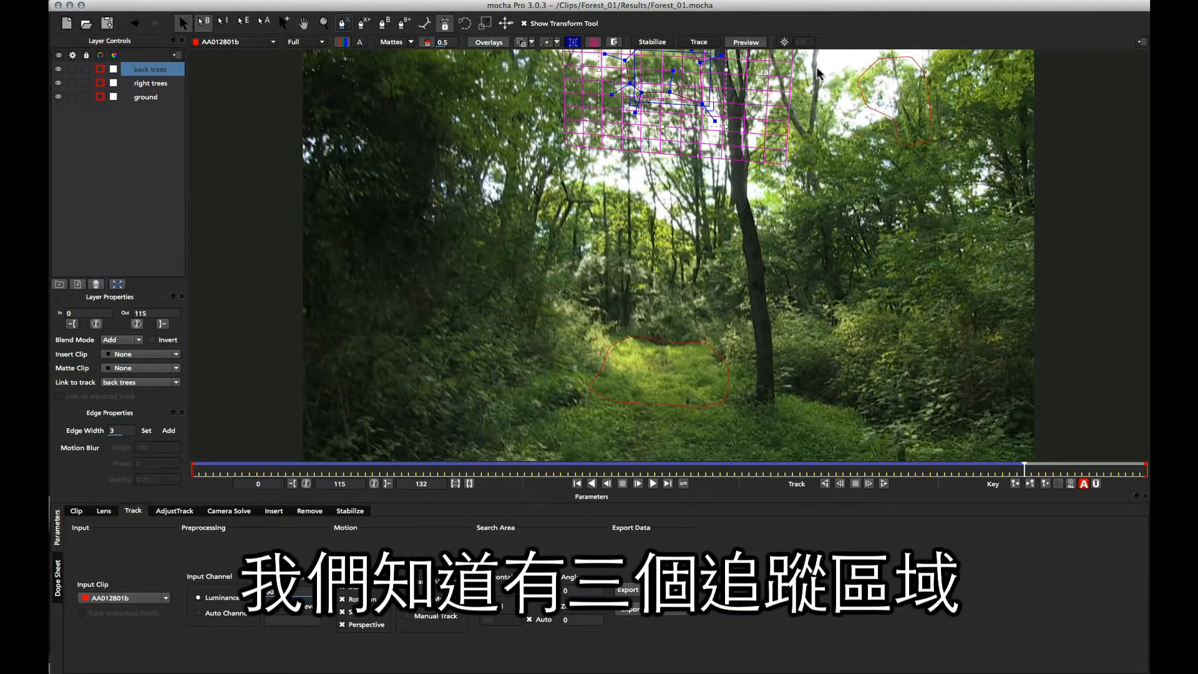
mouse_move(573, 426)
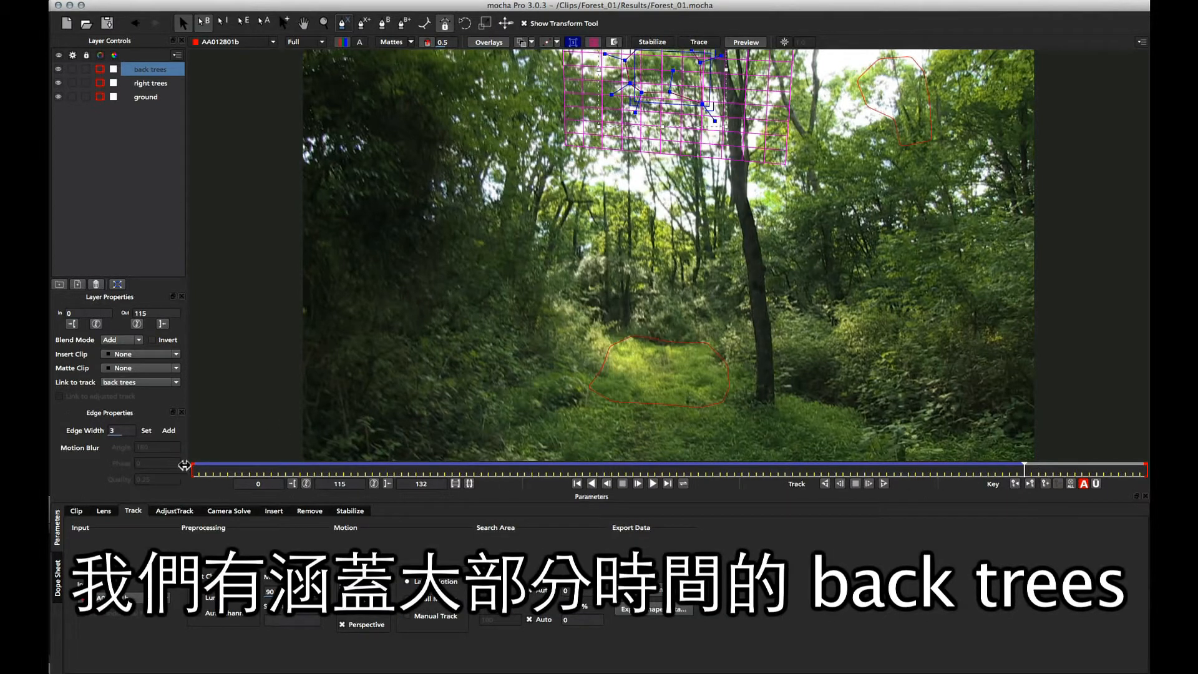
Step: Inspect the right trees and ground tracks, then enable Show All Layers mattes
left_click(149, 83)
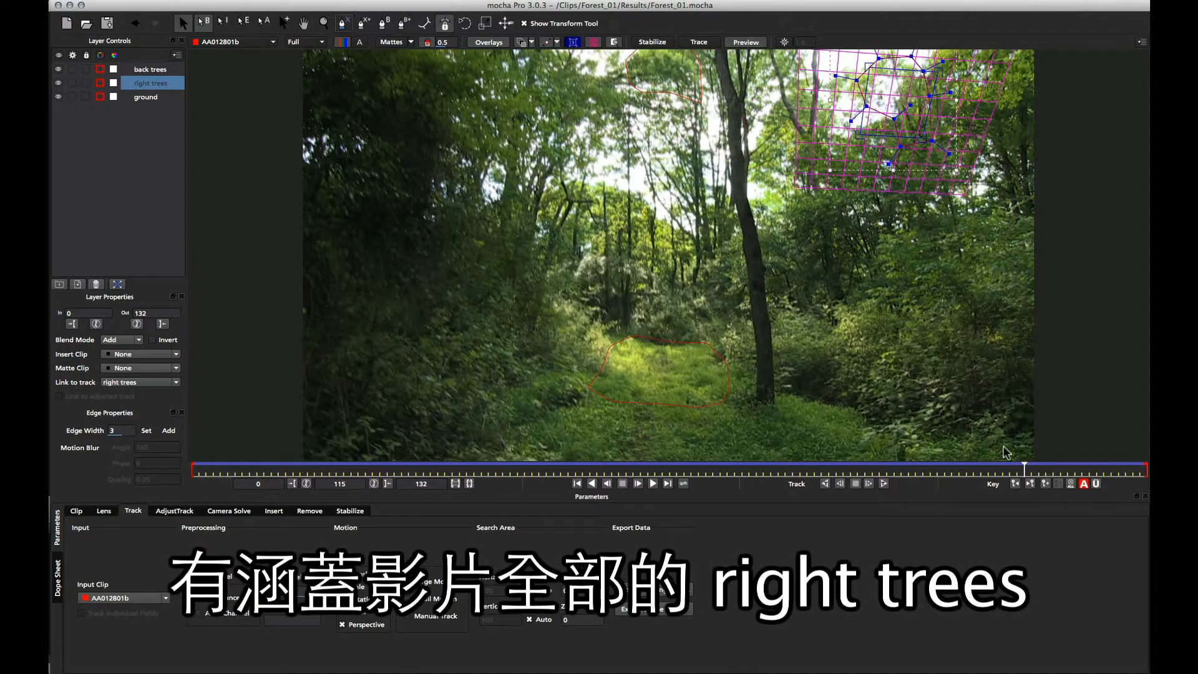
mouse_move(715, 281)
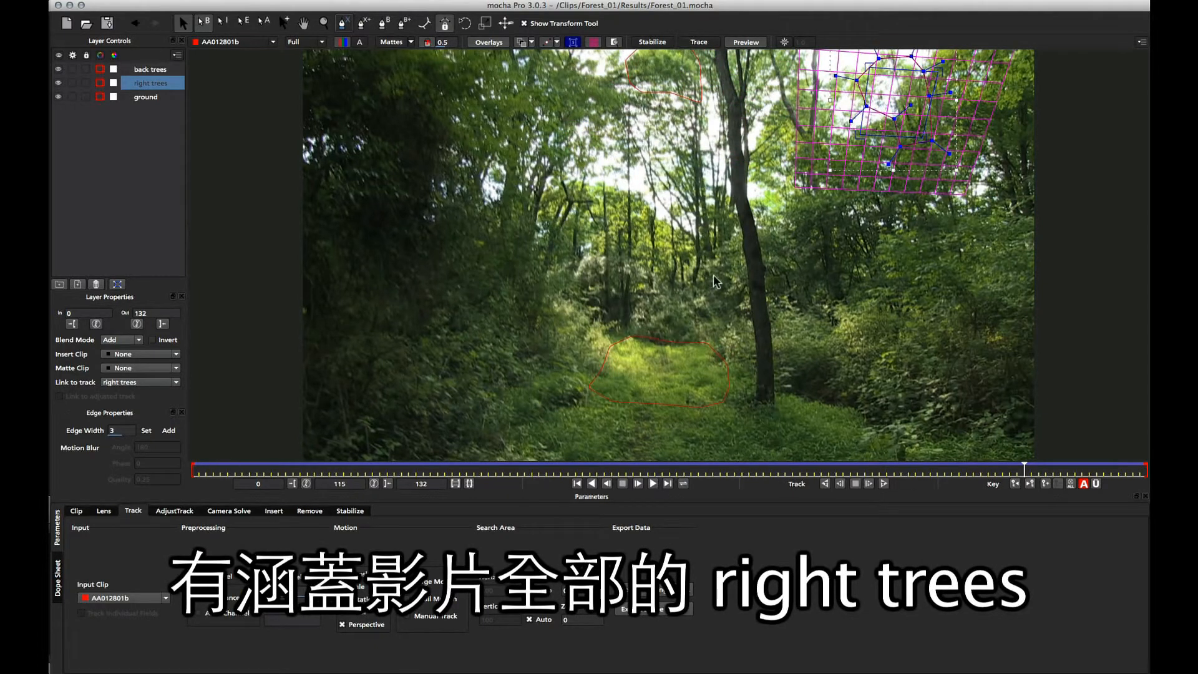
left_click(145, 97)
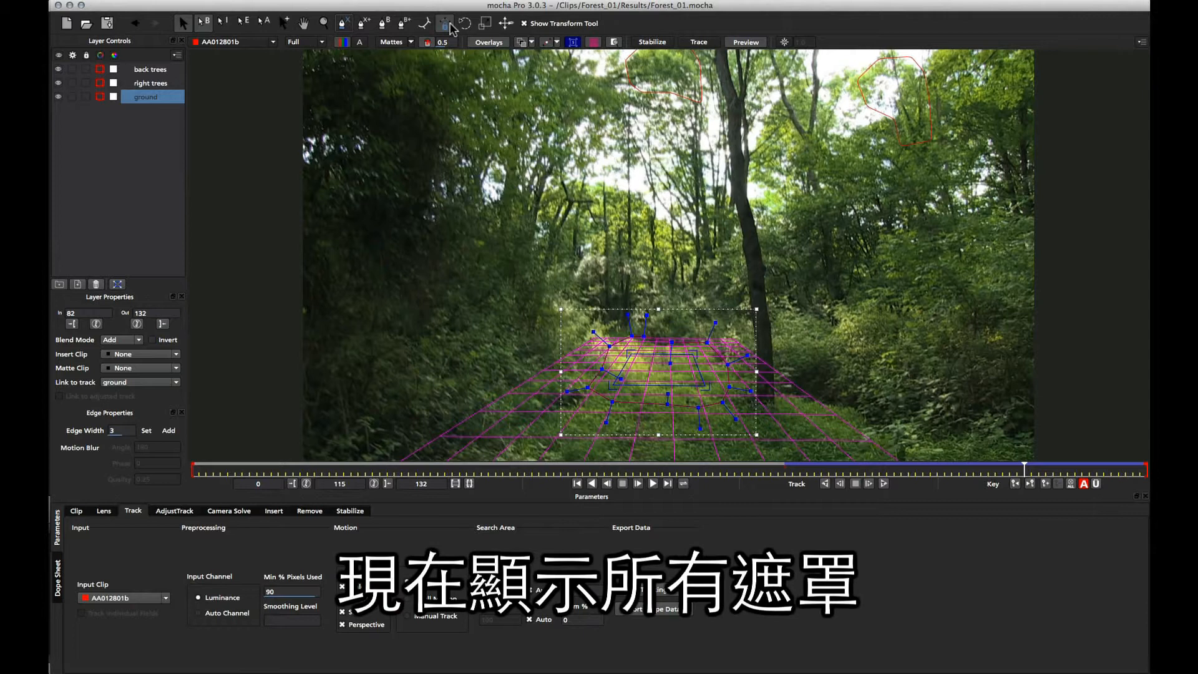
left_click(397, 41)
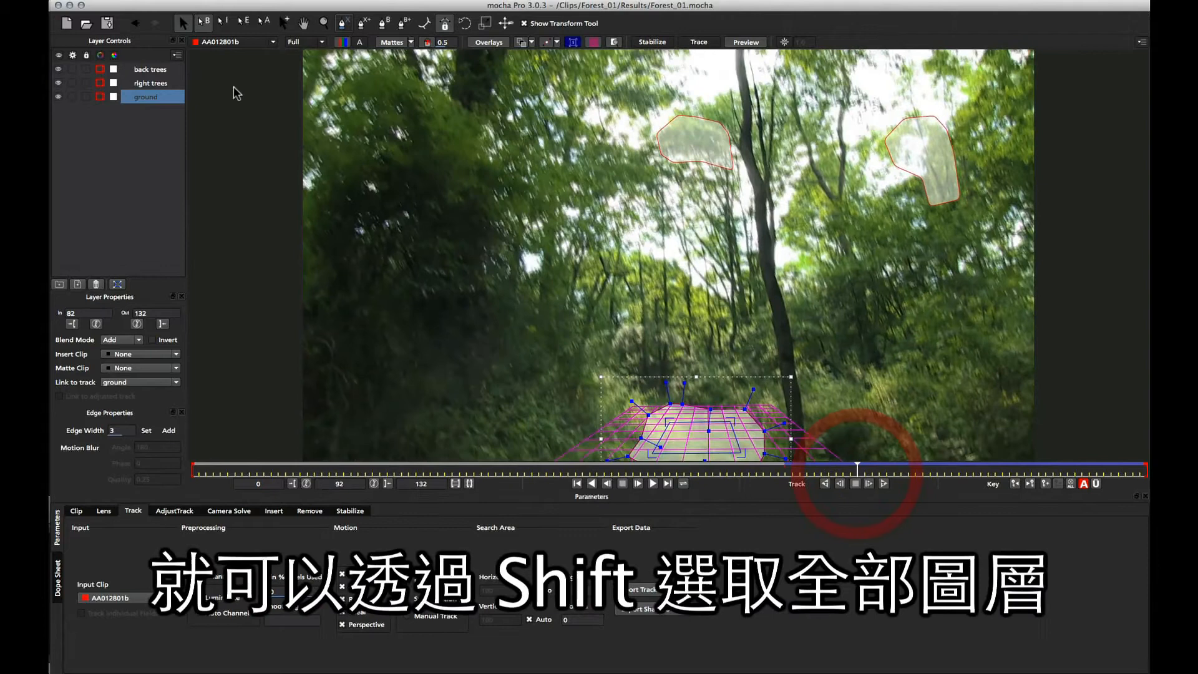
Step: Select all three layers and run Camera Solve with Auto camera, reaching 86% quality
left_click(149, 68)
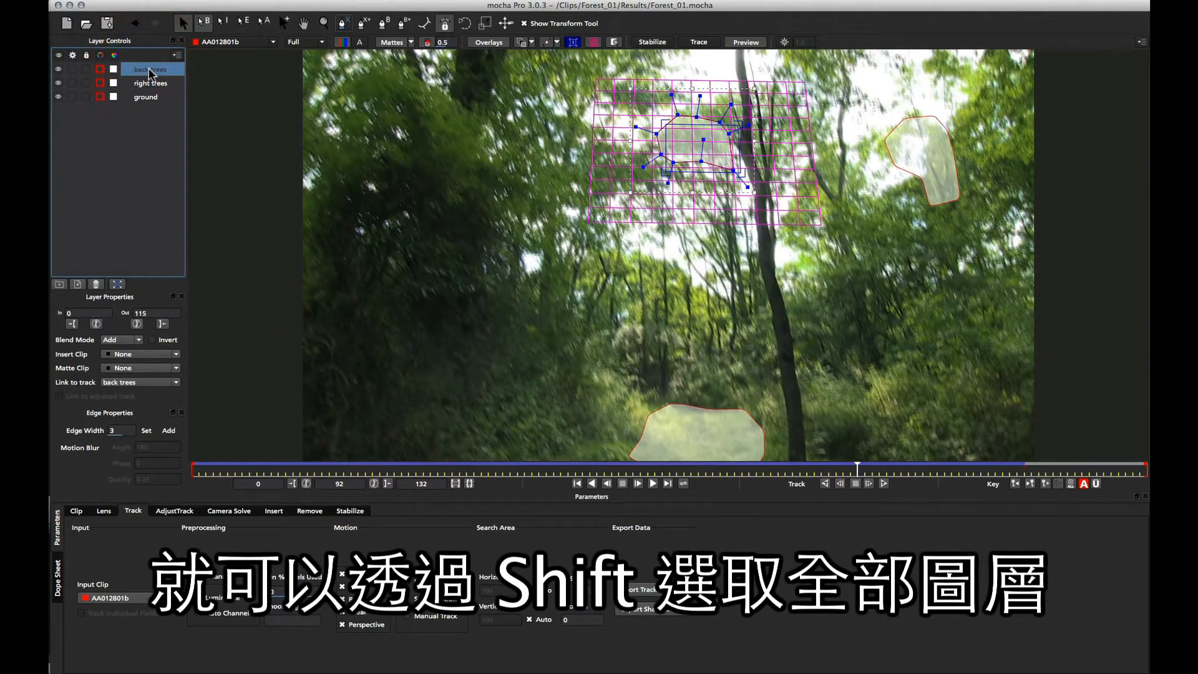
left_click(145, 96)
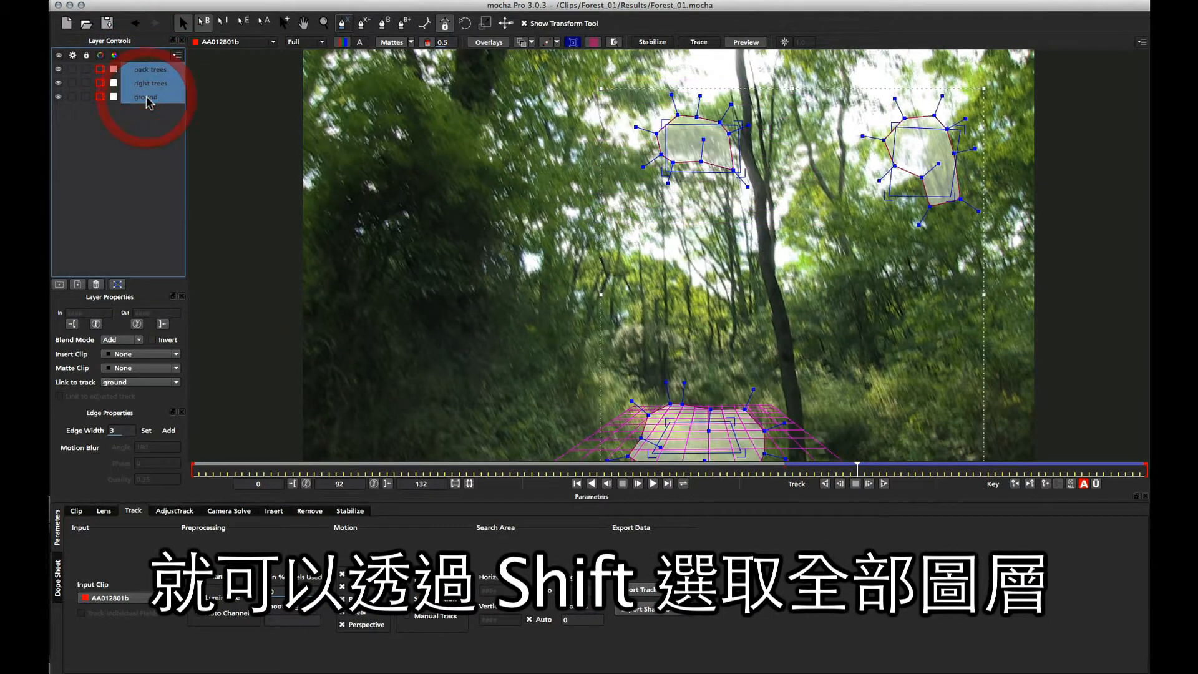
left_click(145, 97)
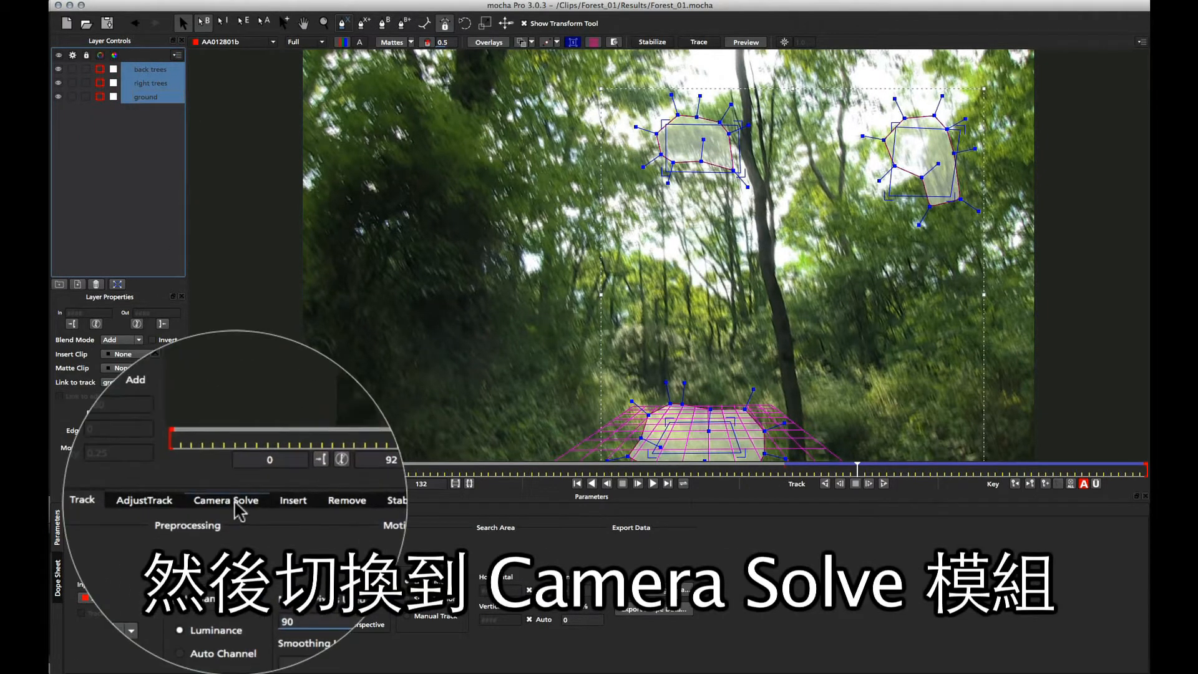
left_click(226, 500)
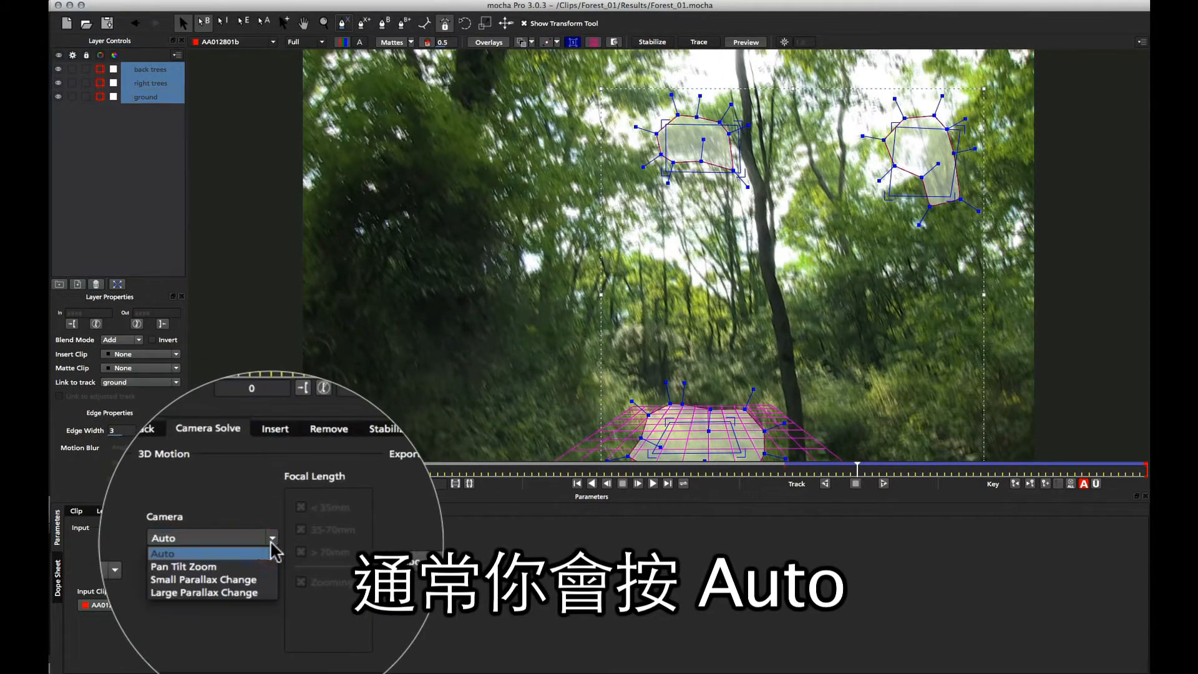
left_click(217, 537)
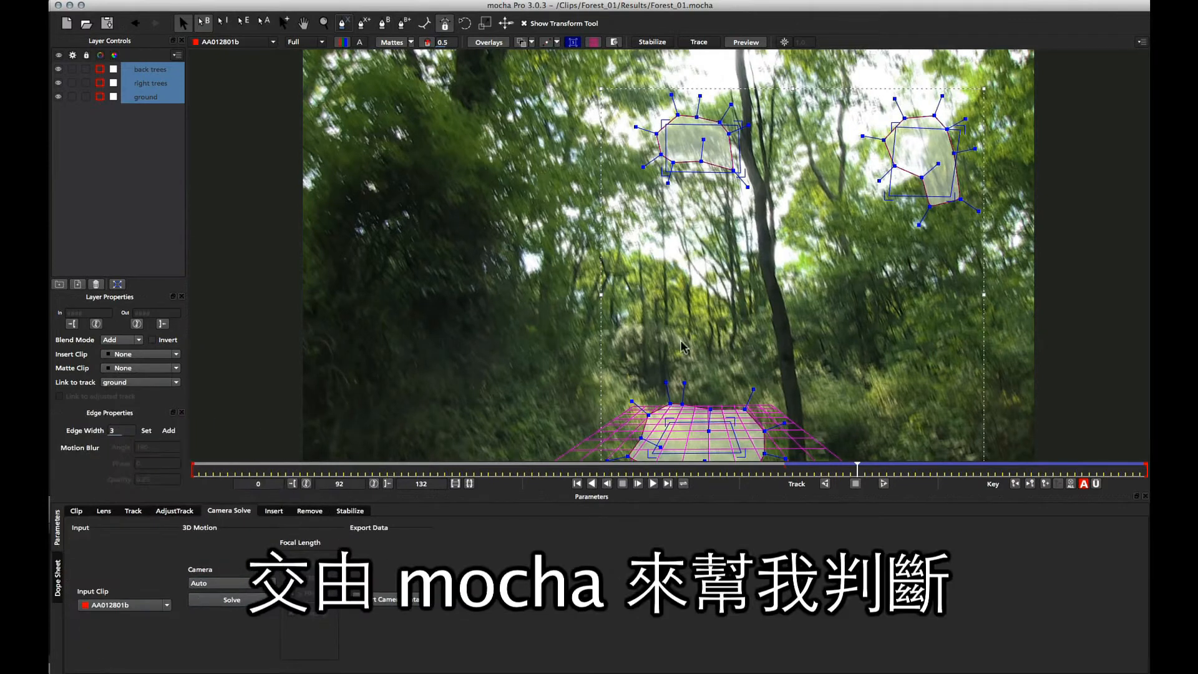
mouse_move(759, 163)
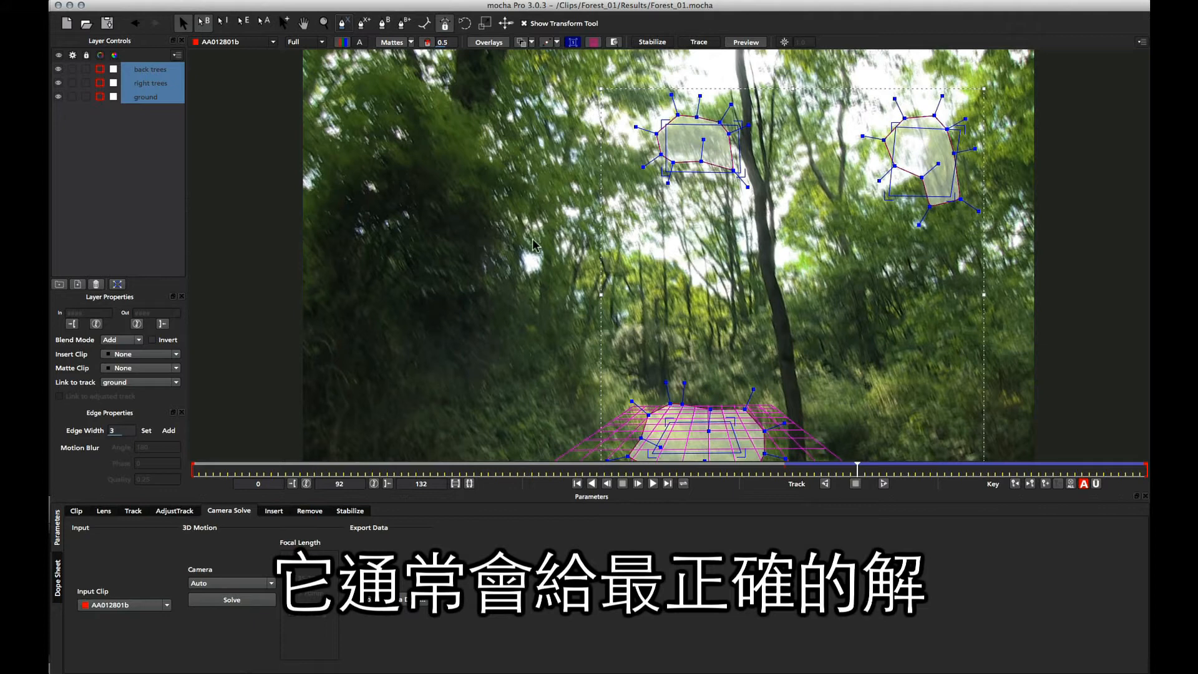
mouse_move(916, 142)
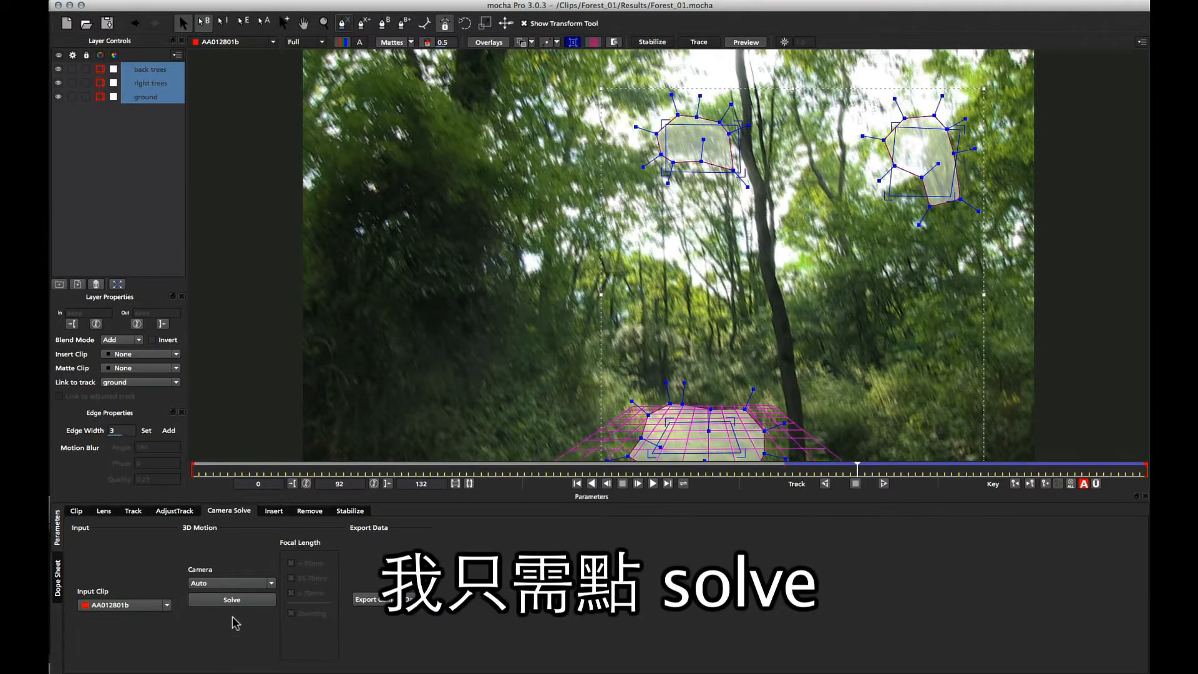
left_click(231, 600)
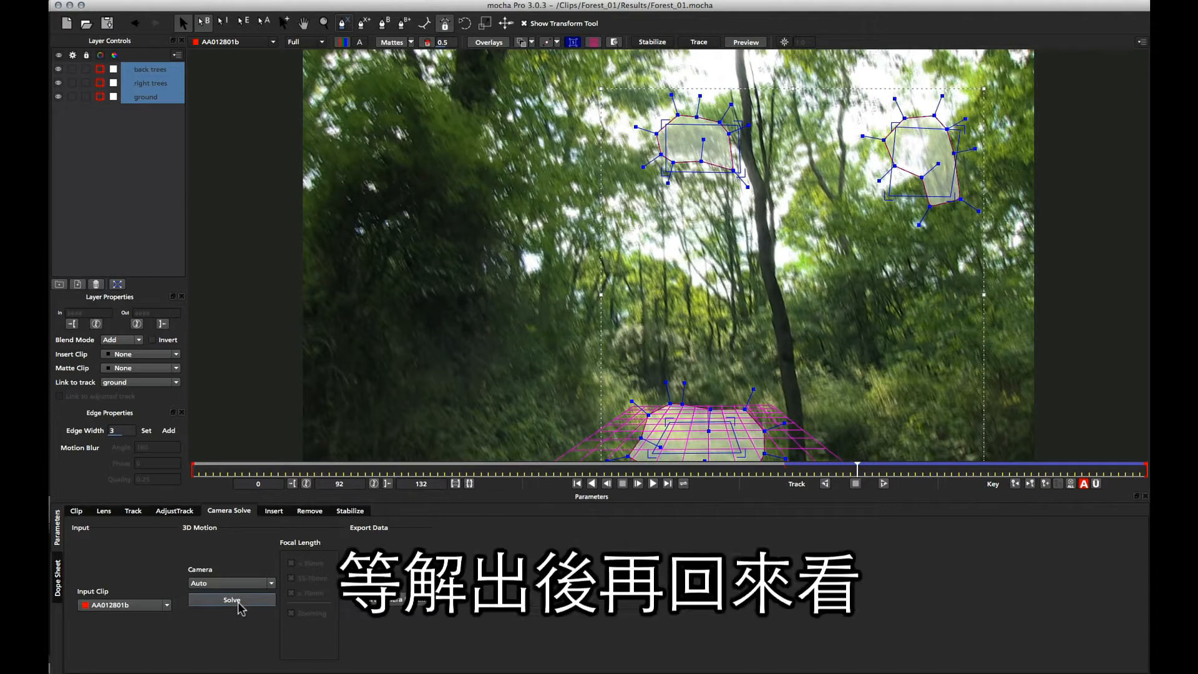
left_click(231, 599)
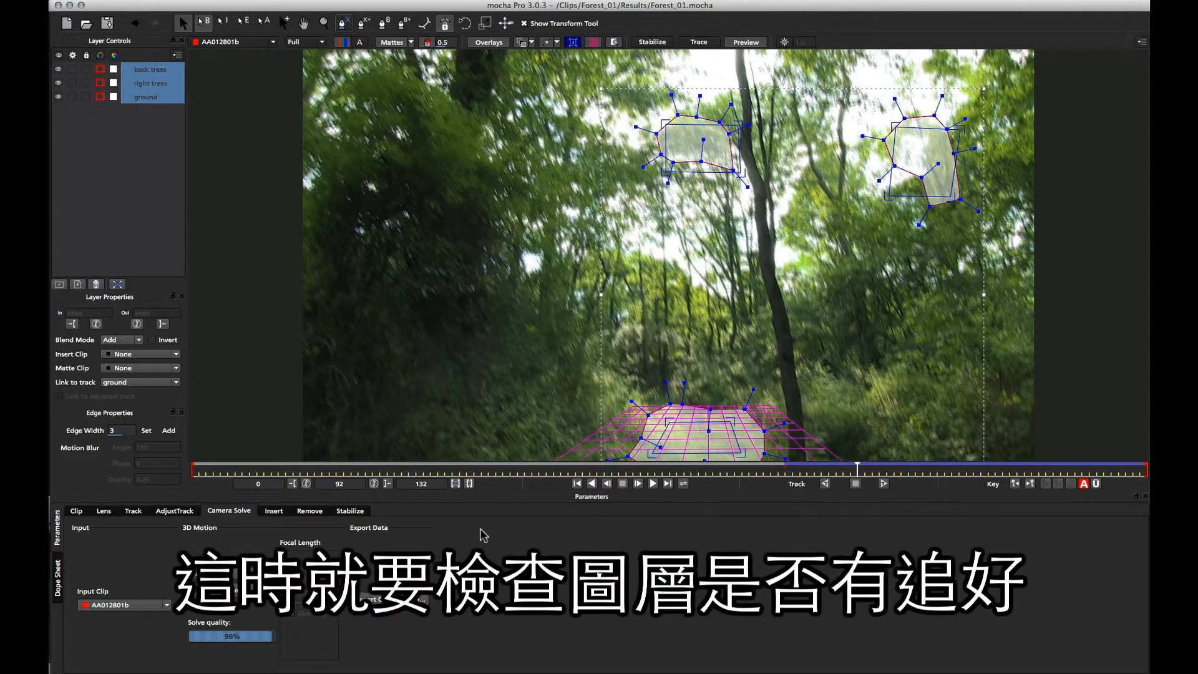
mouse_move(671, 424)
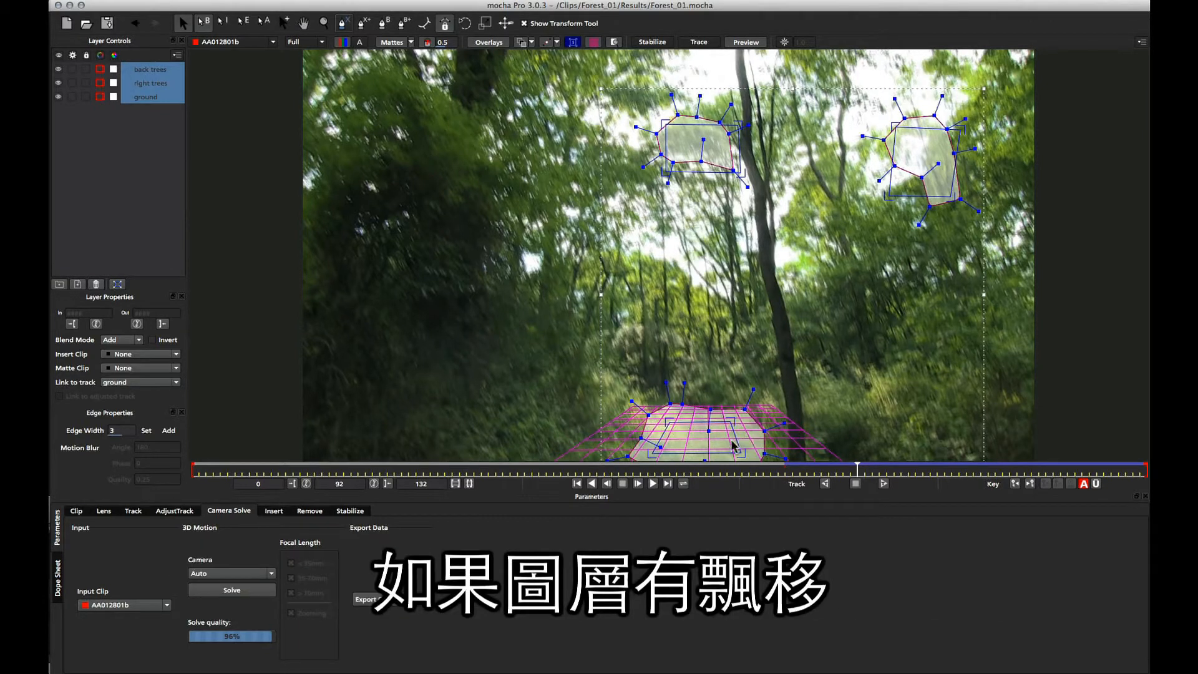
mouse_move(648, 364)
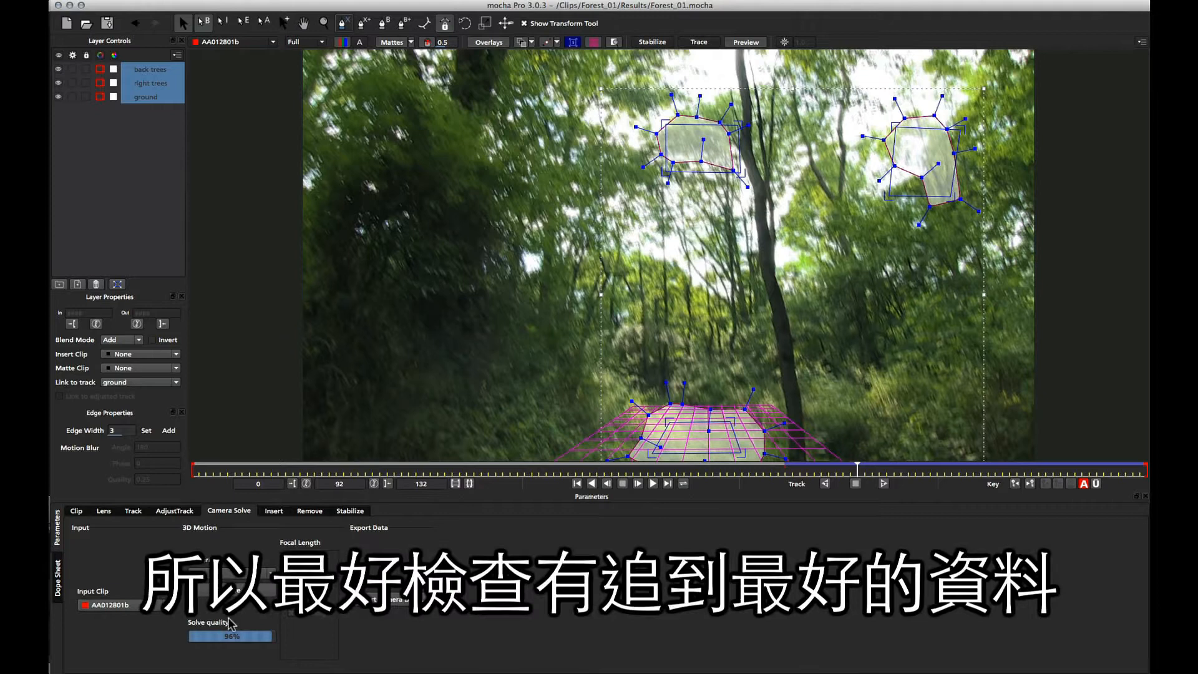
mouse_move(688, 346)
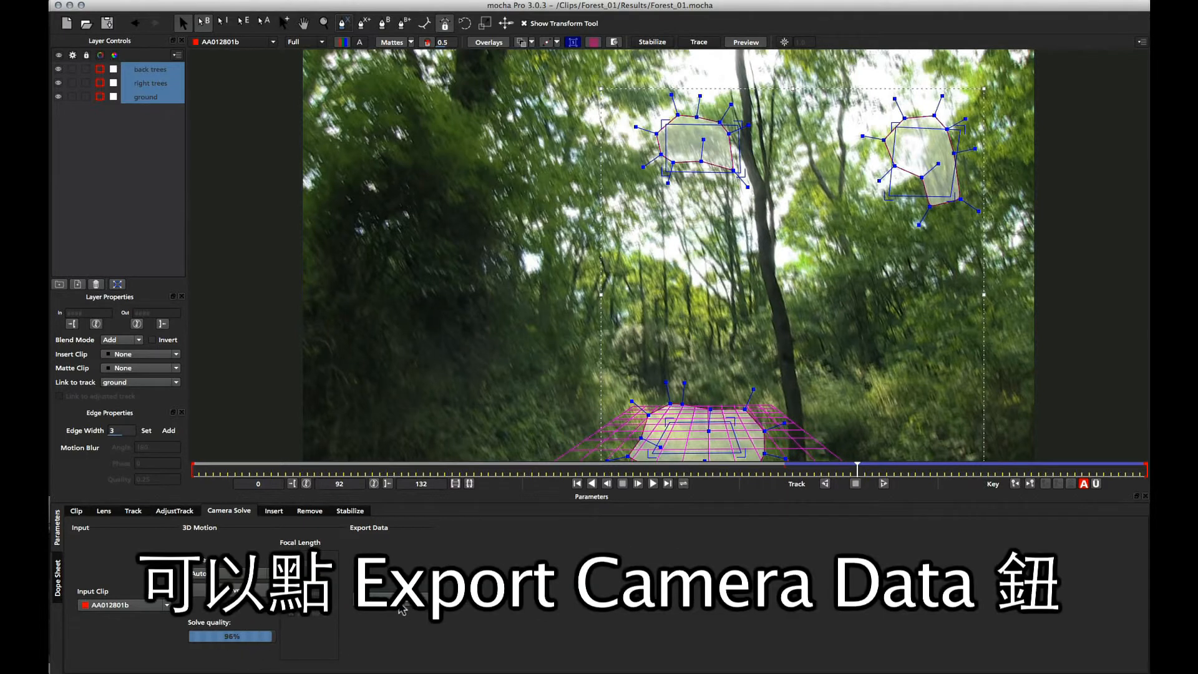
Step: Export camera data as After Effects 3D Motion Data (*.txt) via Copy to Clipboard
left_click(389, 600)
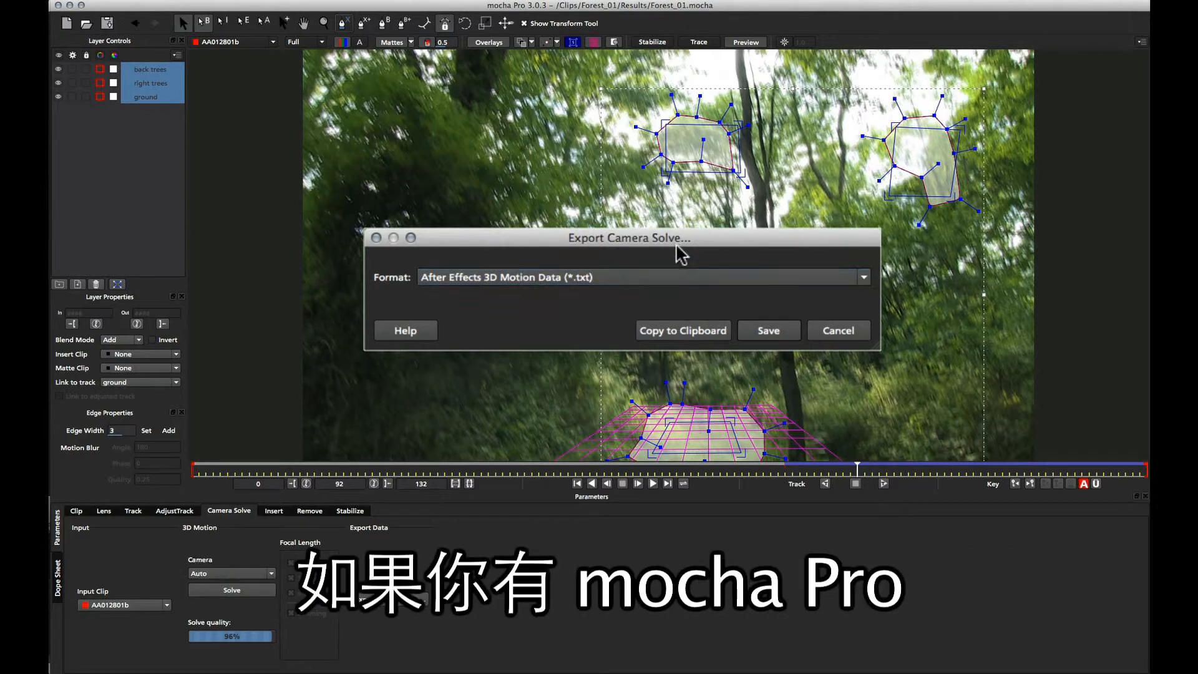
left_click(641, 276)
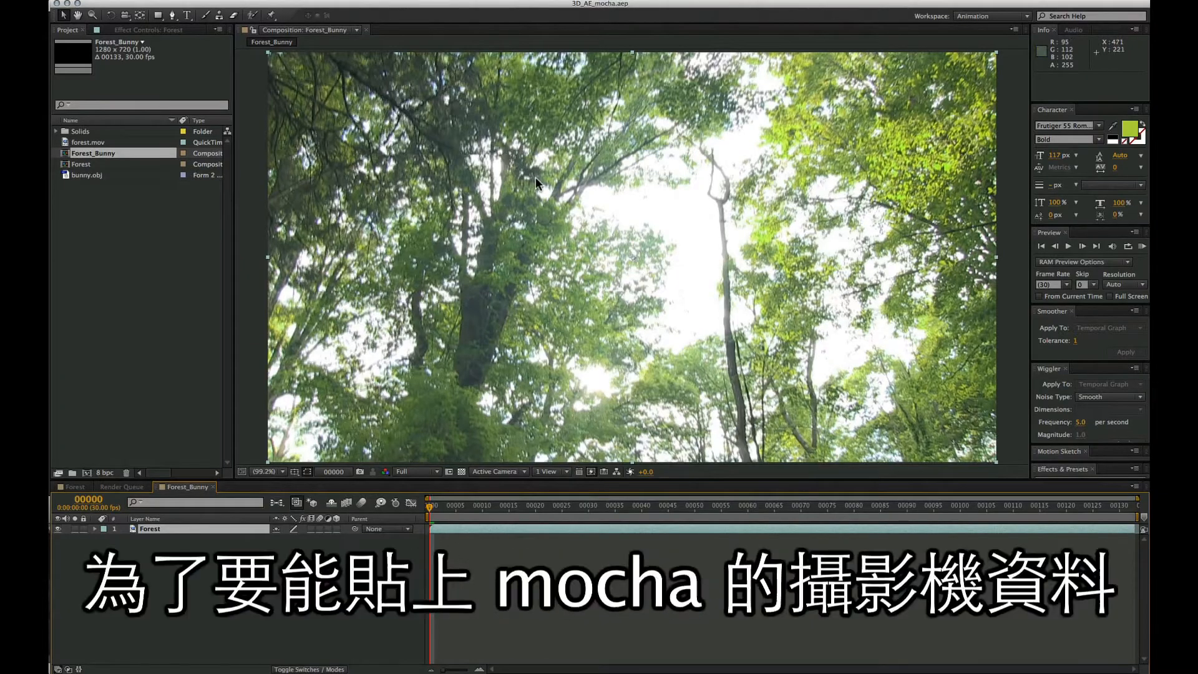
mouse_move(537, 353)
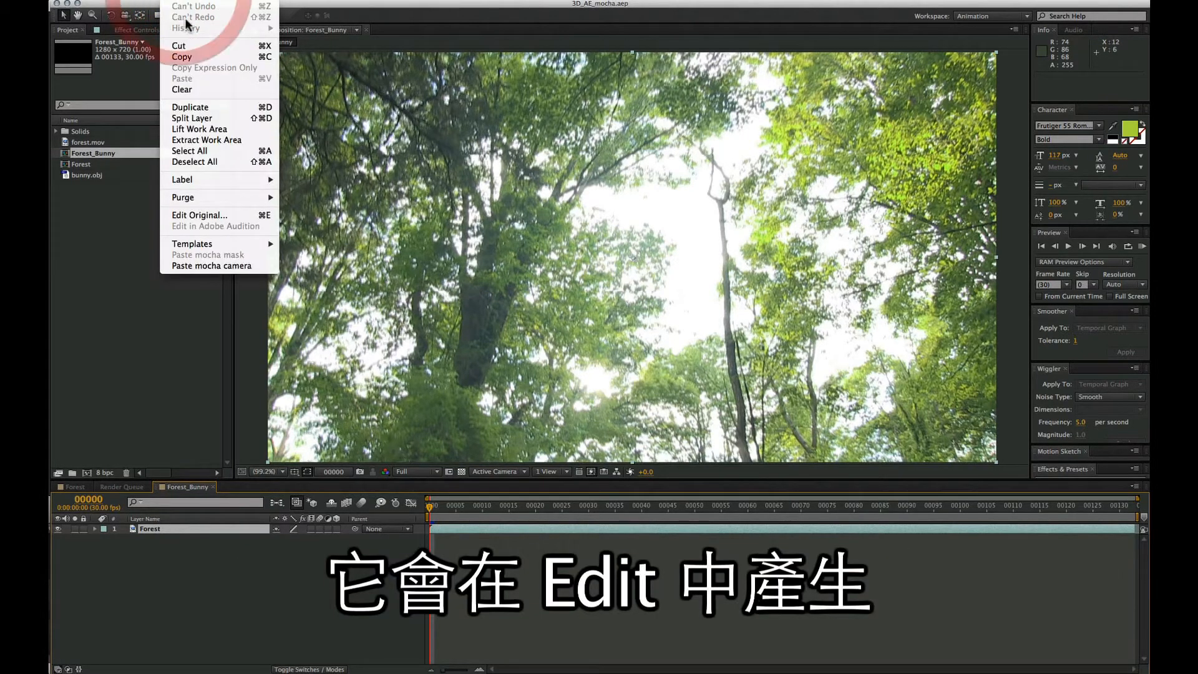
mouse_move(221, 265)
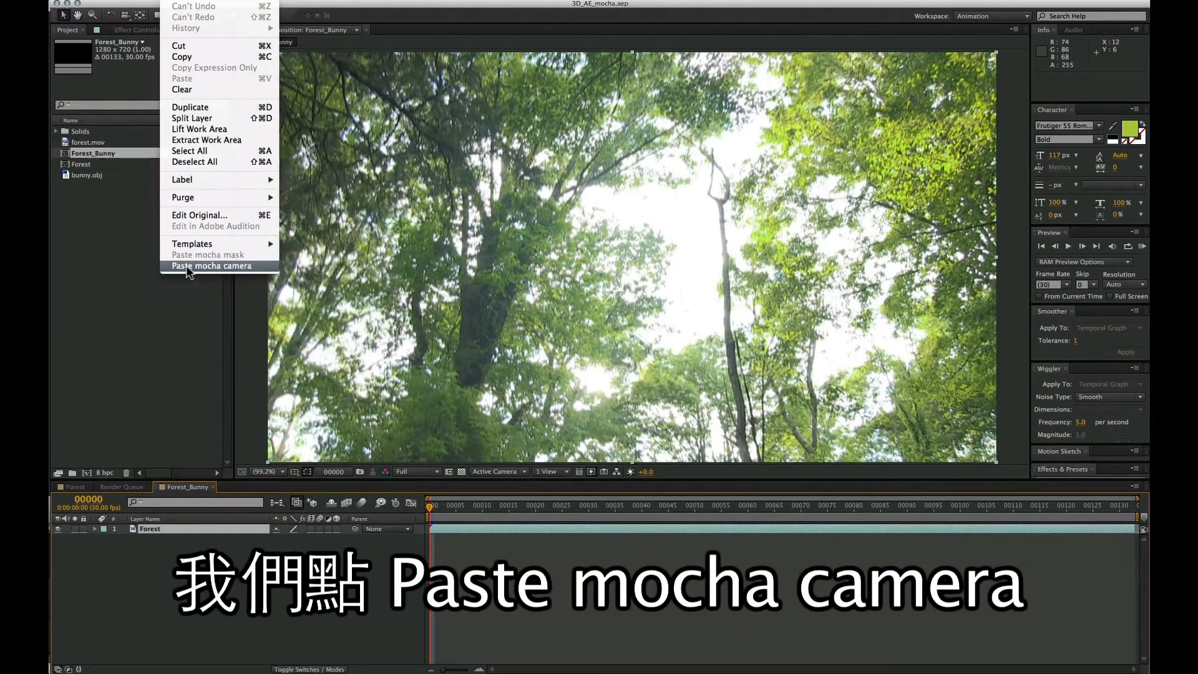
Step: Use Edit > Paste mocha camera to add the mocha camera and null layers above Forest
left_click(214, 265)
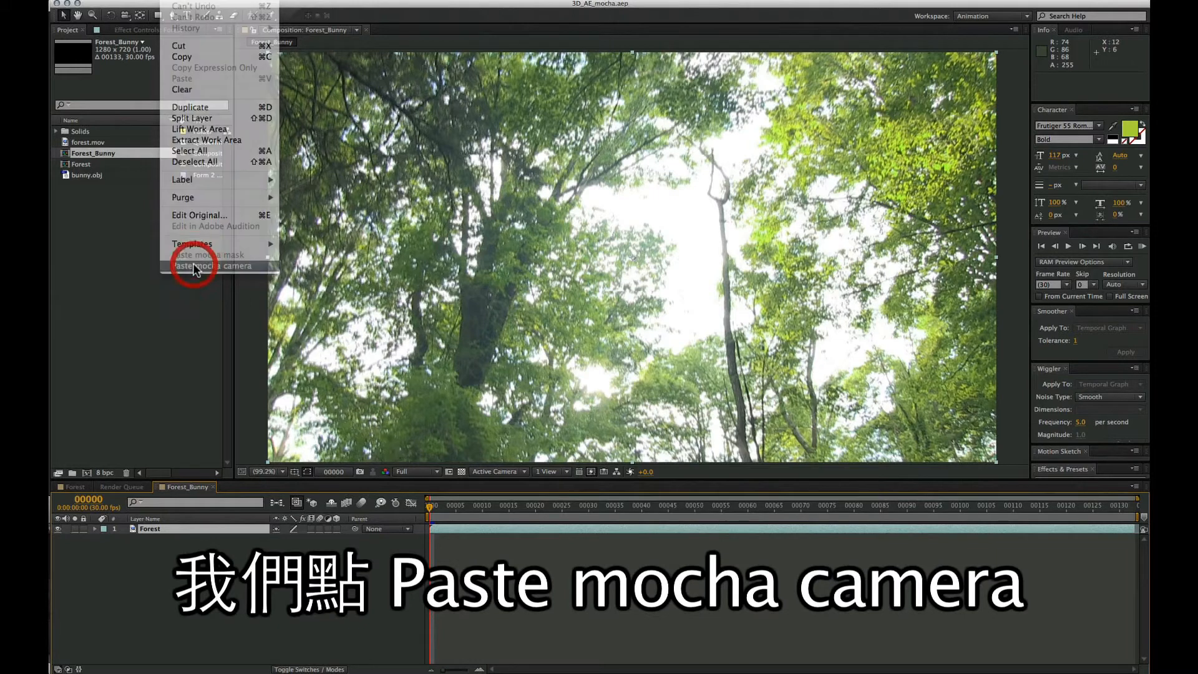
left_click(193, 265)
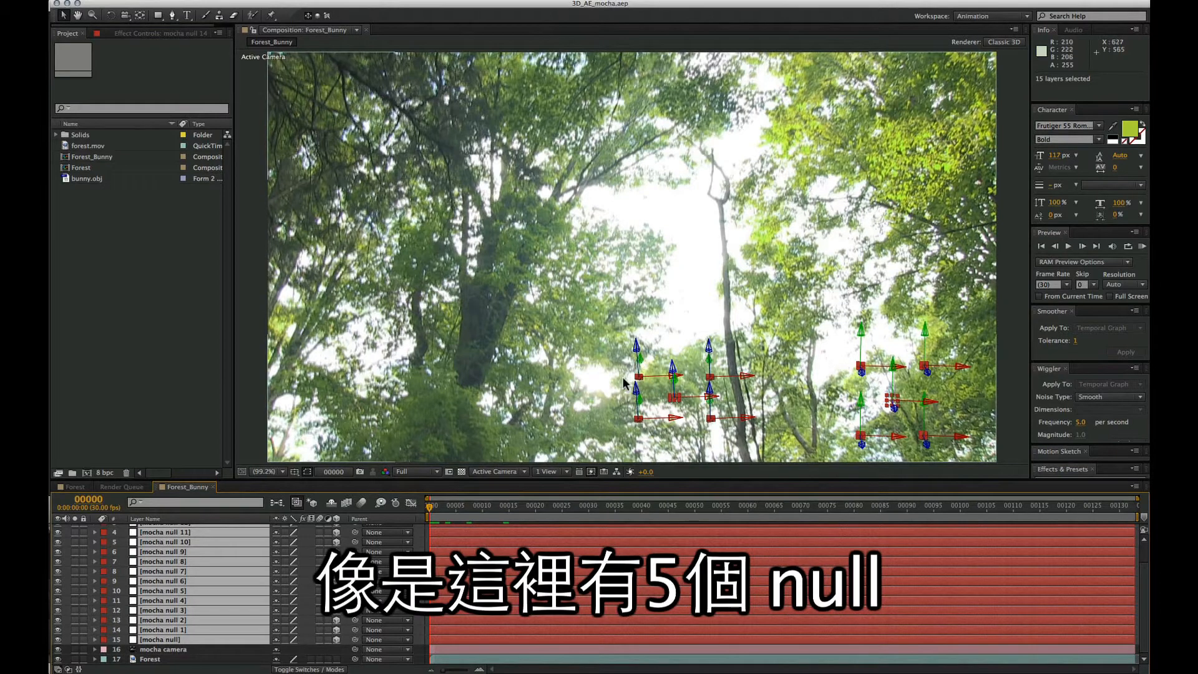
mouse_move(680, 442)
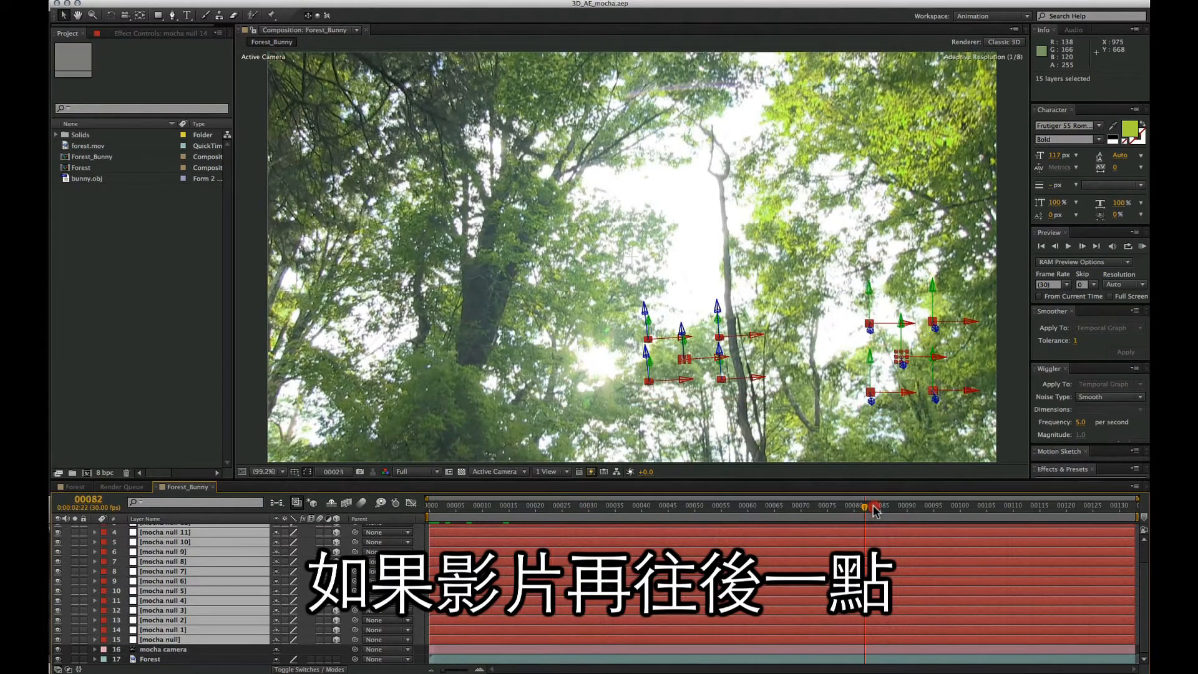
Step: Scrub the playhead to frame 123, where the mocha nulls rest on the forest floor
left_click_drag(875, 505, 1086, 505)
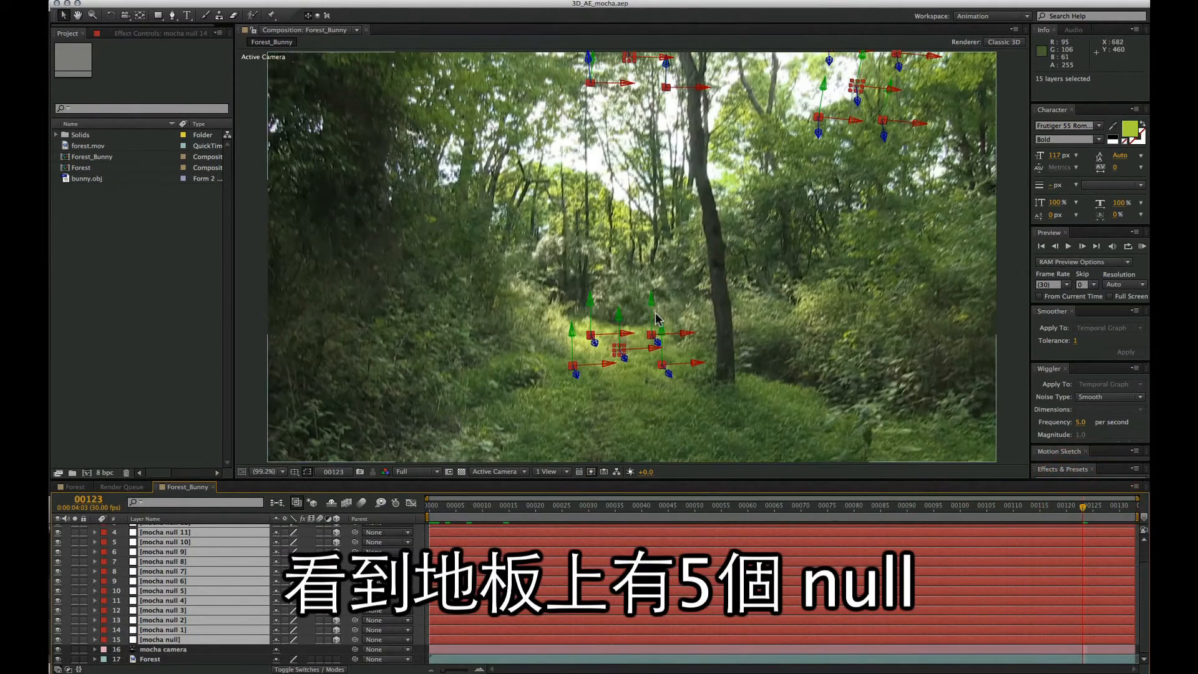
mouse_move(630, 355)
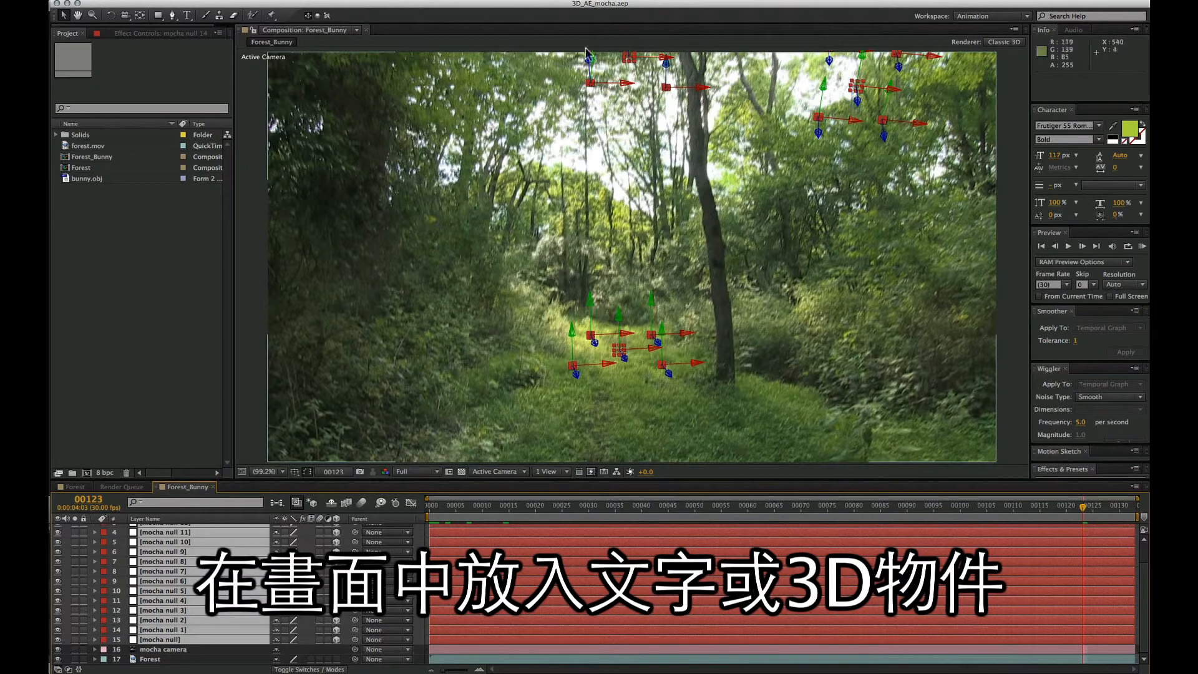
mouse_move(524, 265)
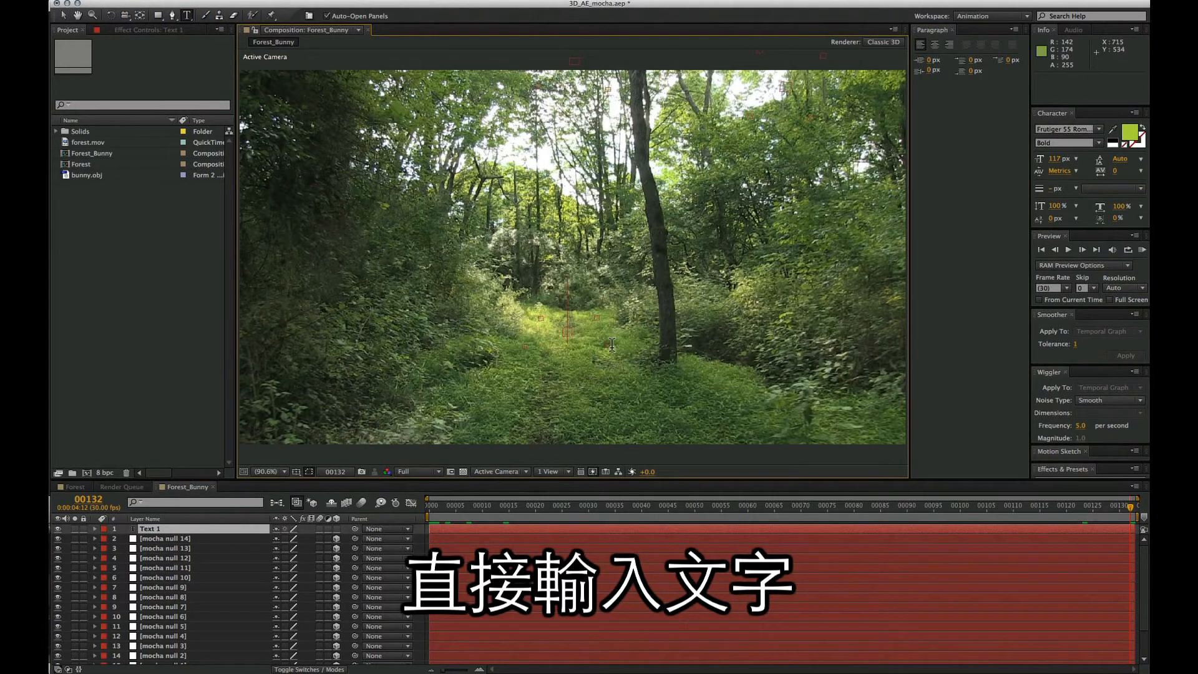
Step: Type the title 'A Walk In The Forest' on three lines and centre it in the composition
type("A")
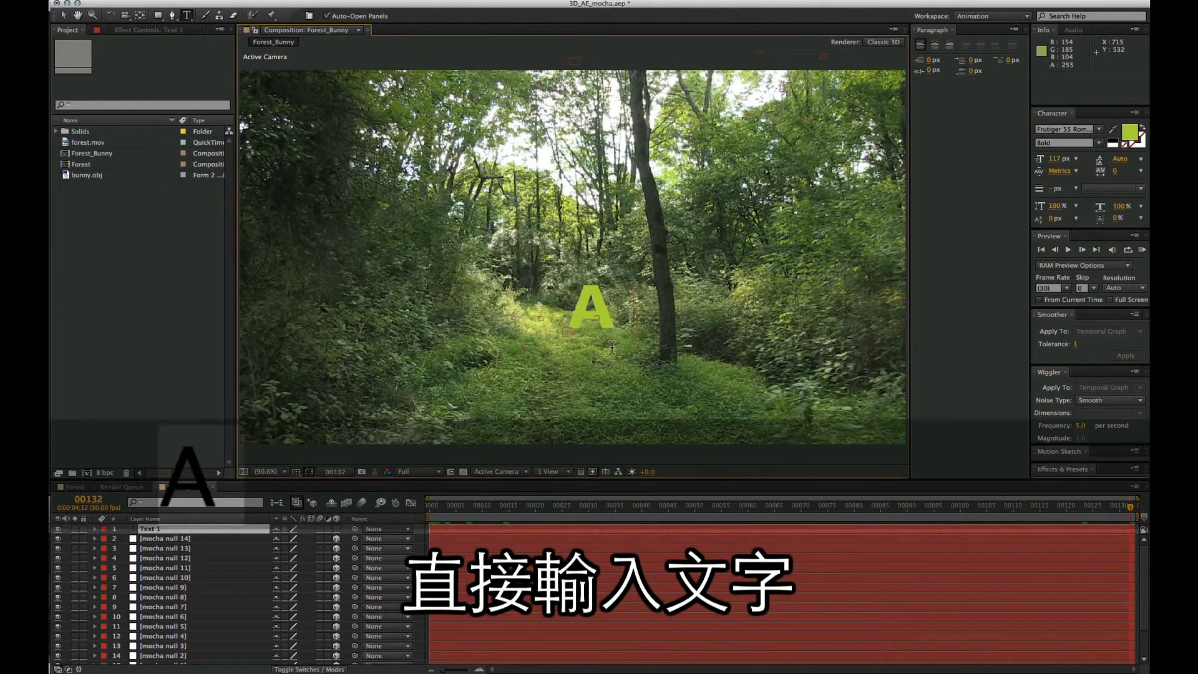
type("Walk")
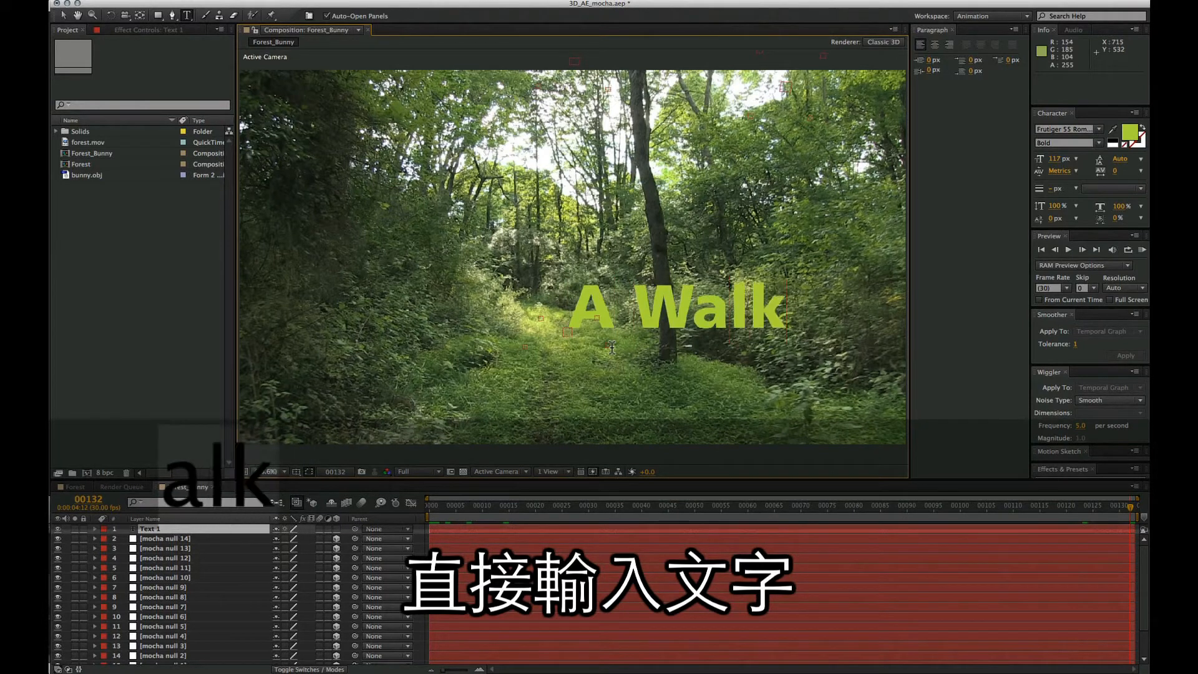
type("In")
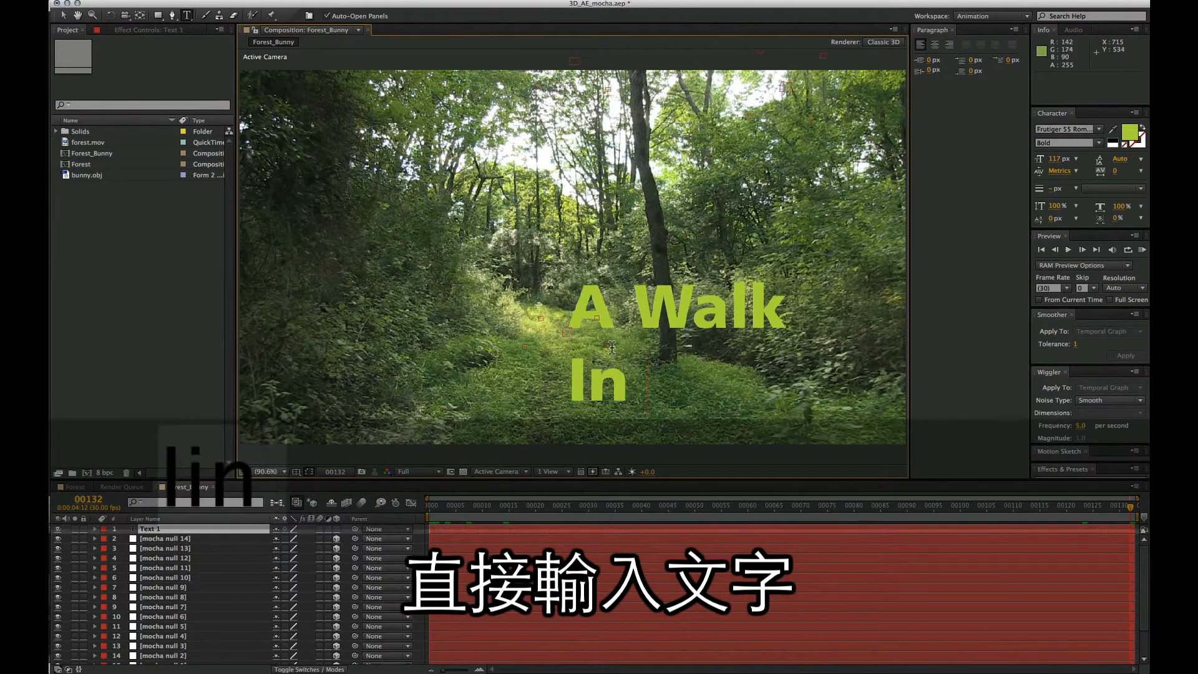
type("The")
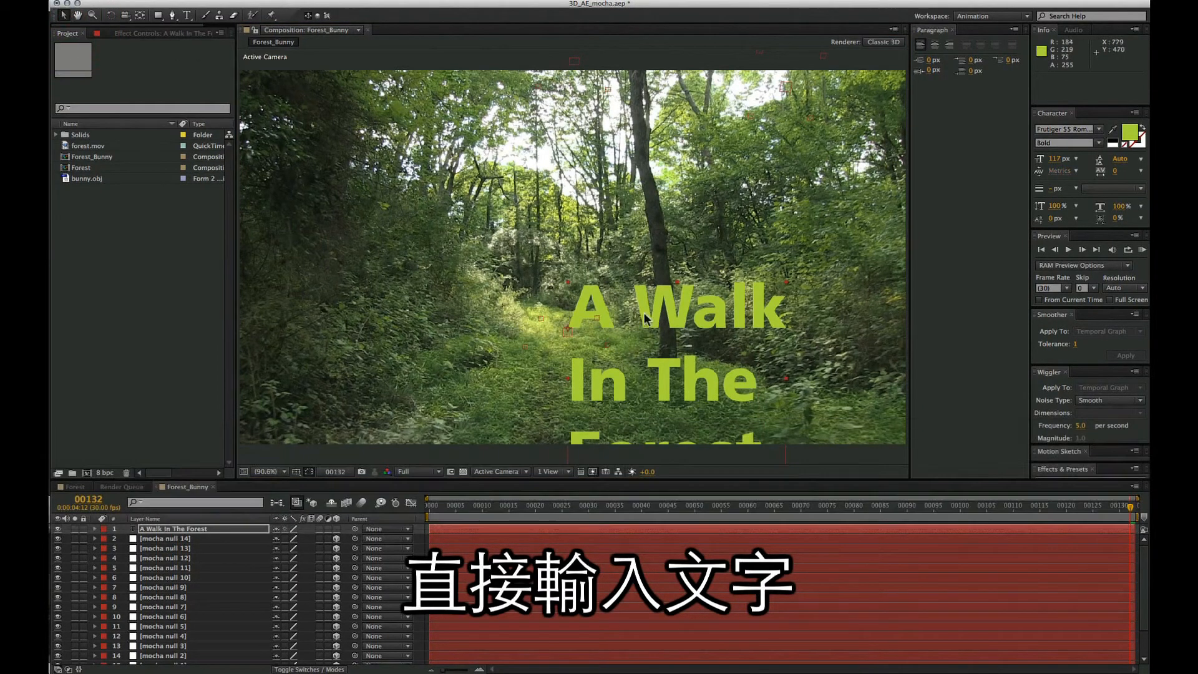
left_click_drag(673, 306, 604, 268)
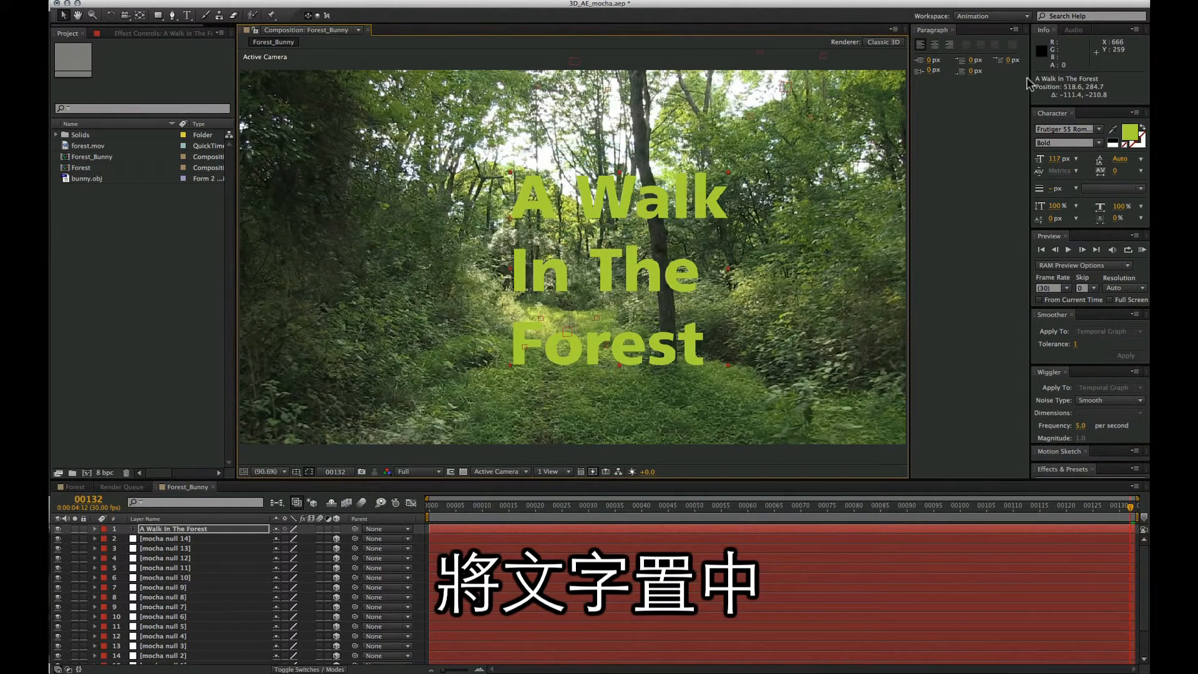
left_click(936, 44)
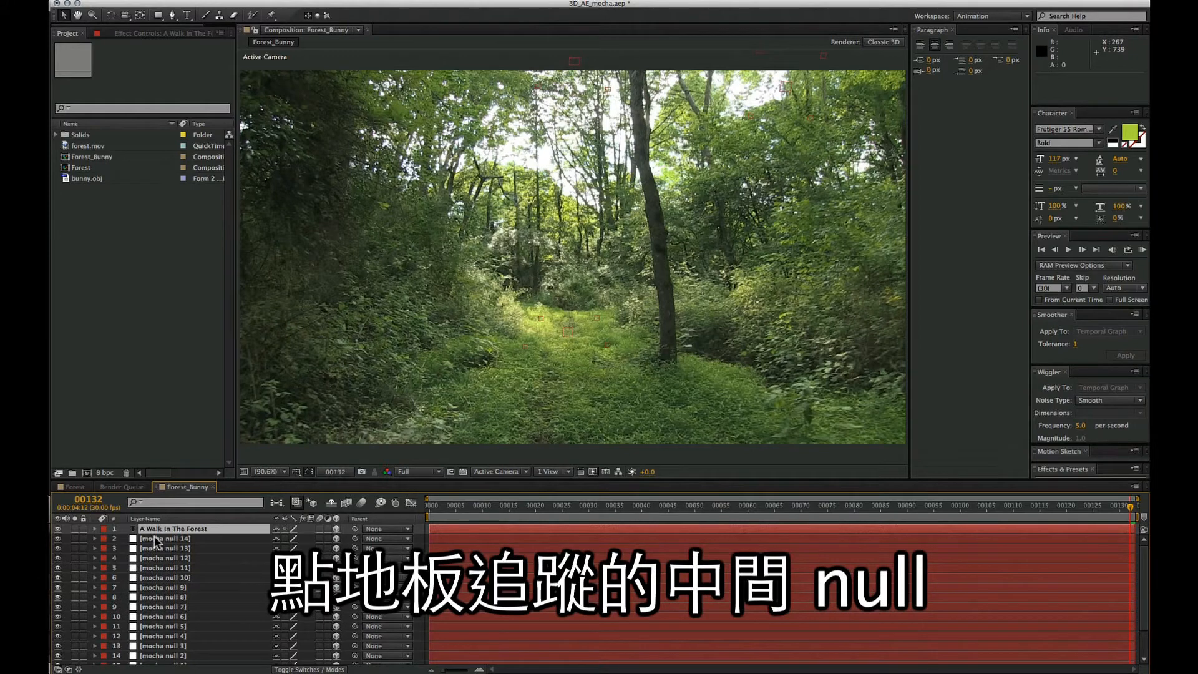
Step: Give the title mocha null 4's position, scale it to 339%, and raise it above the path
left_click(162, 636)
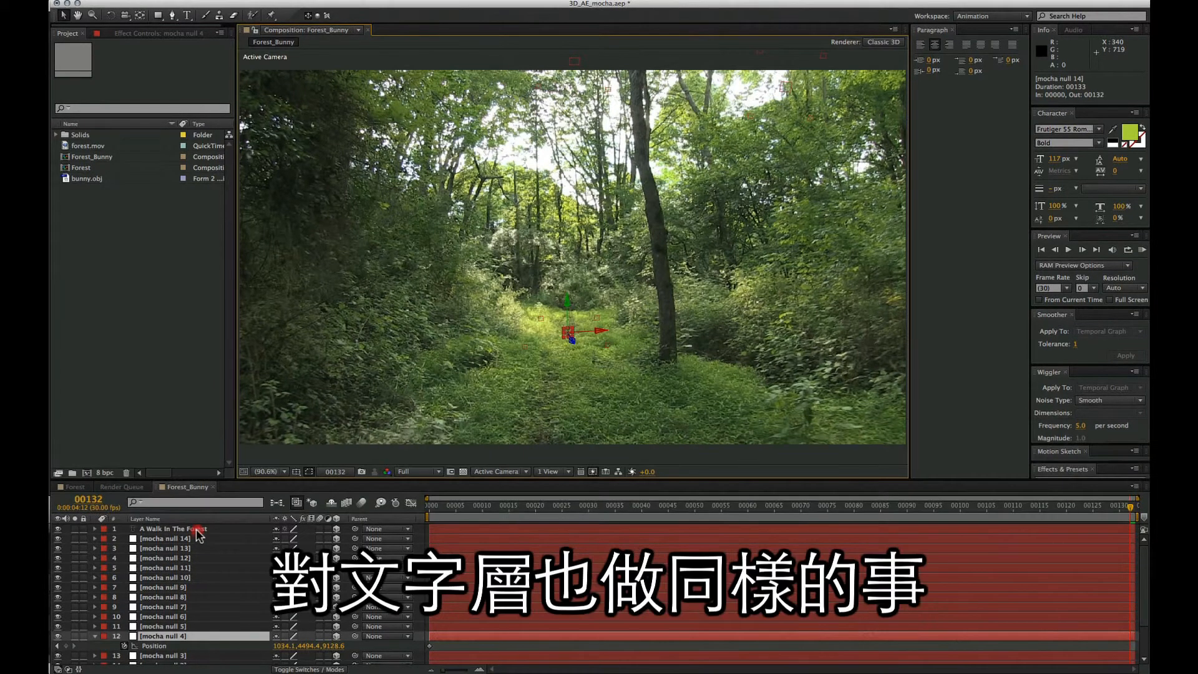
left_click(172, 528)
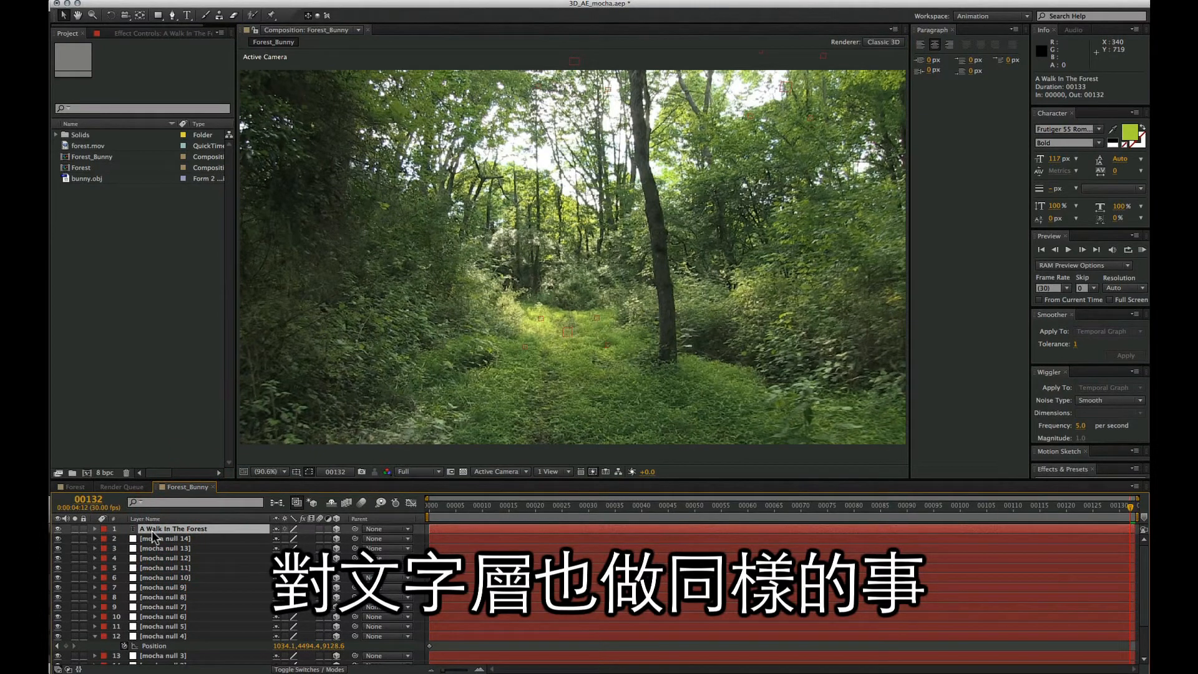
key("p")
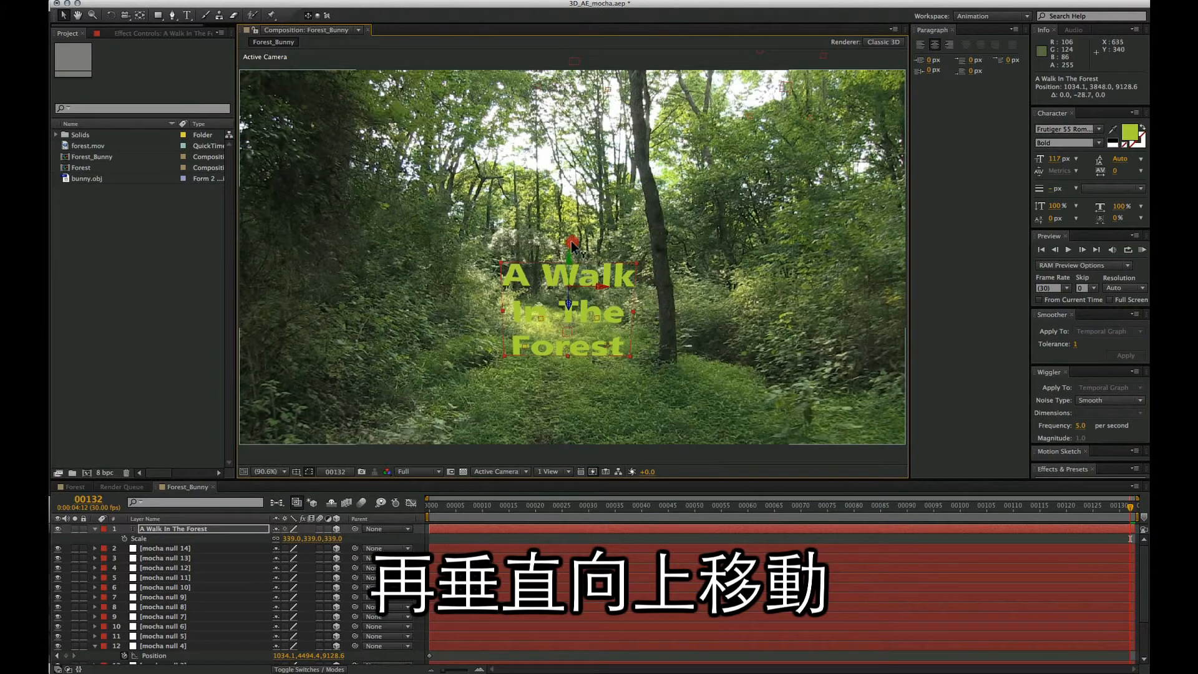
left_click_drag(575, 244, 547, 99)
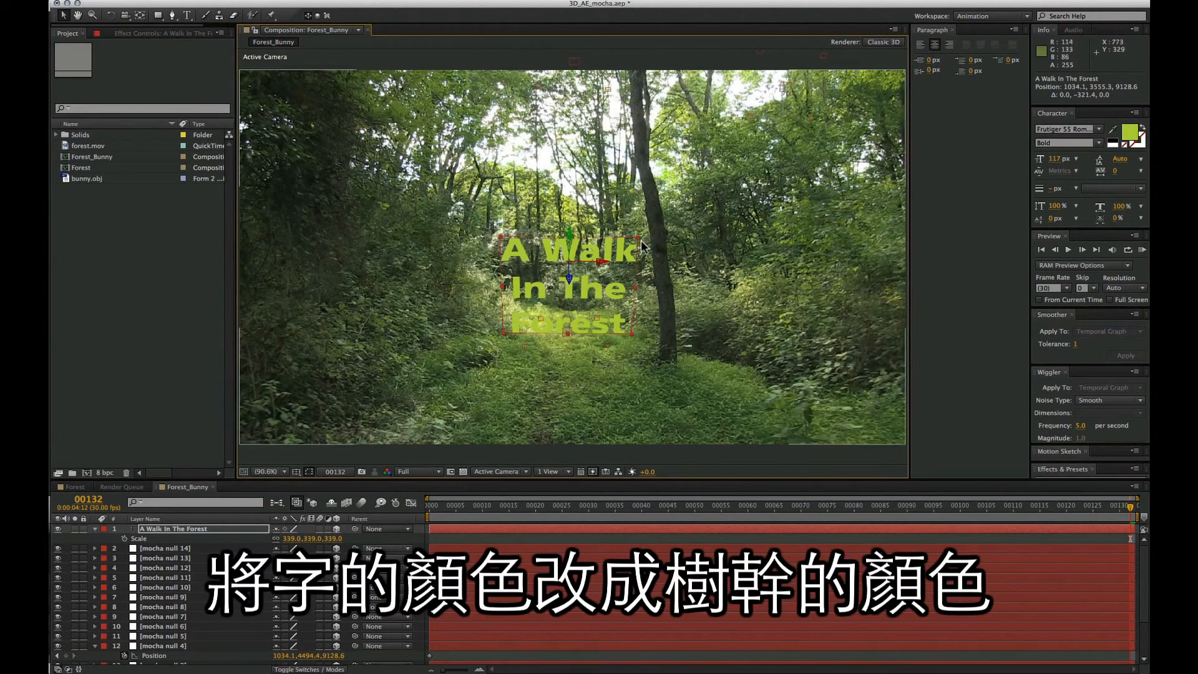
mouse_move(530, 329)
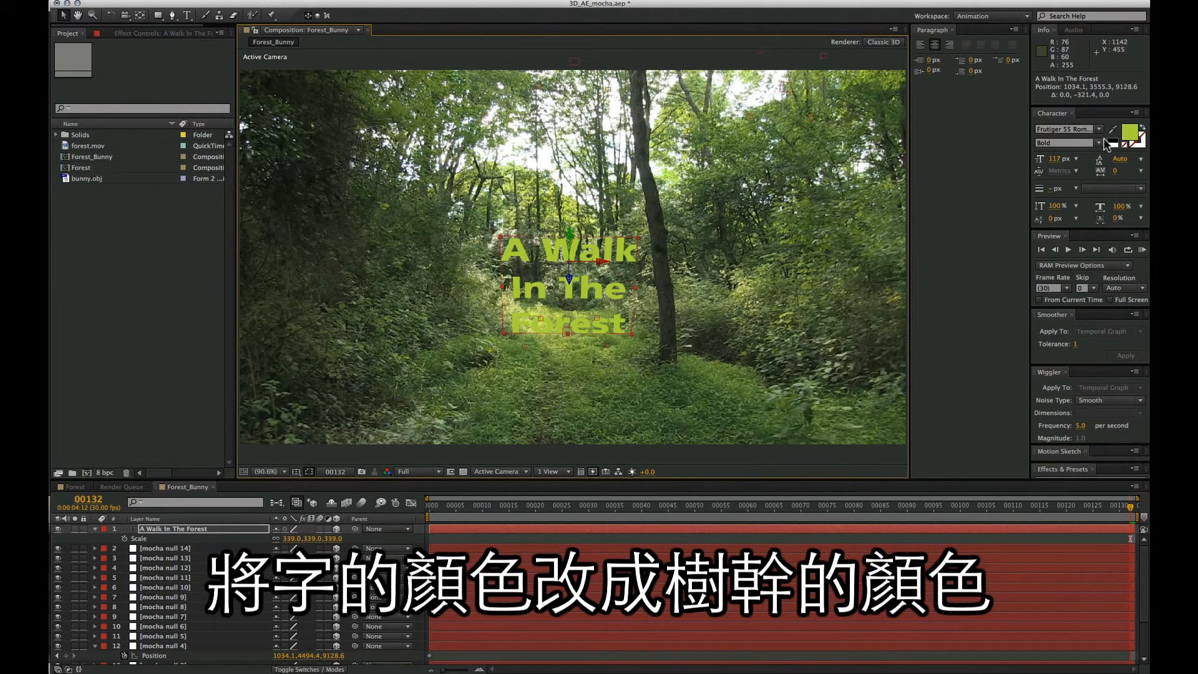
Step: Recolour the title text to the dark tree-trunk colour
left_click(1129, 135)
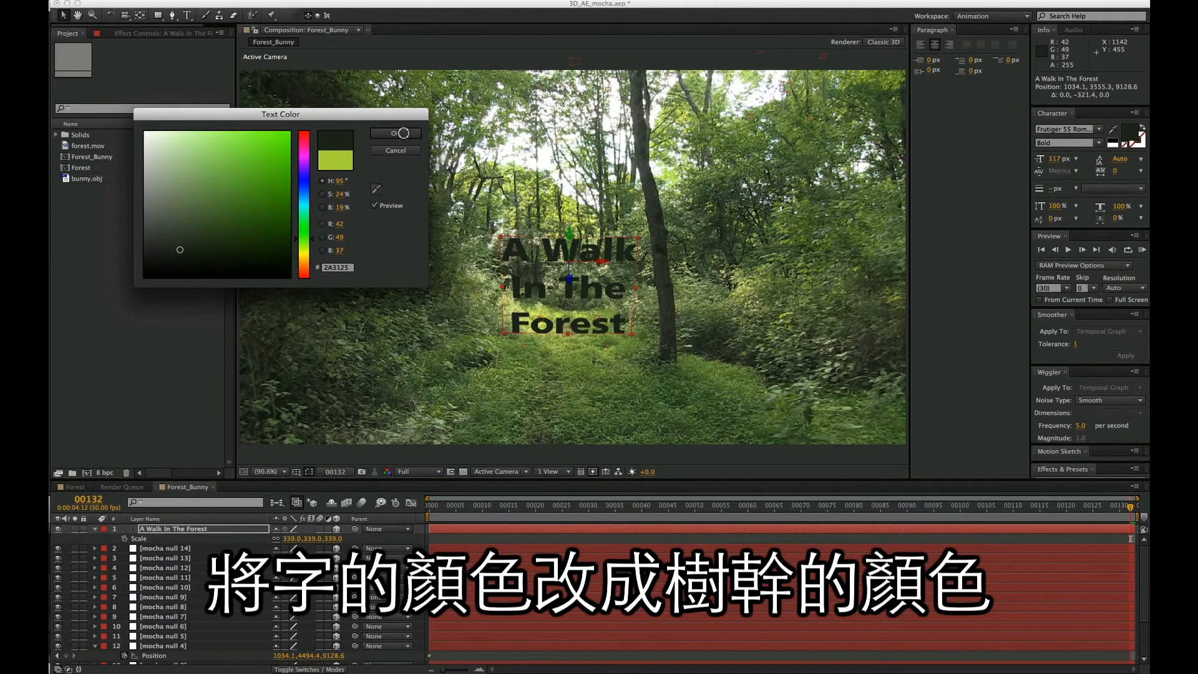
left_click(394, 133)
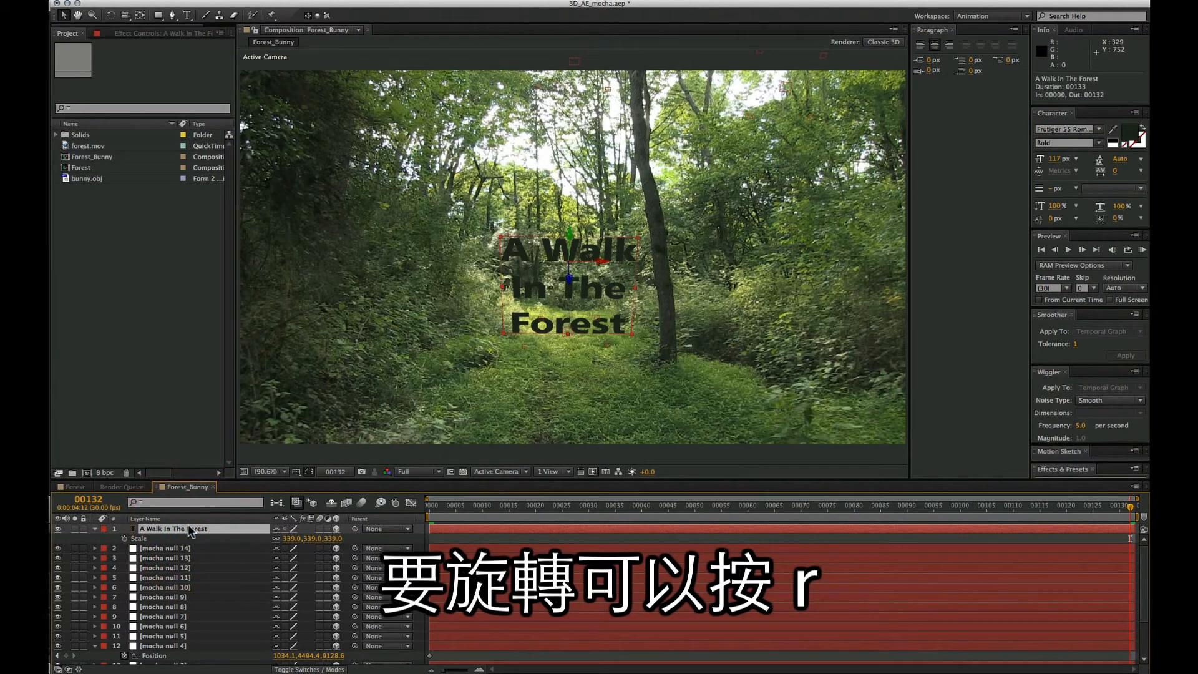
Step: Show the title's rotation values and move the title higher, clear of the central trunk
key("r")
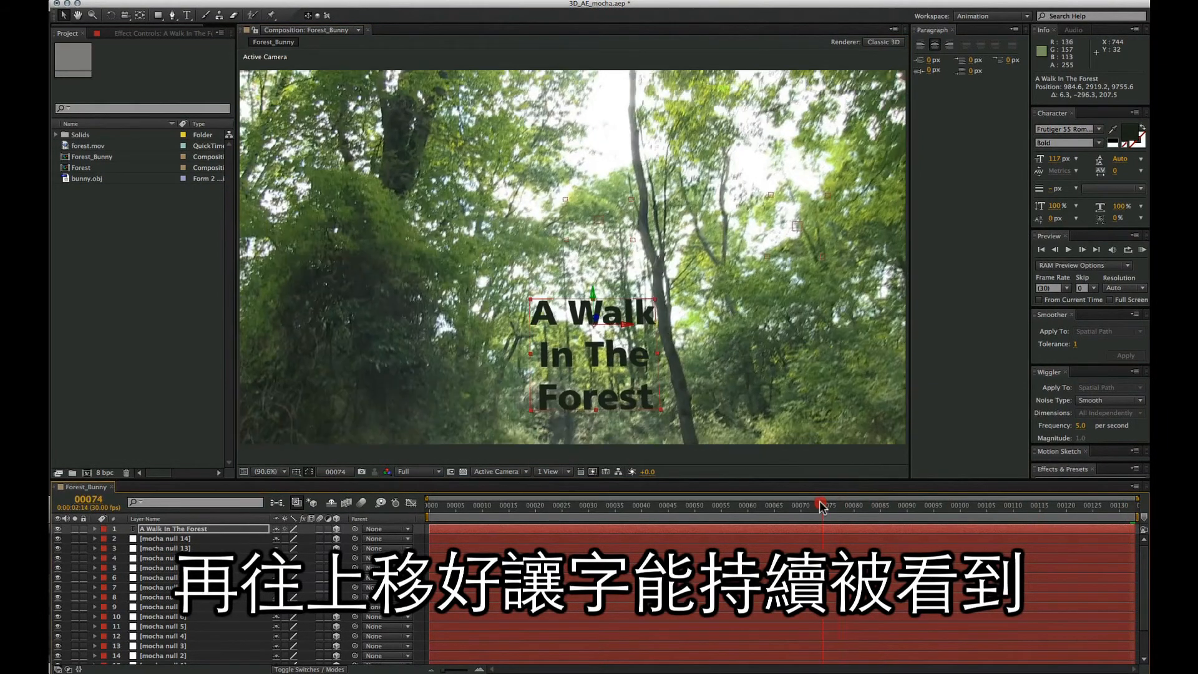
left_click_drag(588, 312, 588, 172)
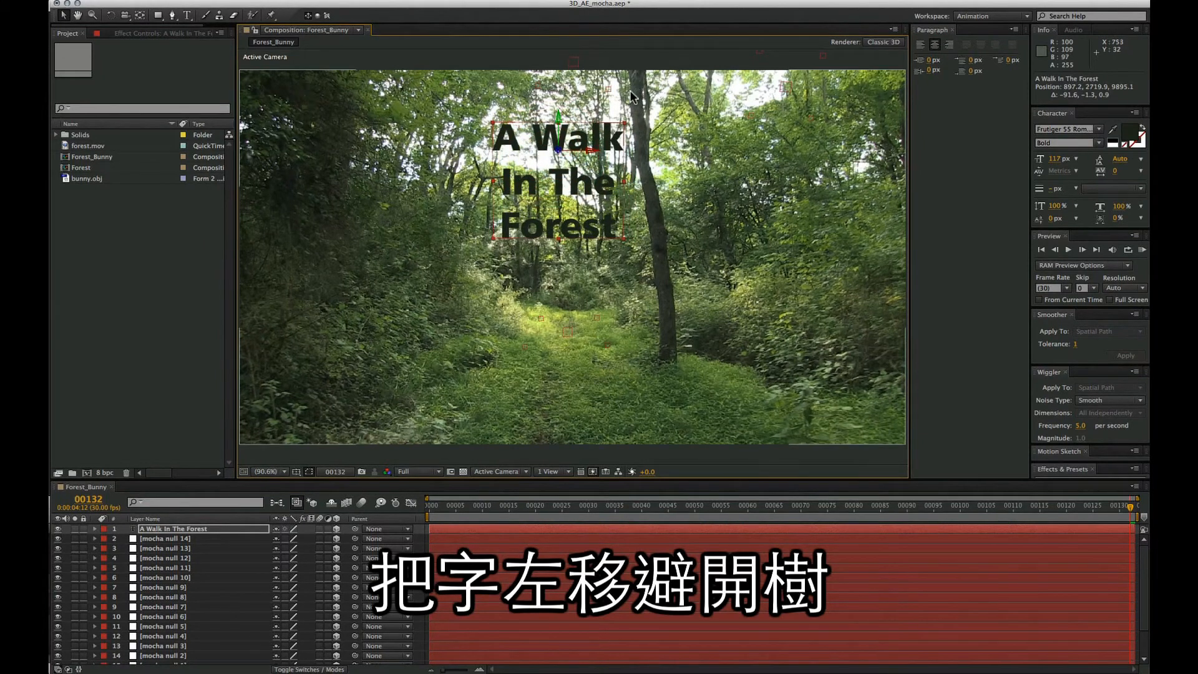
mouse_move(962, 548)
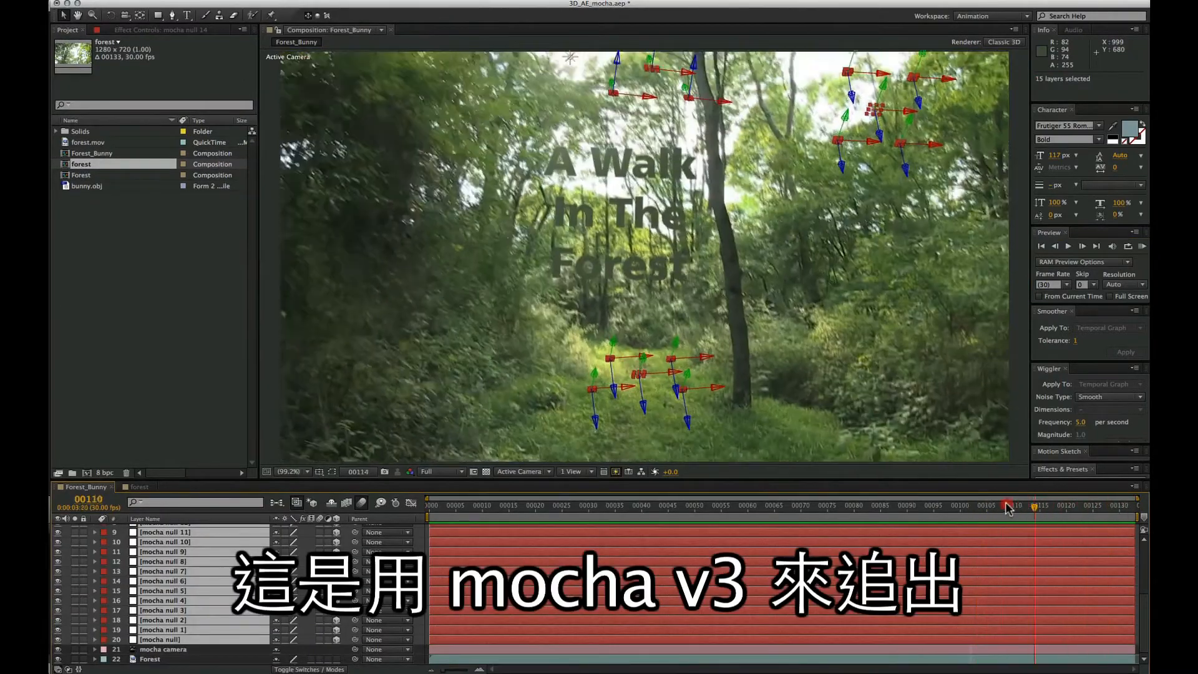
Step: Scrub back and forth to confirm the title stays fixed as the camera moves
left_click_drag(1008, 504, 1024, 493)
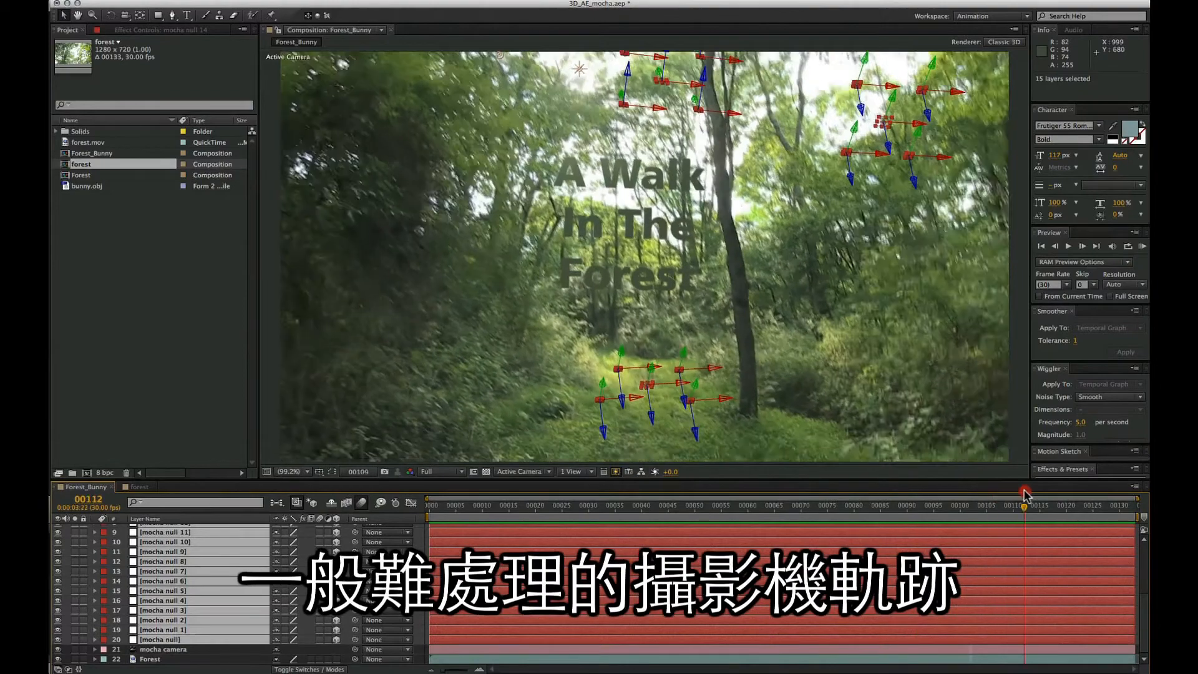
left_click_drag(1024, 498, 947, 503)
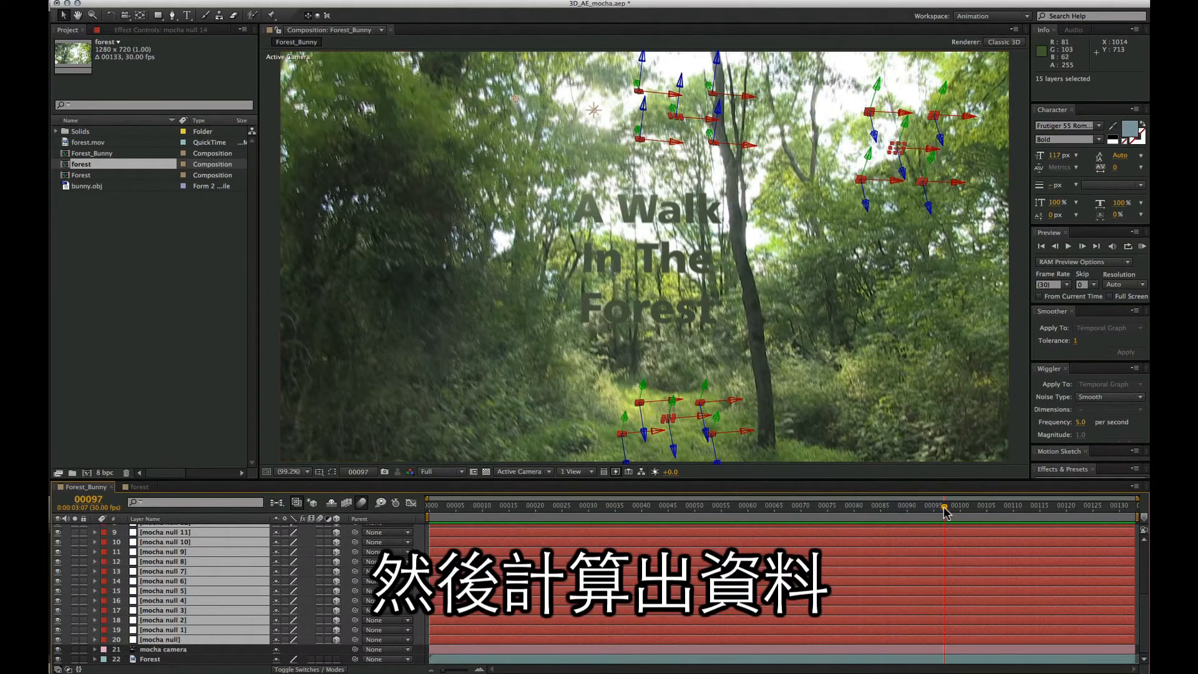
left_click_drag(944, 508, 892, 508)
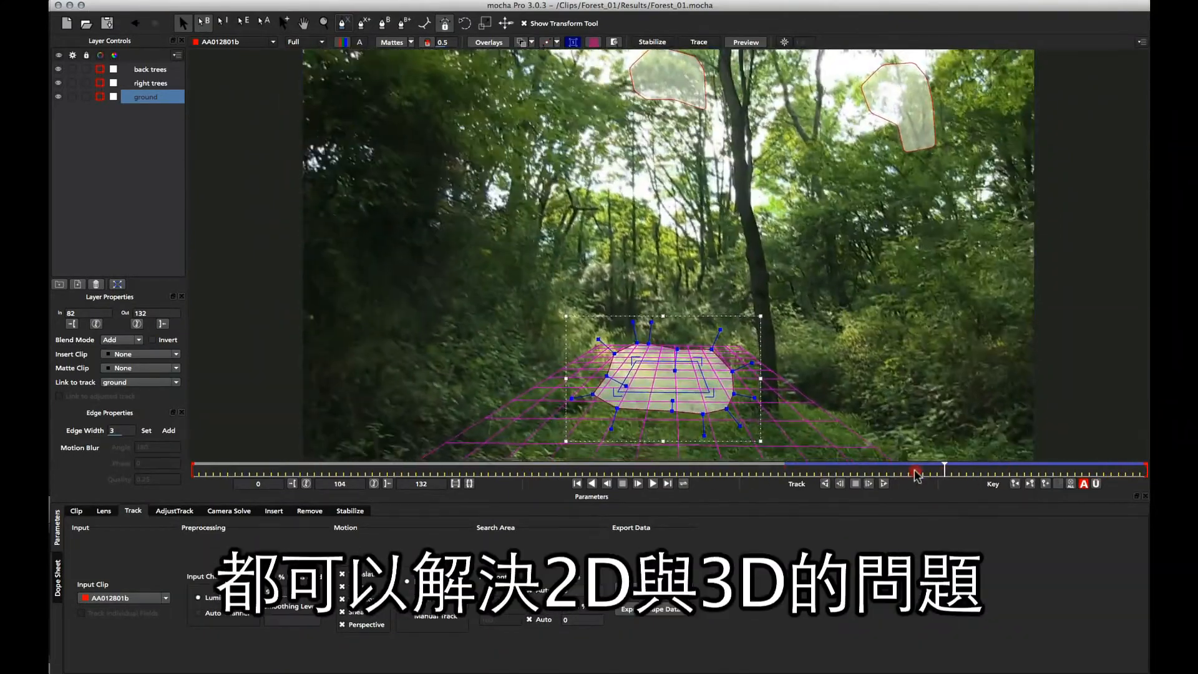
Step: Scrub the mocha Pro timeline to view the ground layer's planar grid over the path
left_click_drag(917, 473, 856, 472)
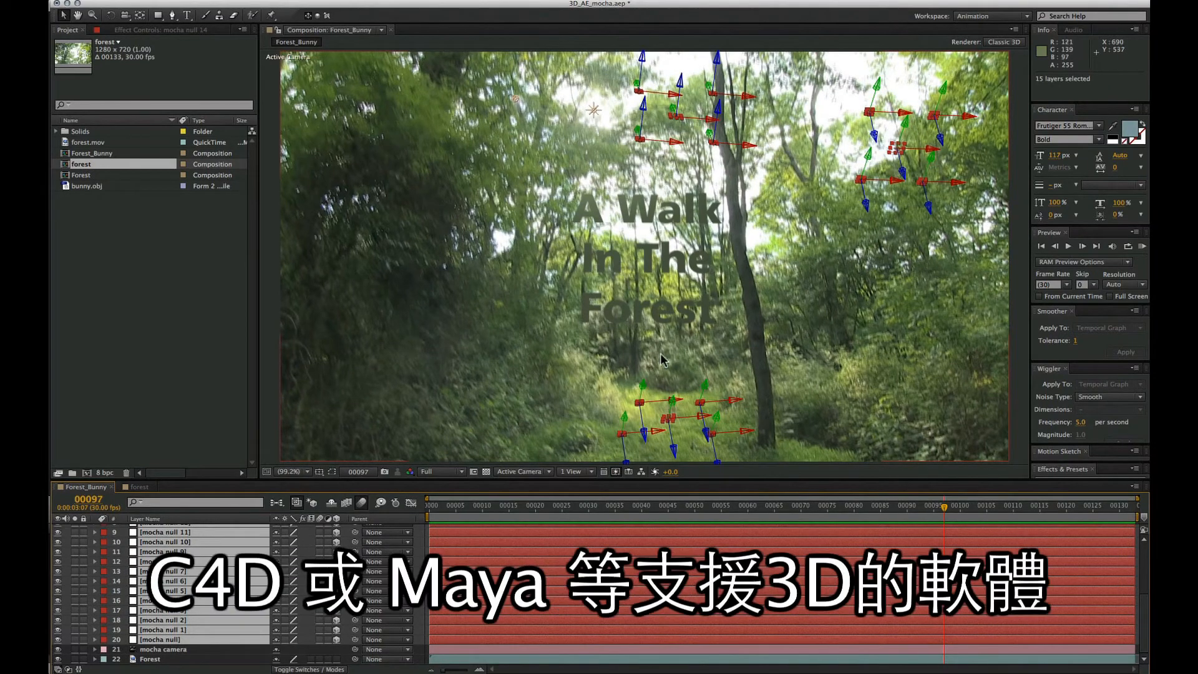
Step: Move the playhead to about frame 125 to check the anchored title
left_click_drag(947, 506, 1094, 506)
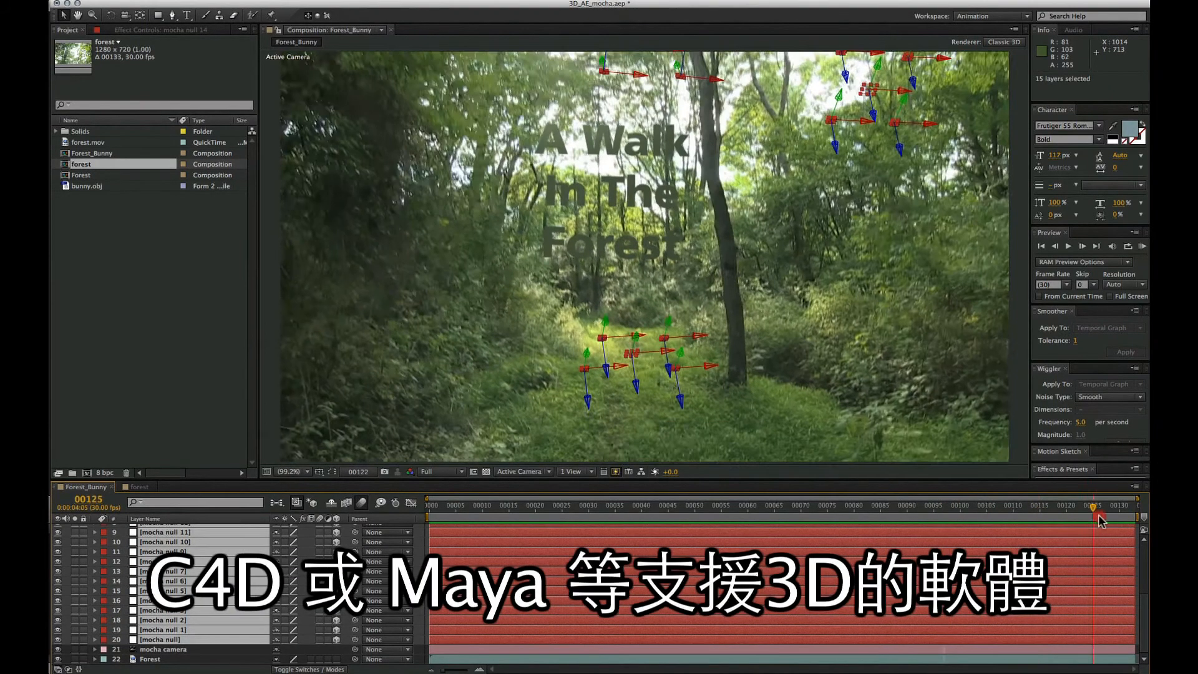